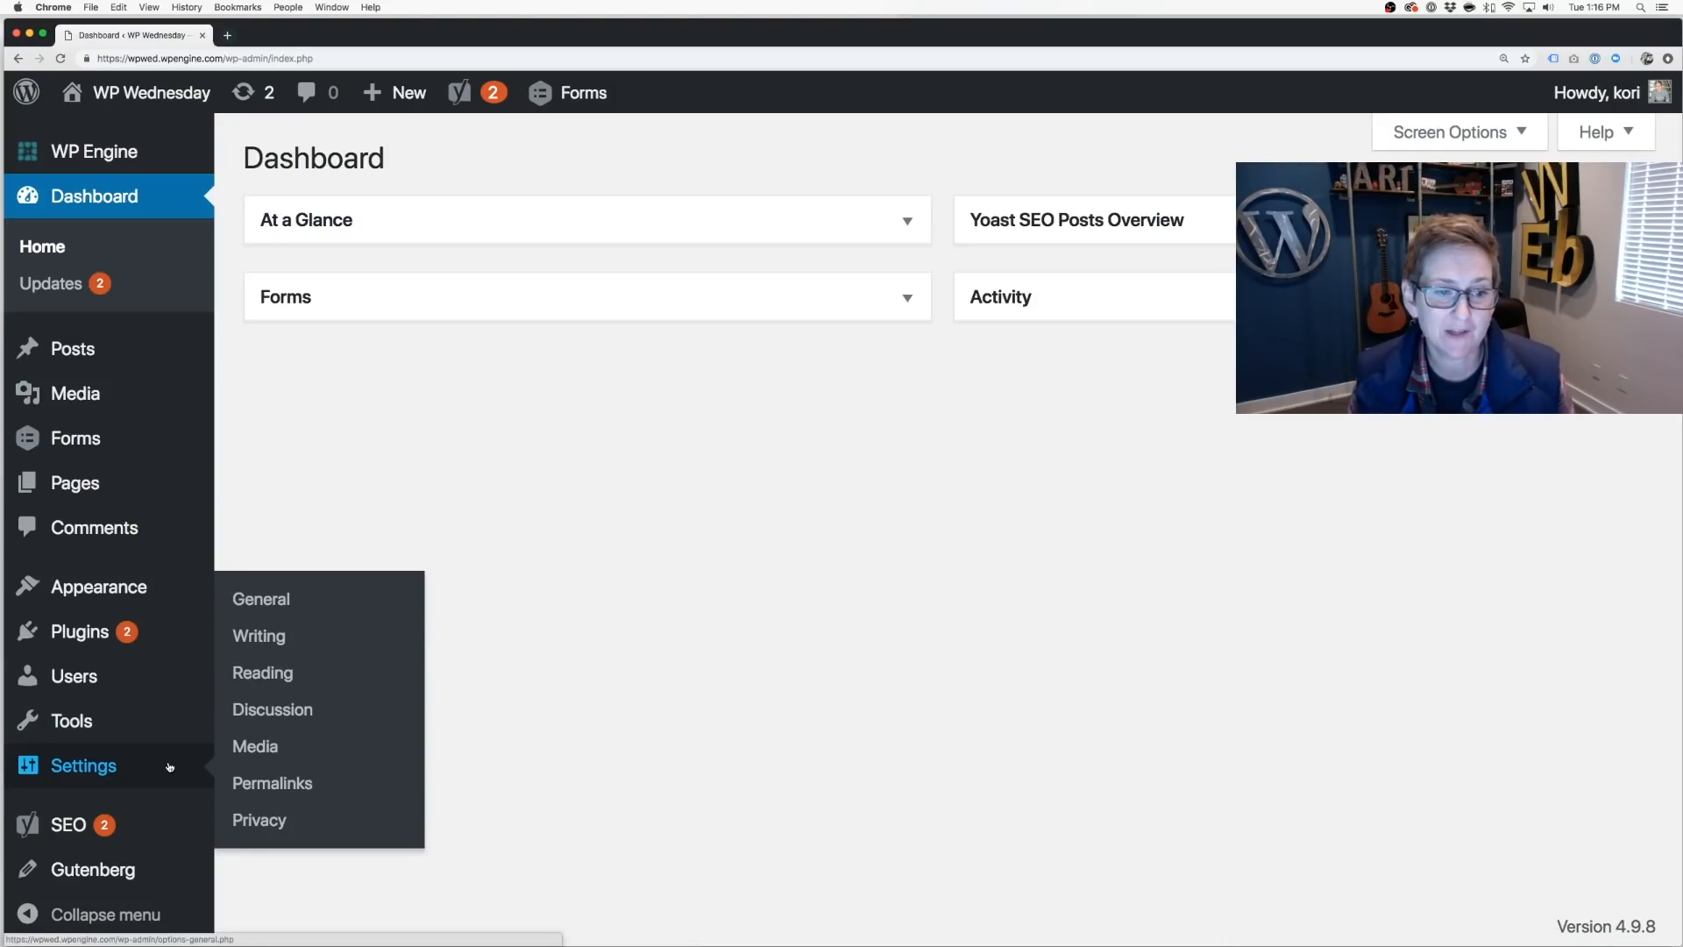
- Go to Settings > General in the admin sidebar
click(259, 599)
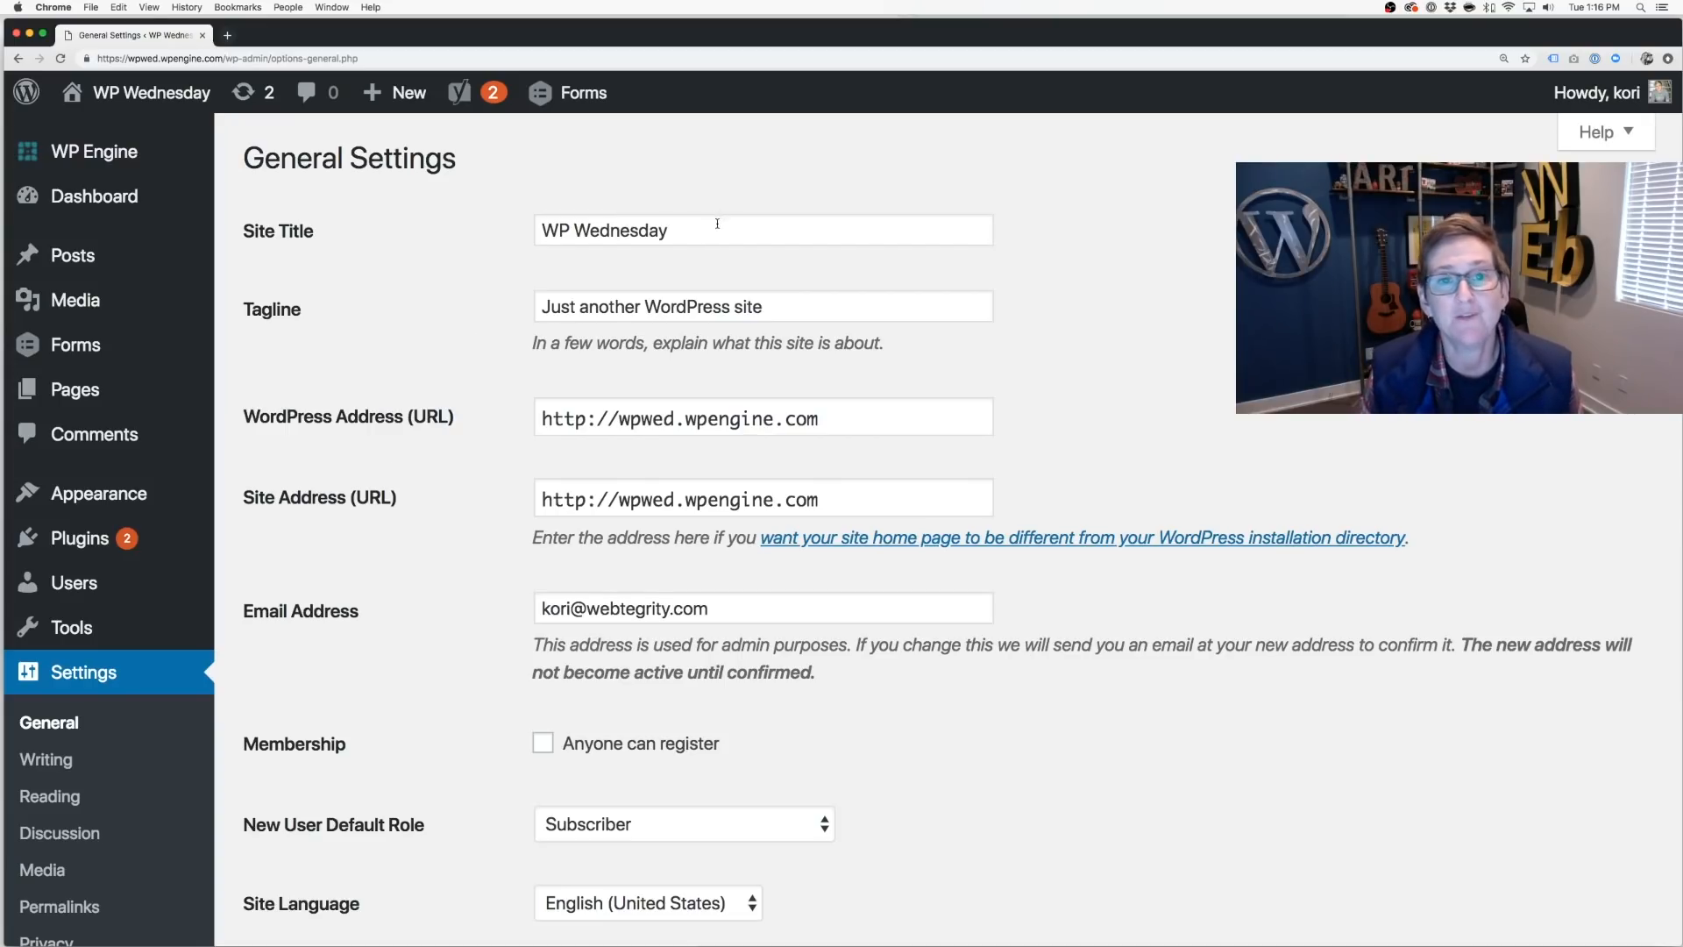
- Replace the default tagline with 'Fancy WordPress Tutorials Every Wednesday'
double_click(620, 229)
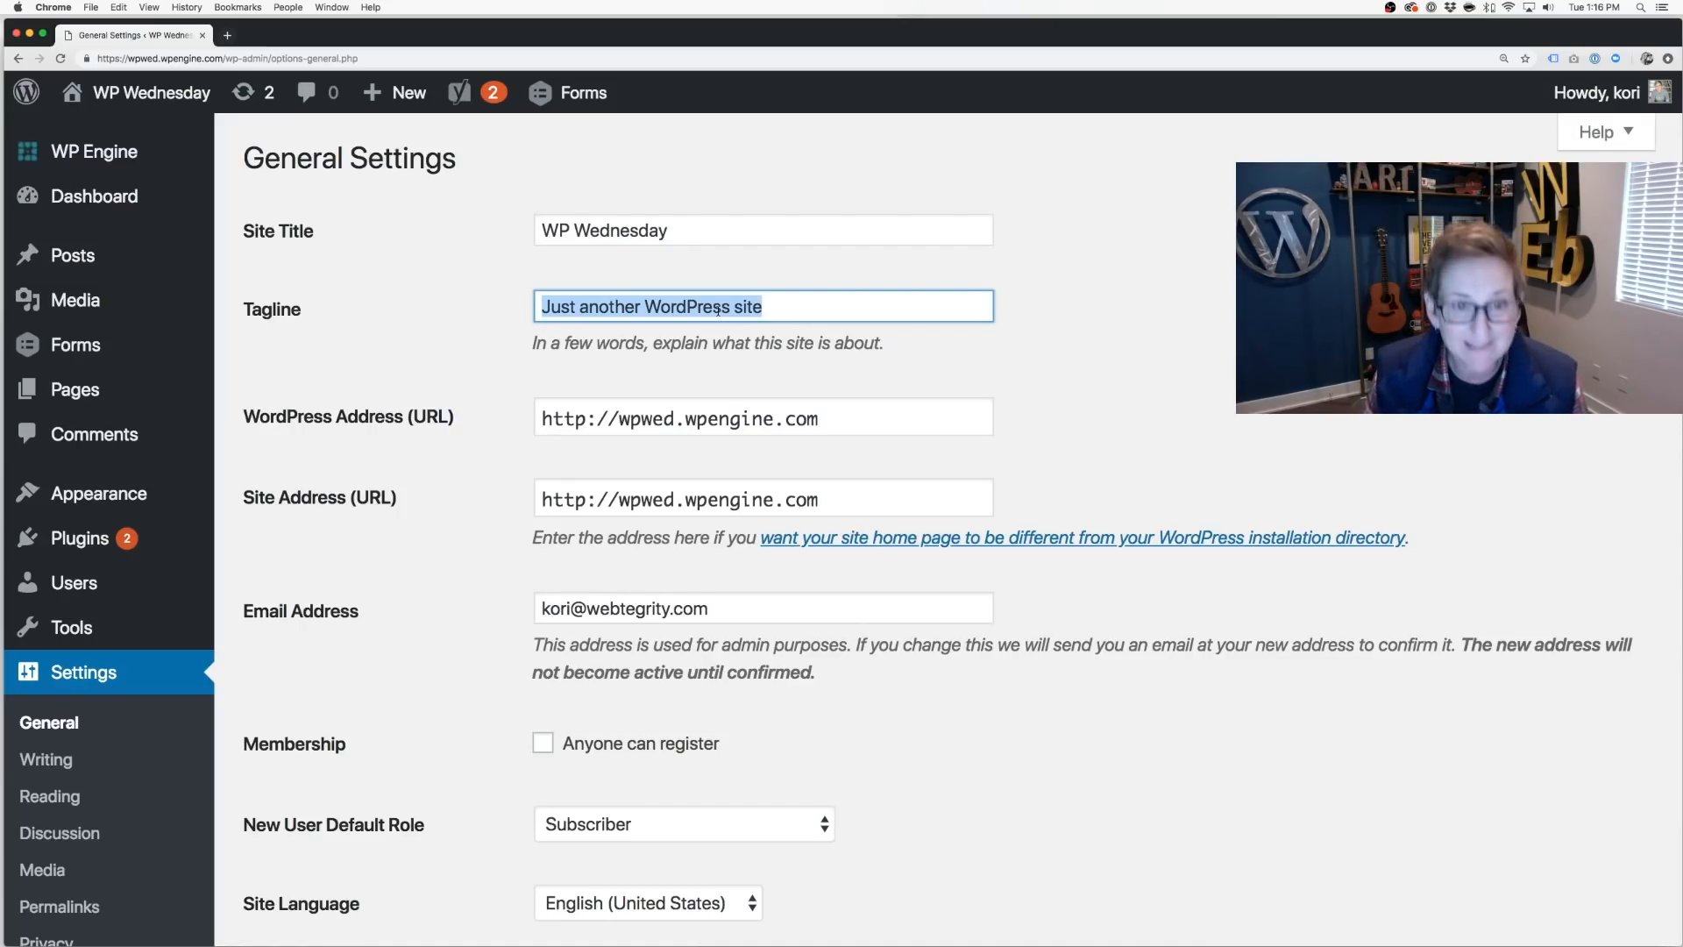
text(Fancy WordPress Tutorials Every Wednesday)
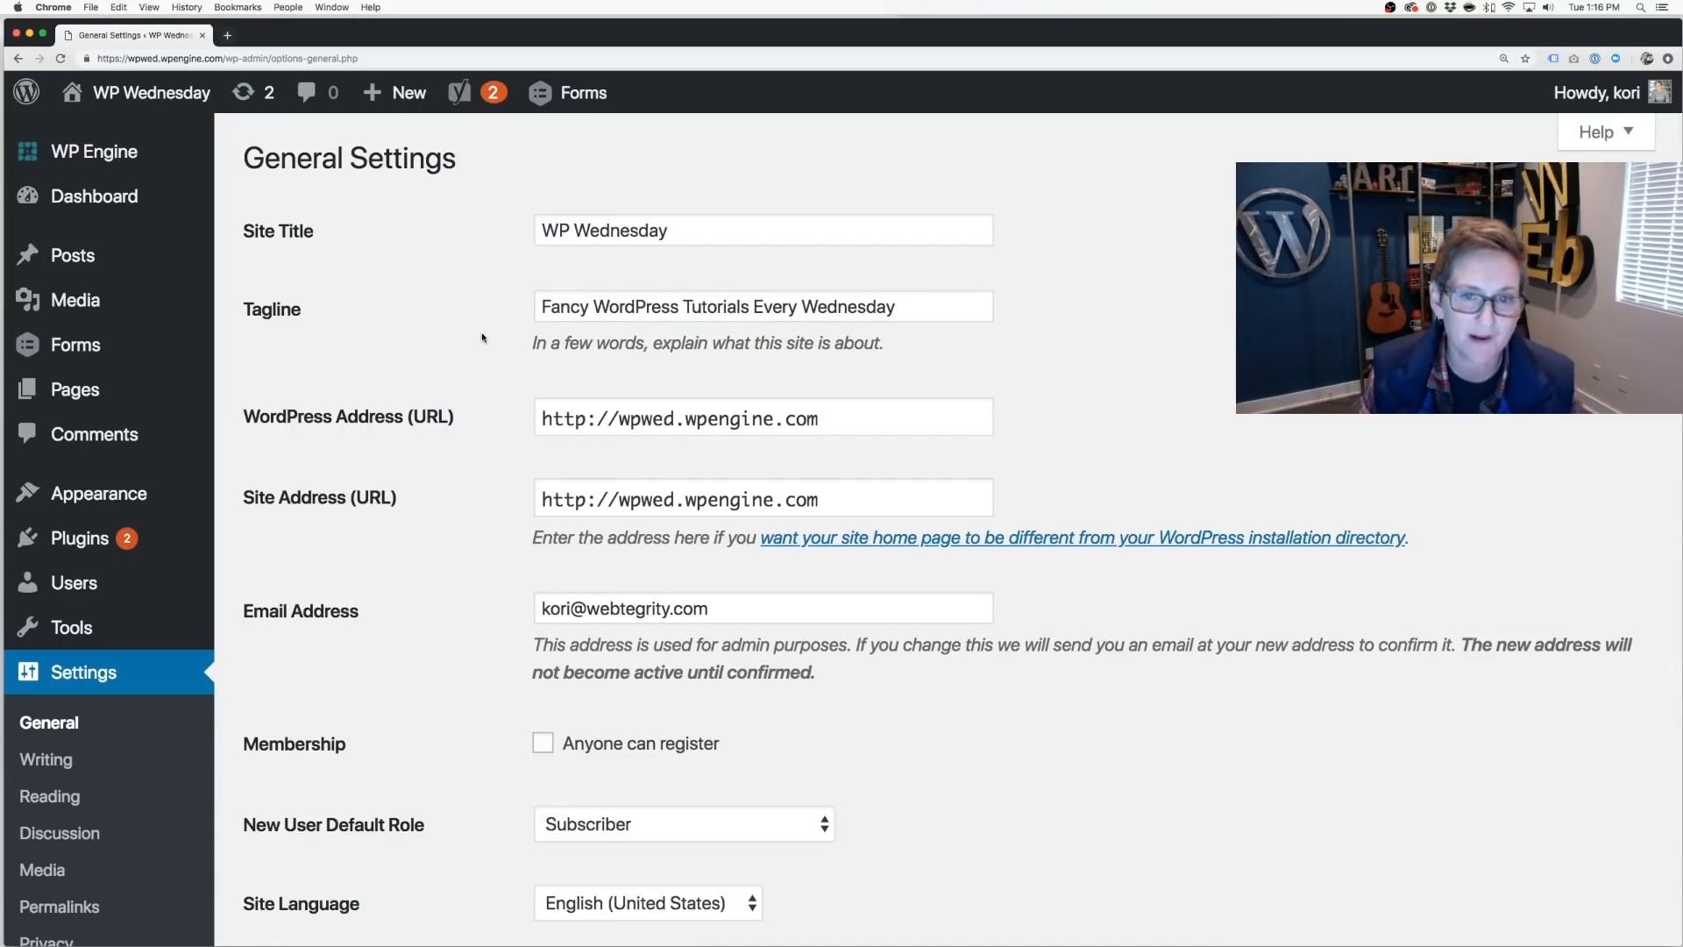
scroll(down, 3)
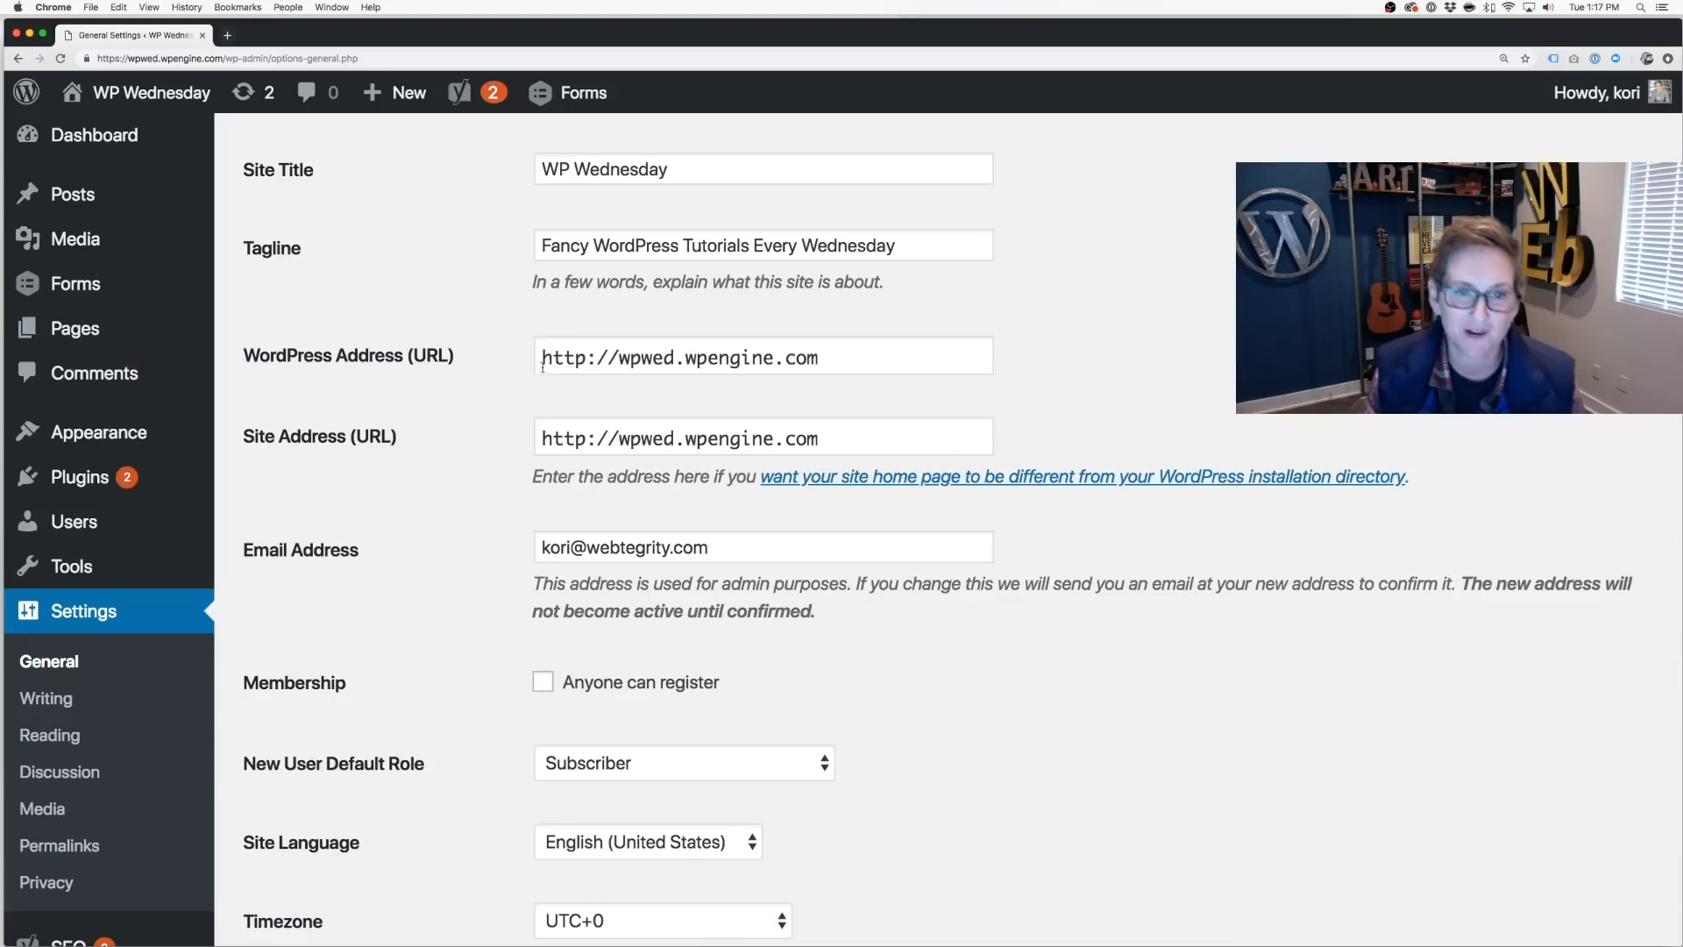
mouse_move(468, 374)
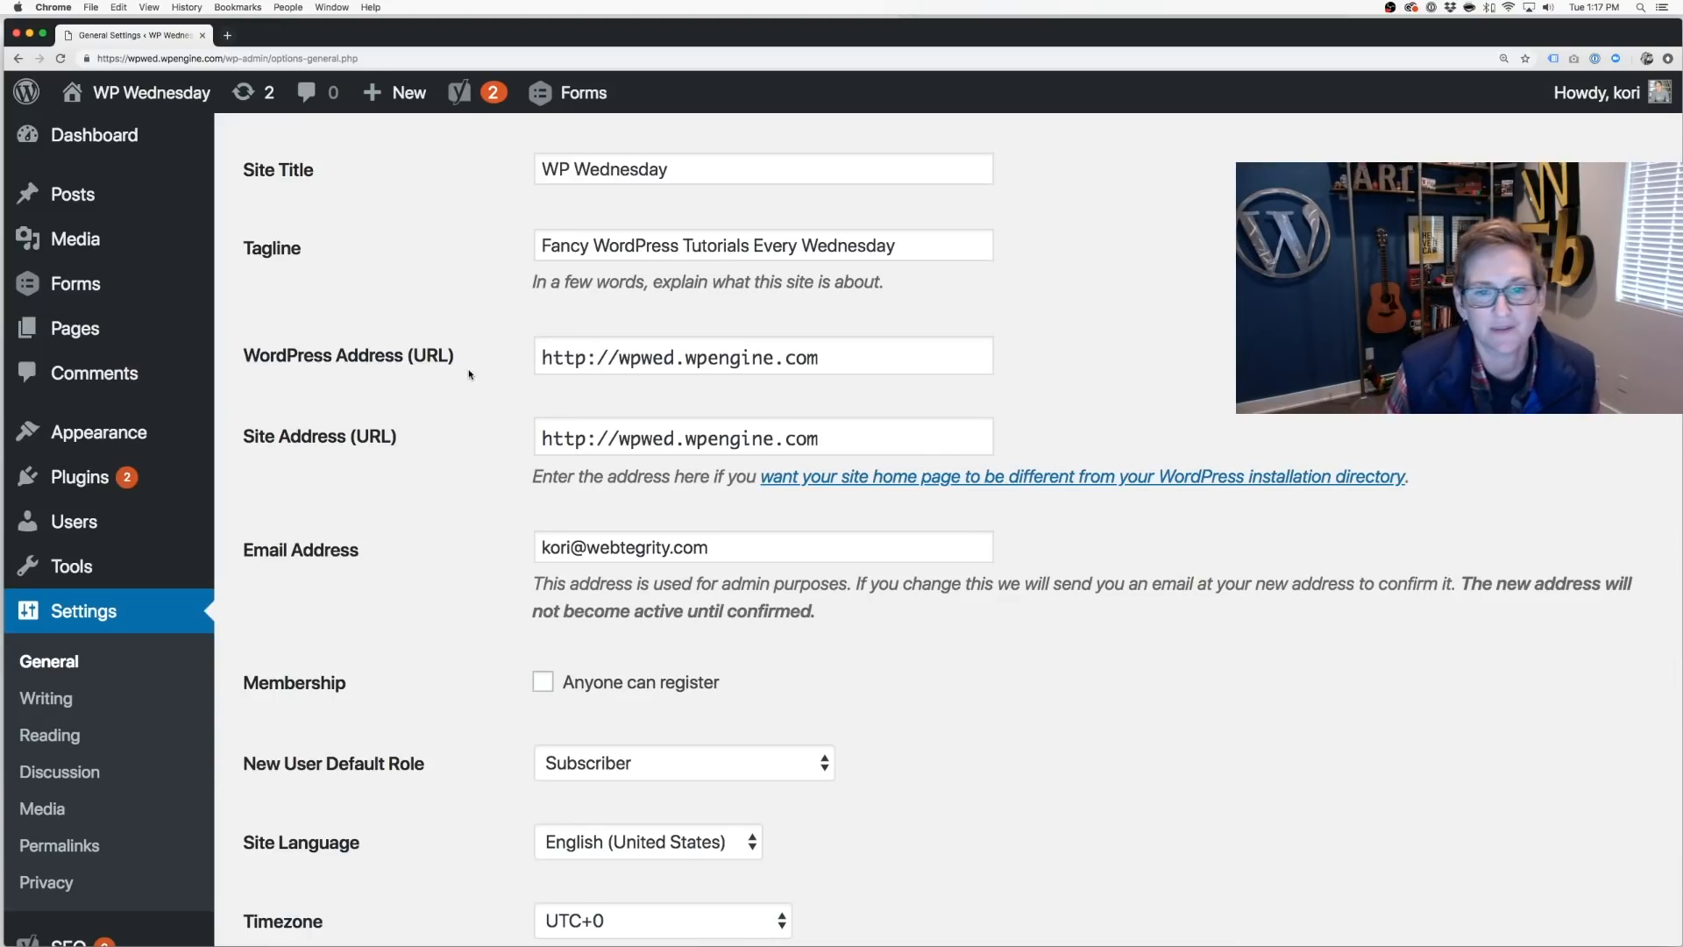
scroll(down, 3)
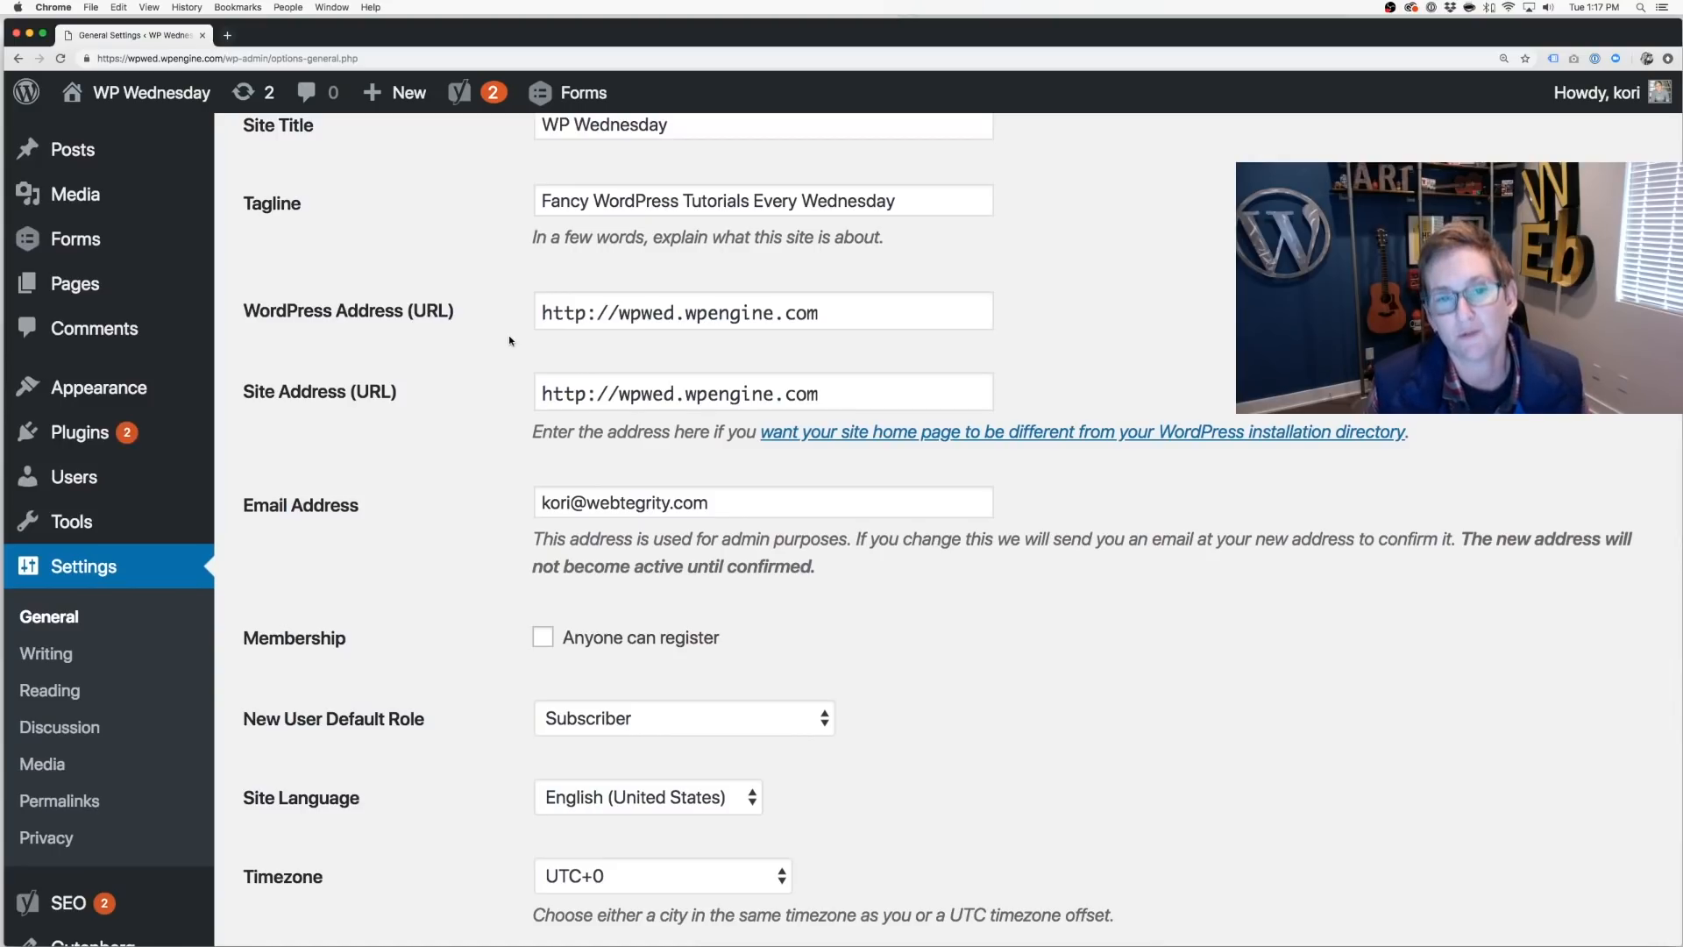
scroll(down, 3)
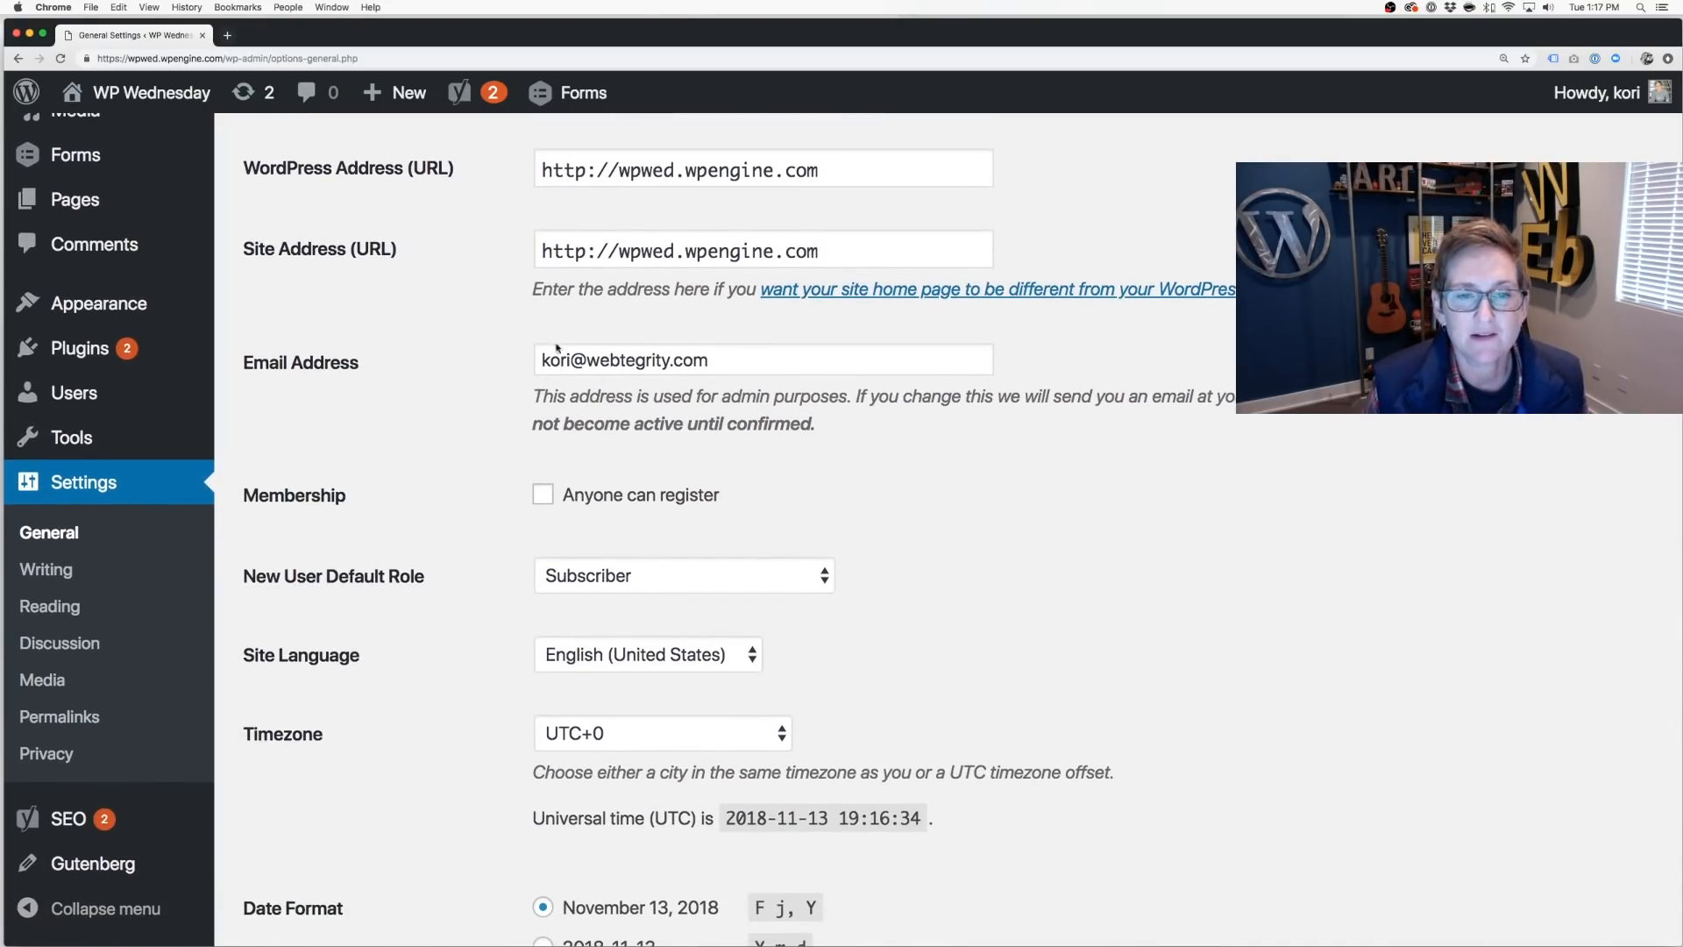
mouse_move(463, 368)
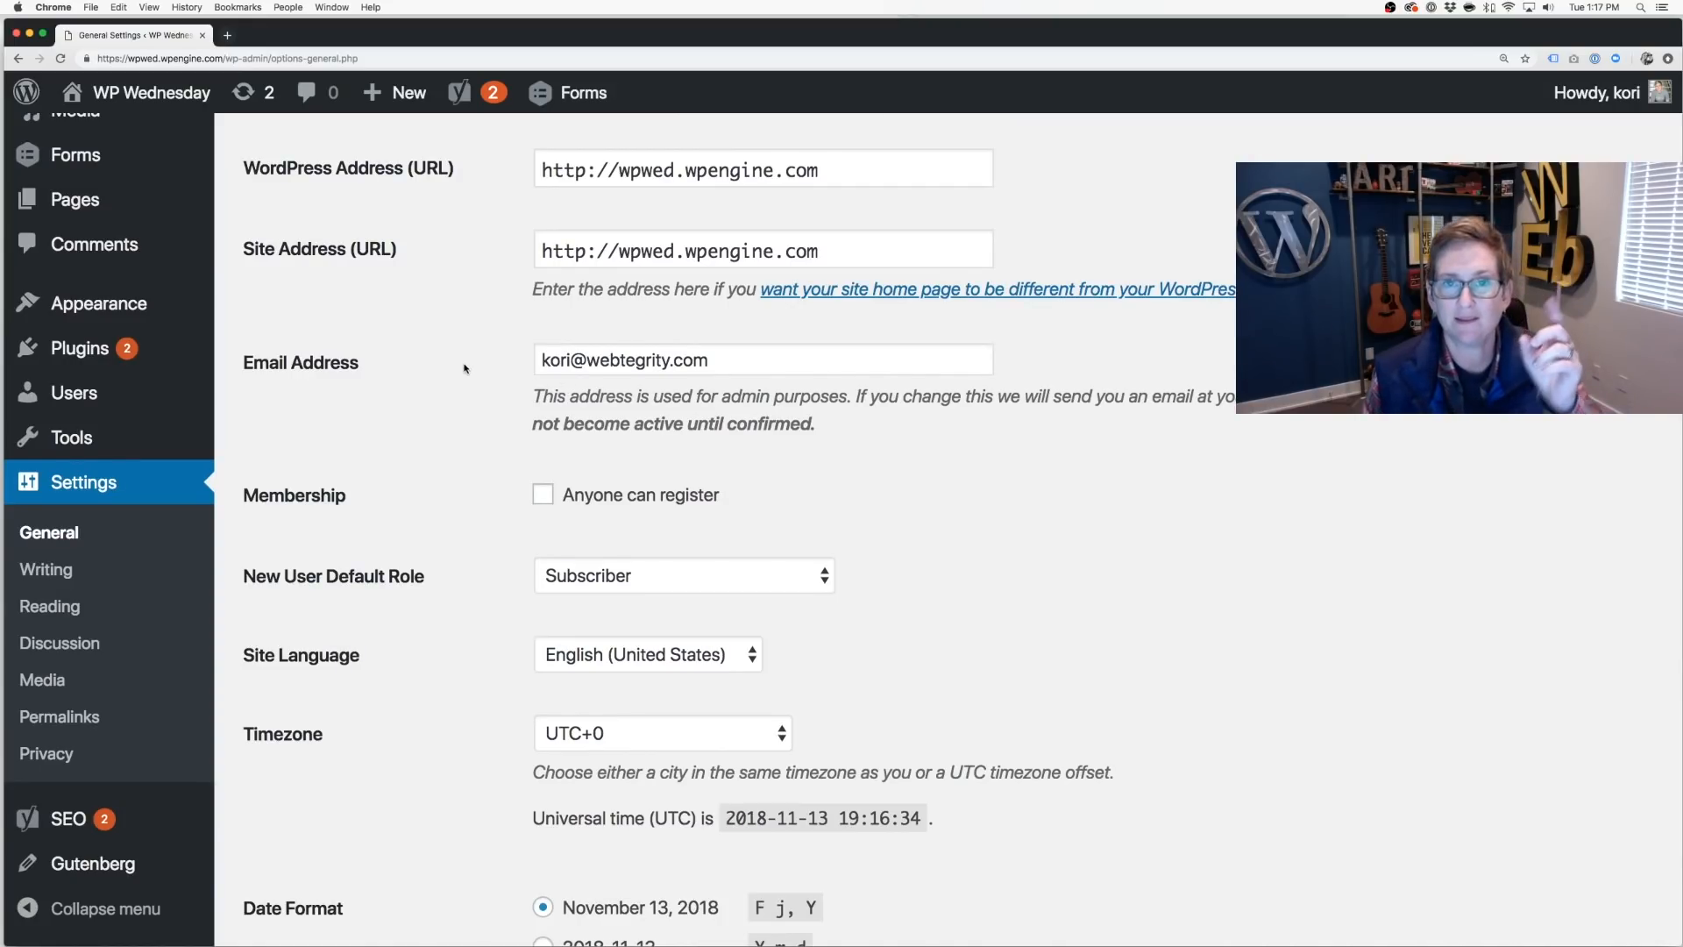
click(762, 360)
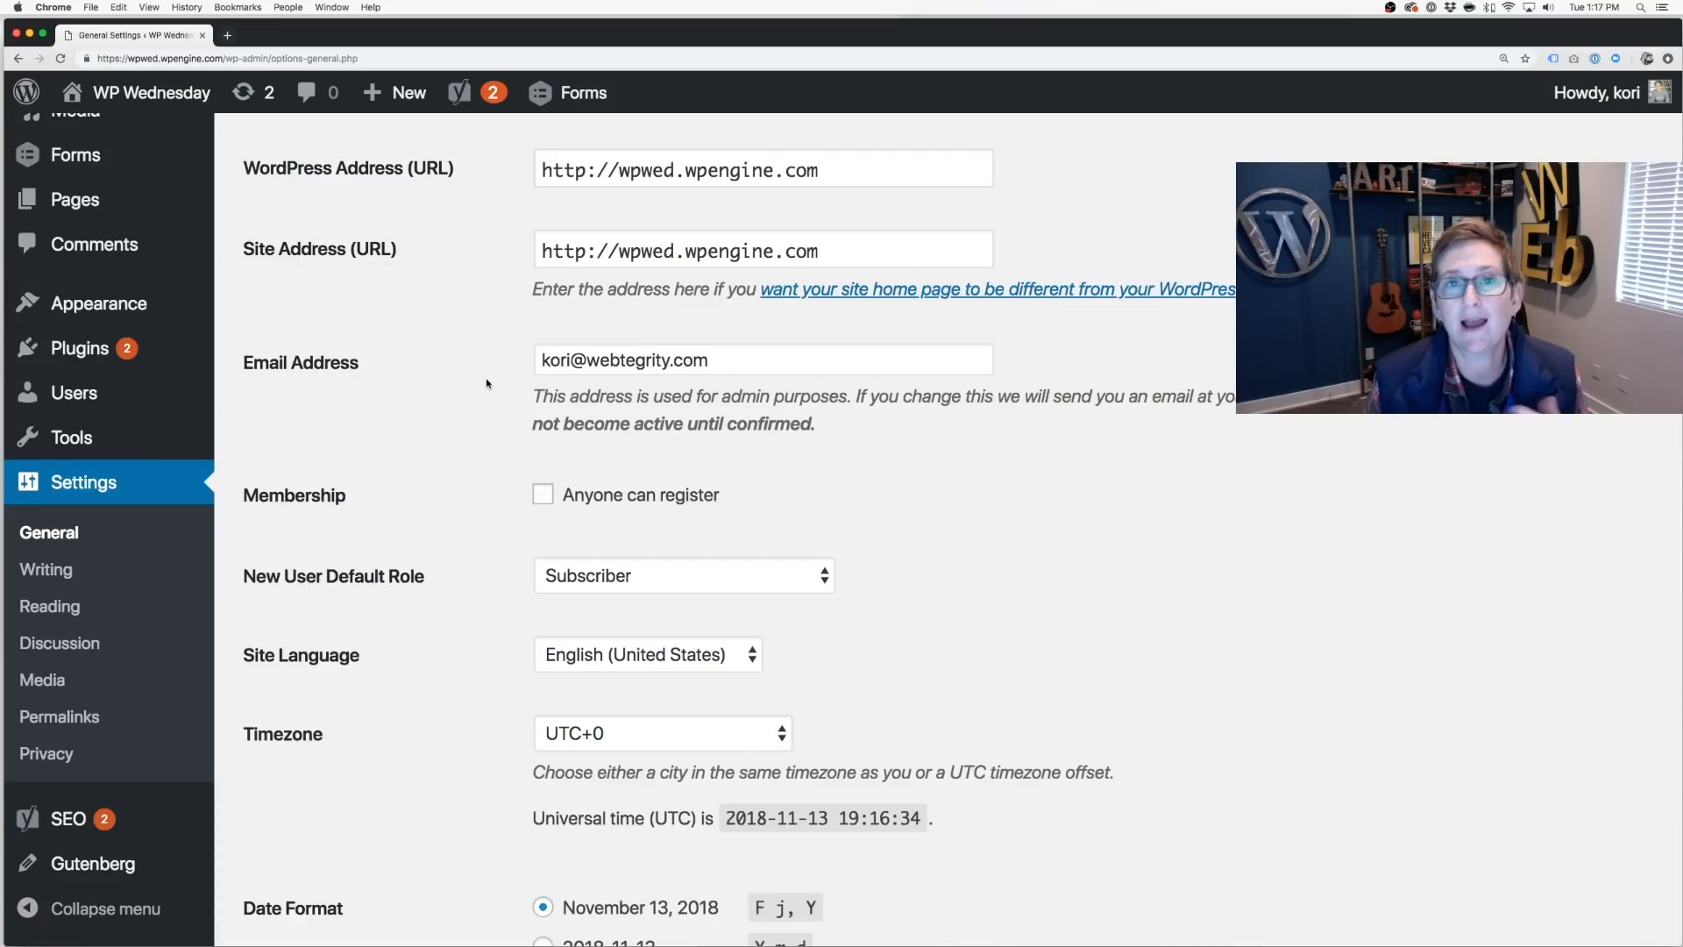
scroll(down, 3)
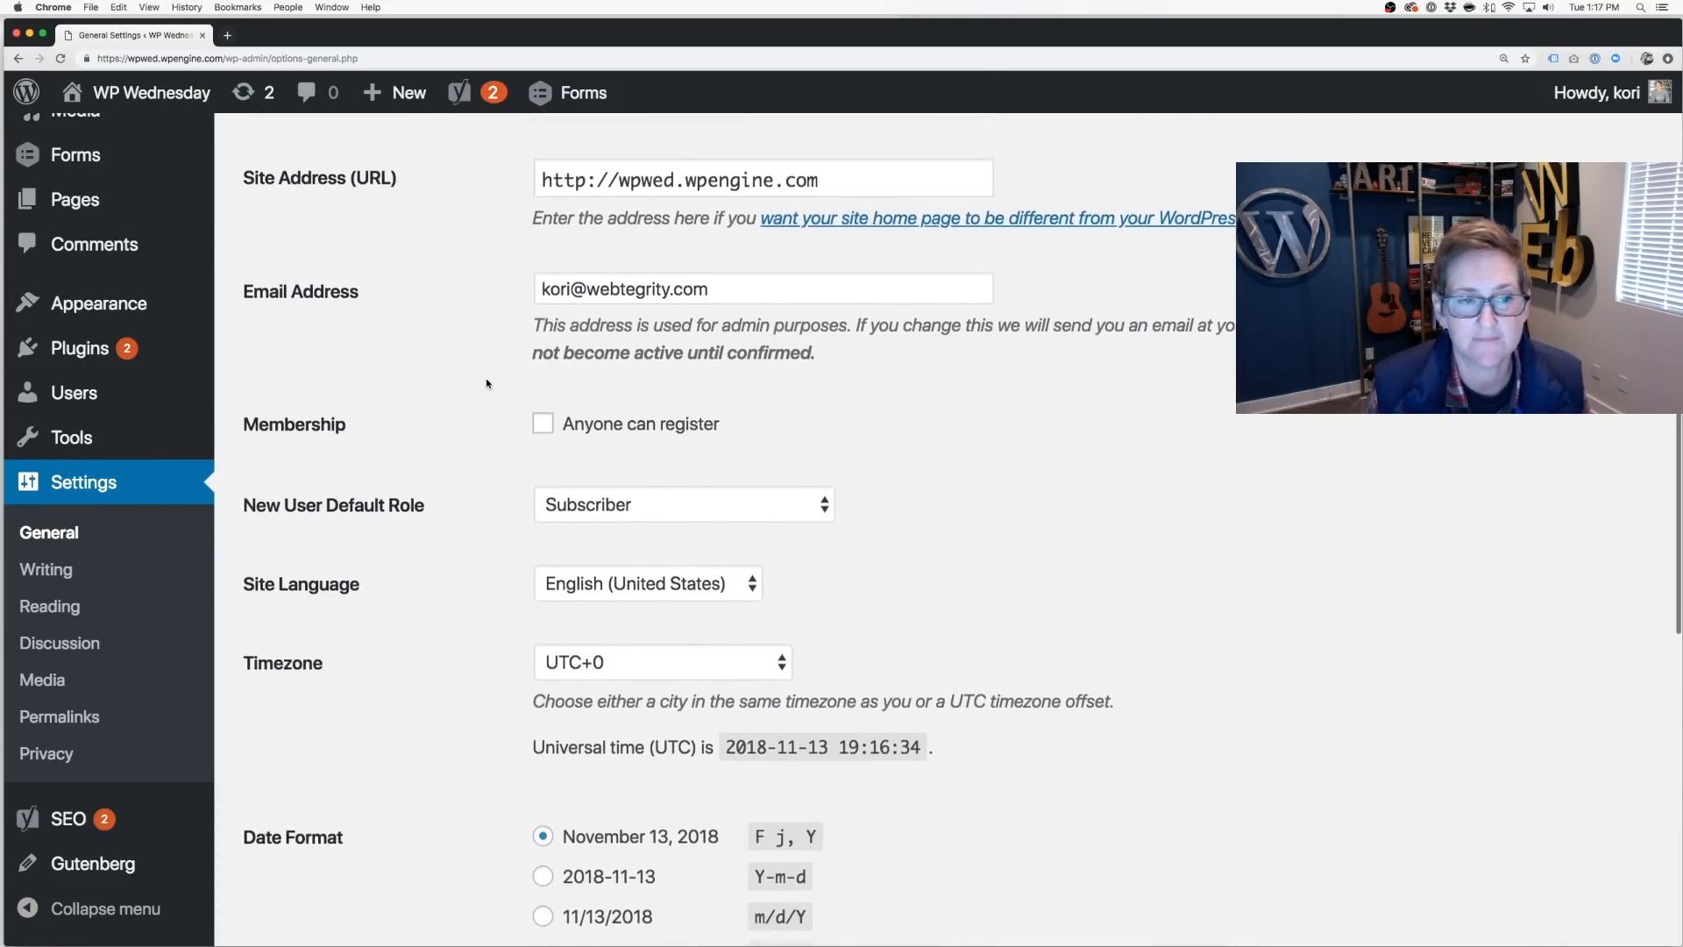
scroll(down, 3)
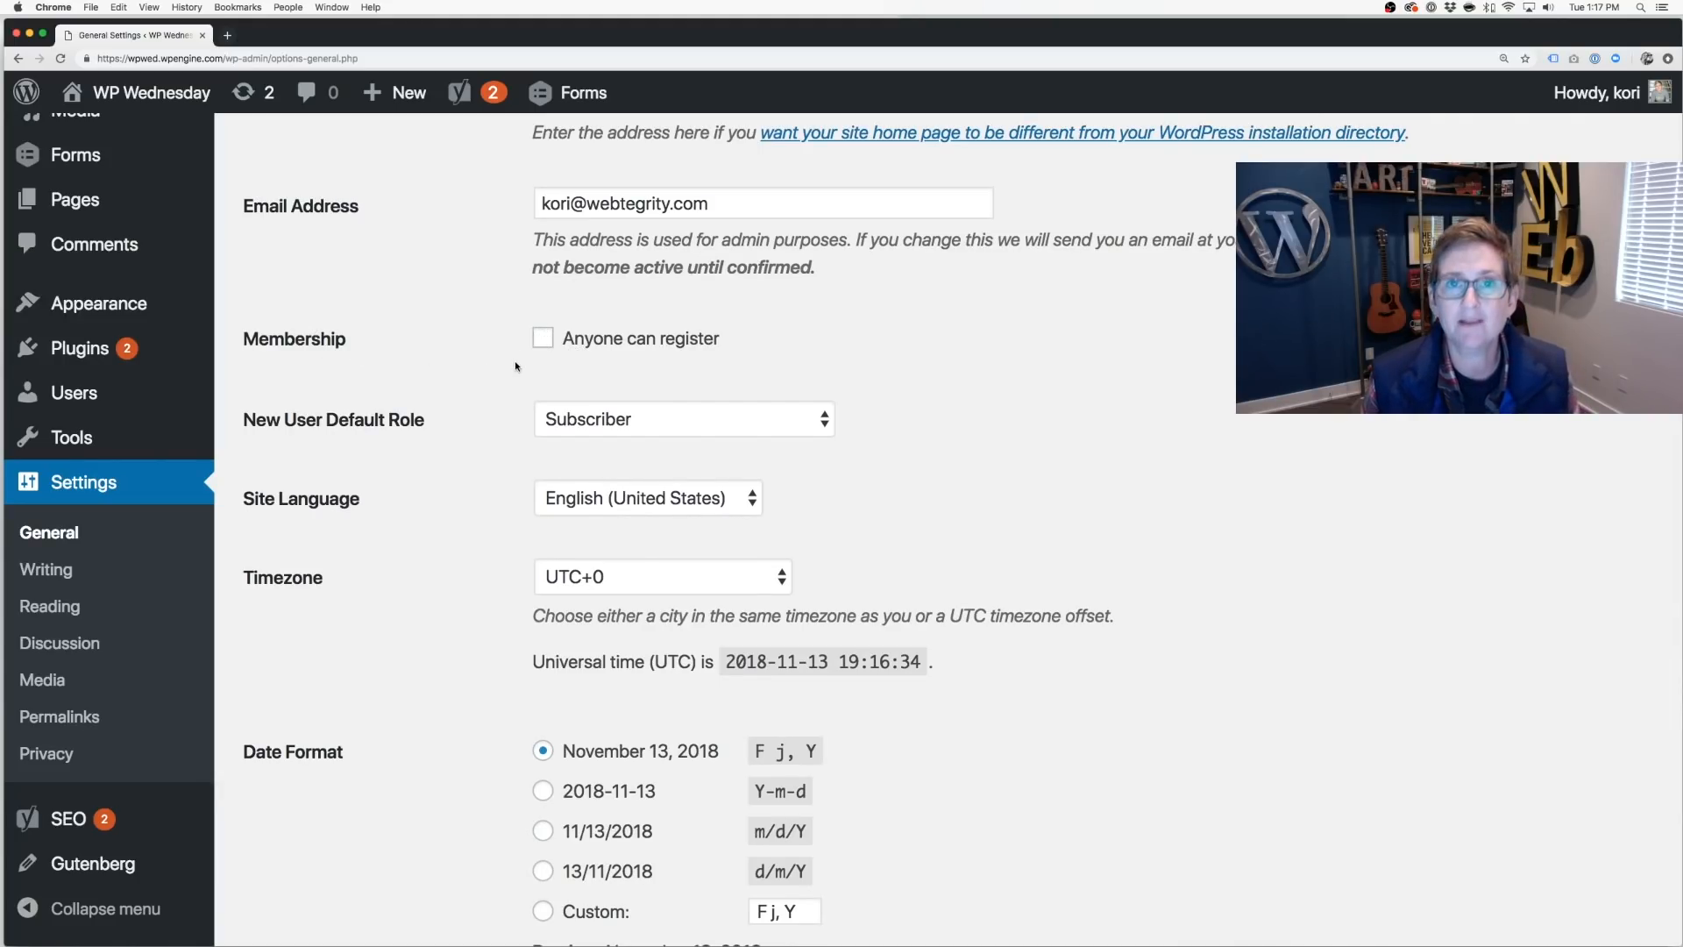
mouse_move(459, 380)
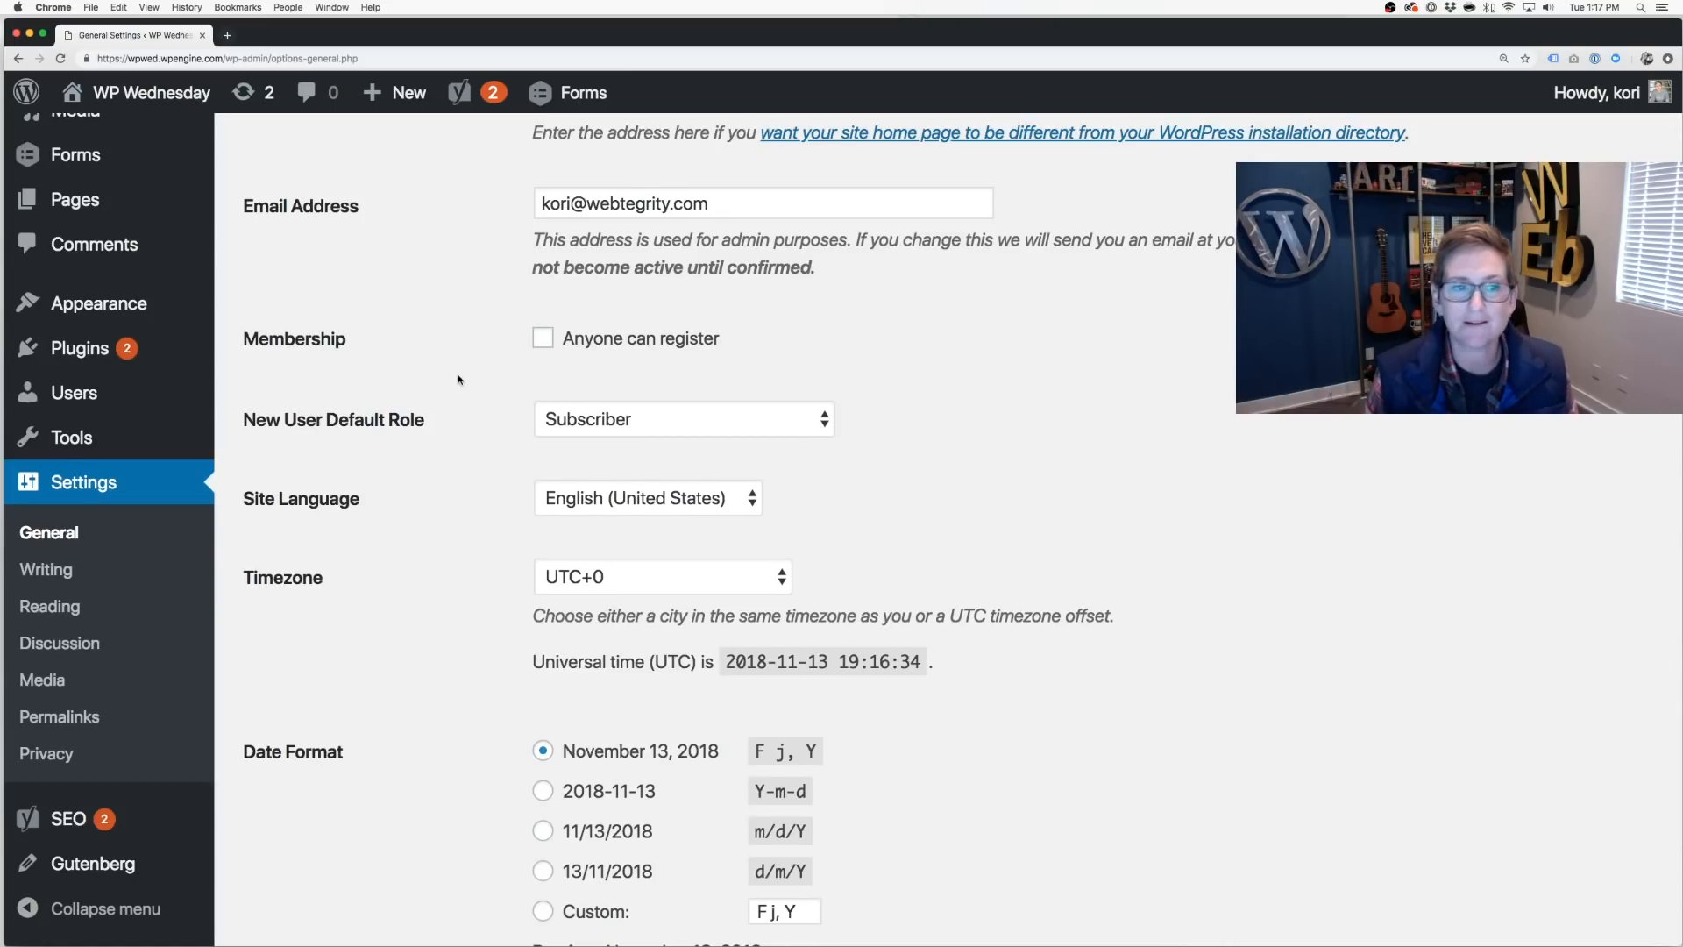
scroll(down, 3)
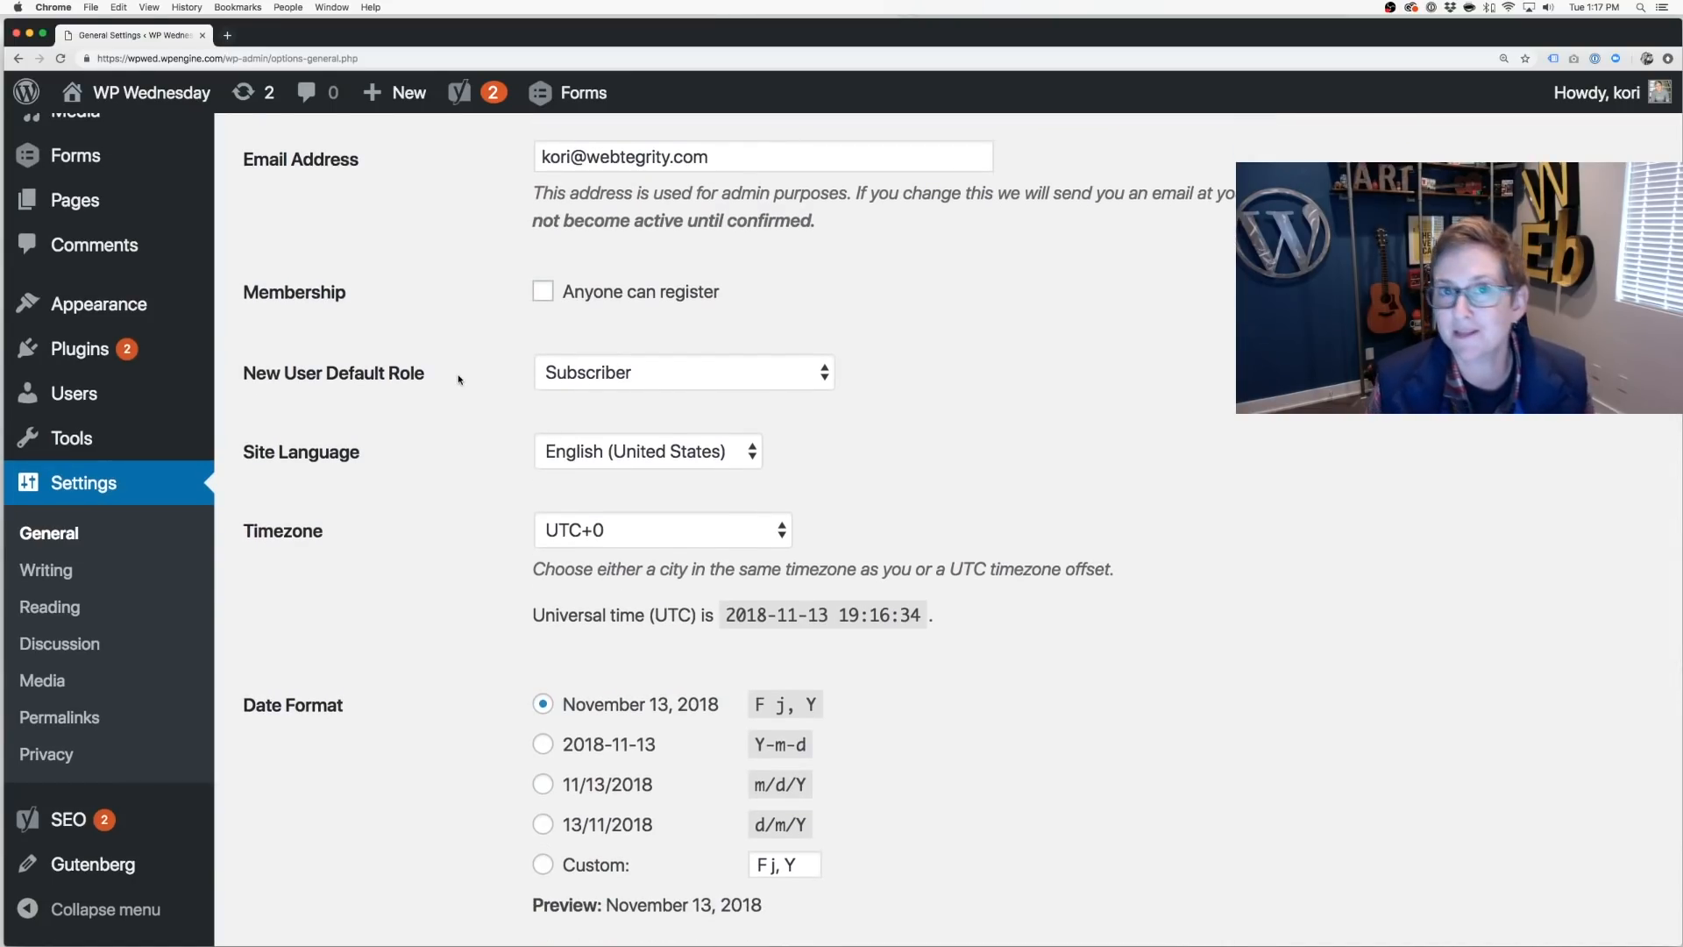
scroll(down, 3)
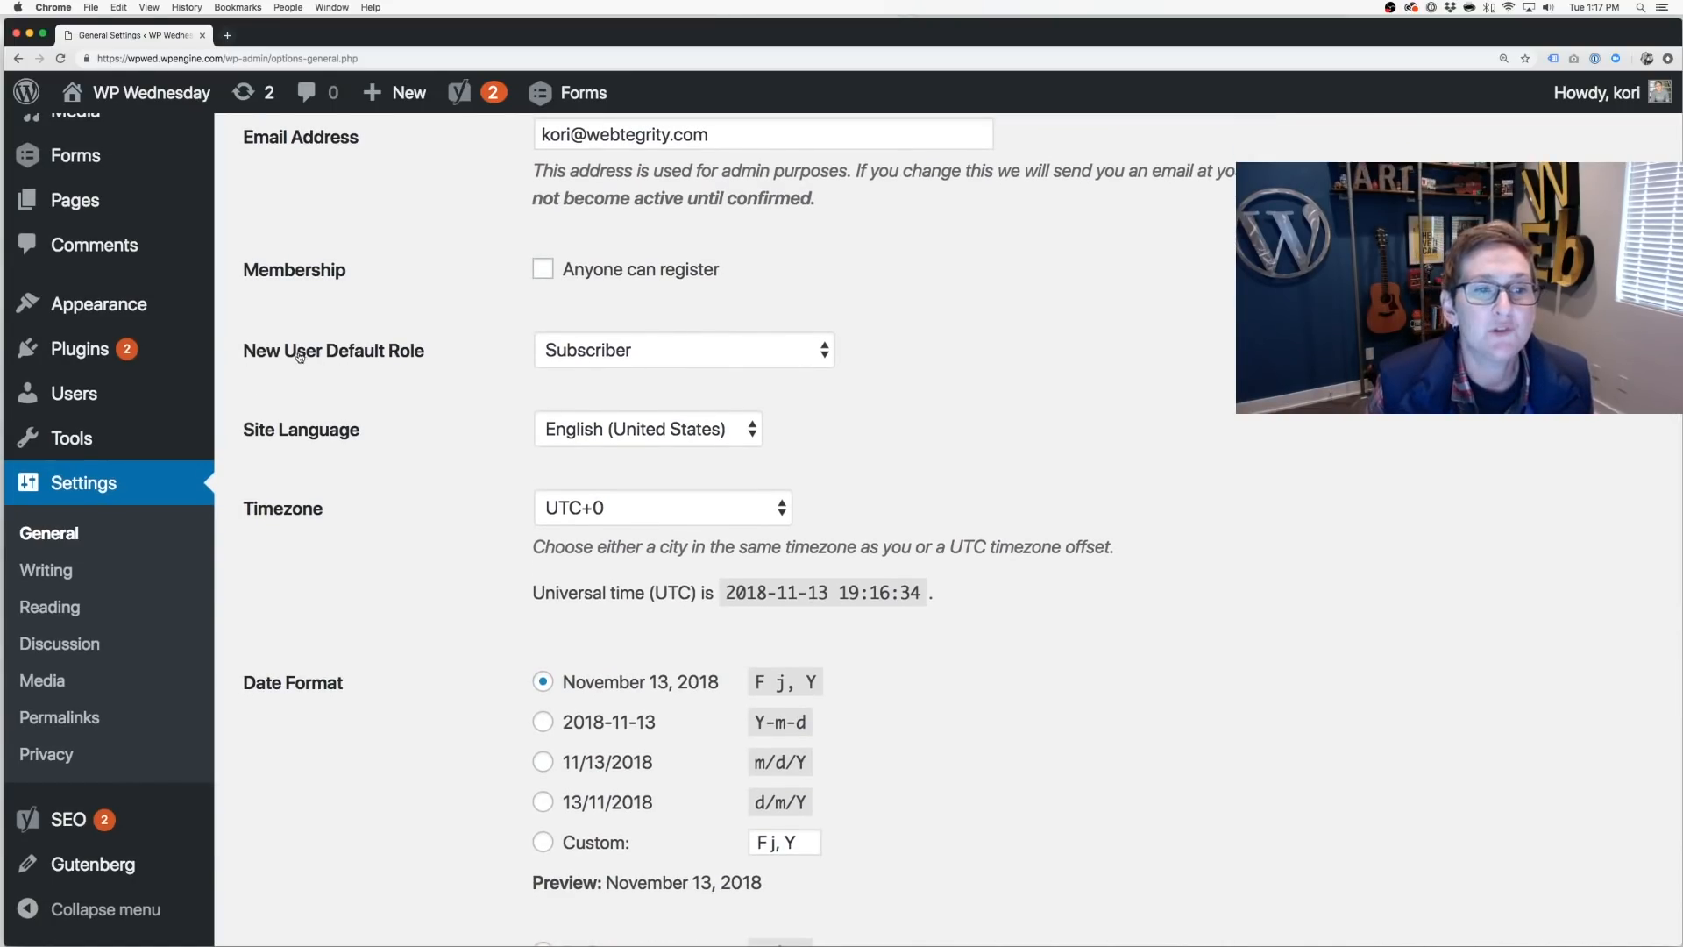
click(683, 350)
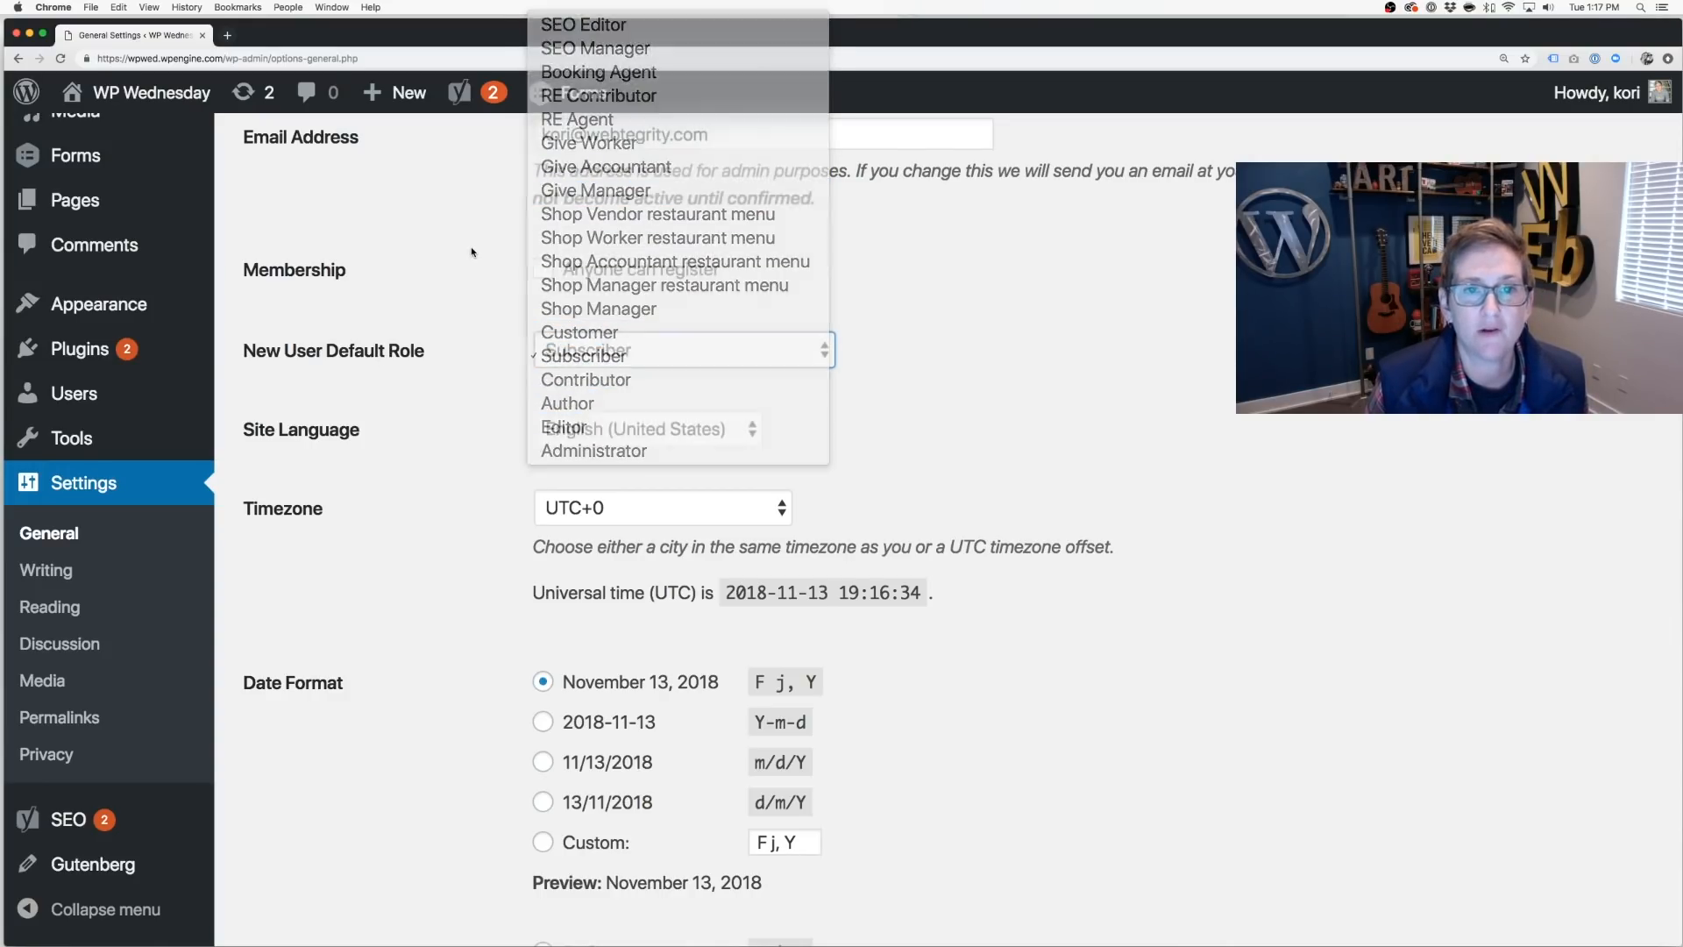
click(587, 354)
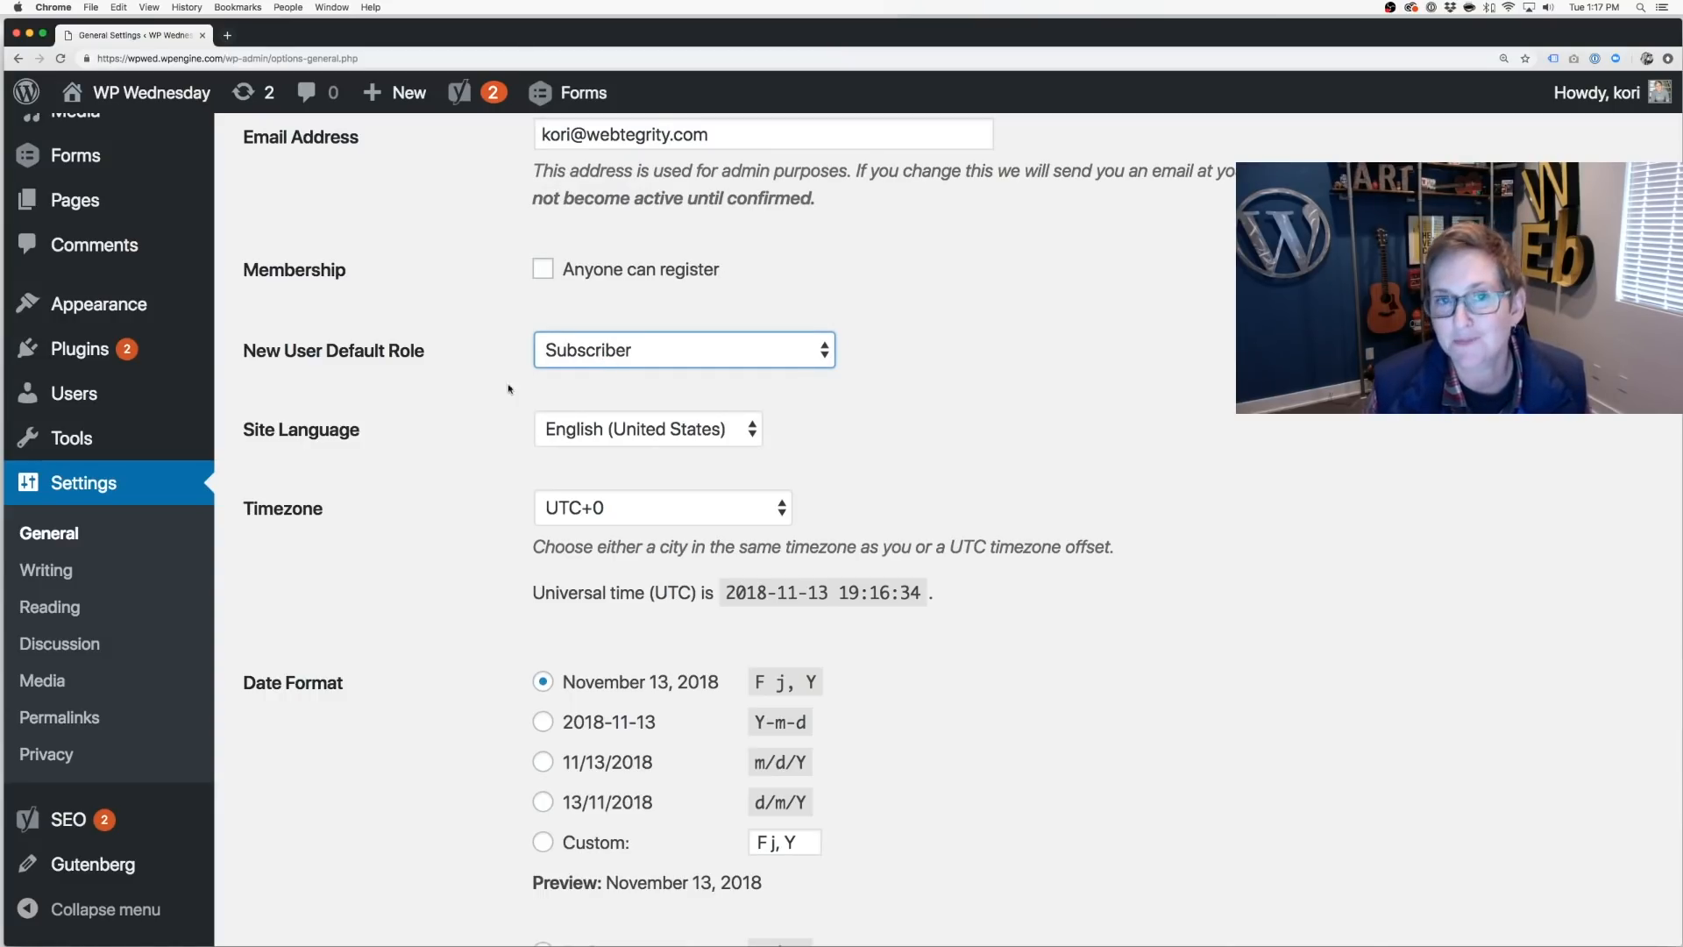
scroll(down, 3)
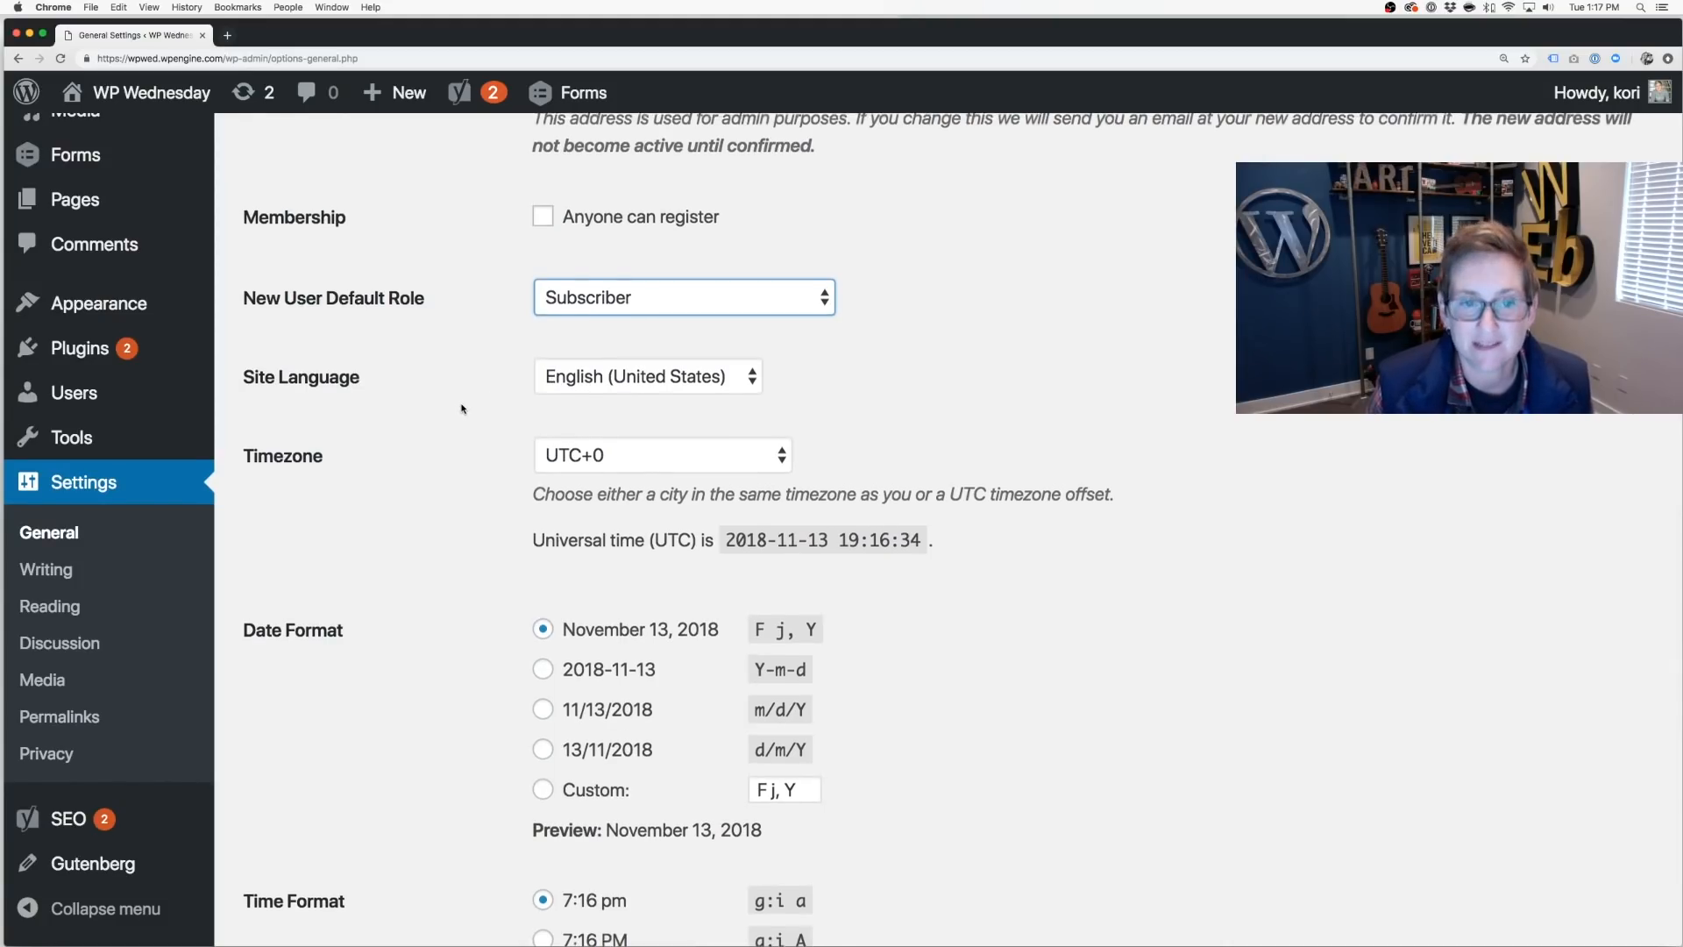
scroll(down, 3)
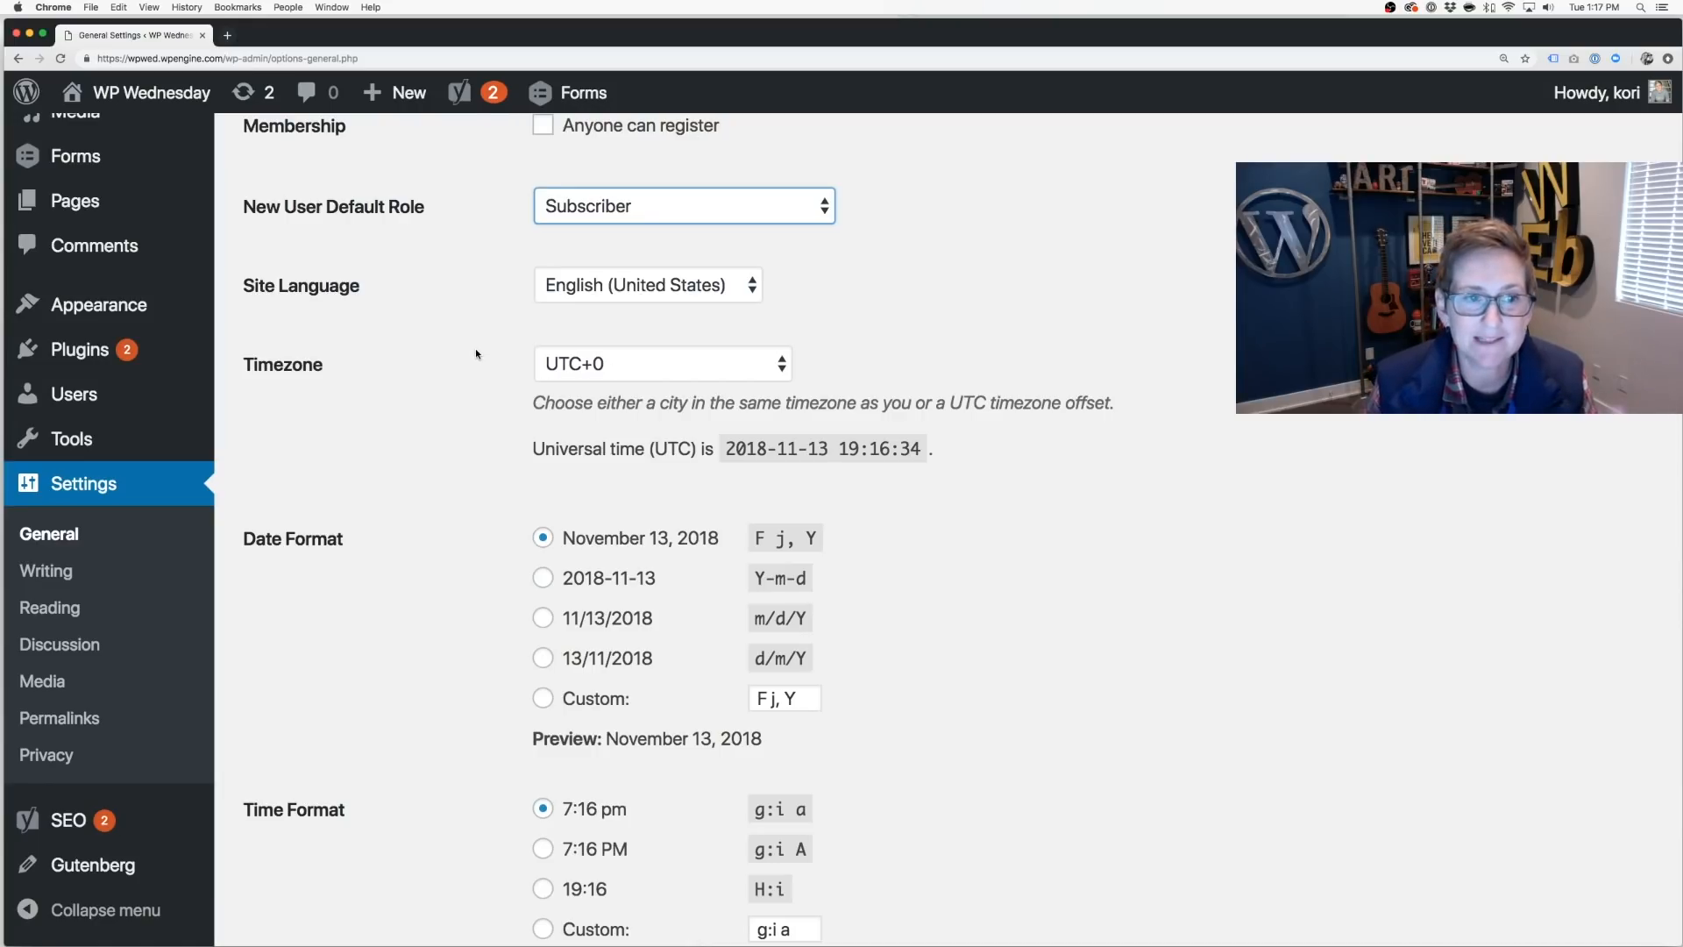
- Save the General Settings at the bottom of the page, keeping the new tagline
scroll(down, 3)
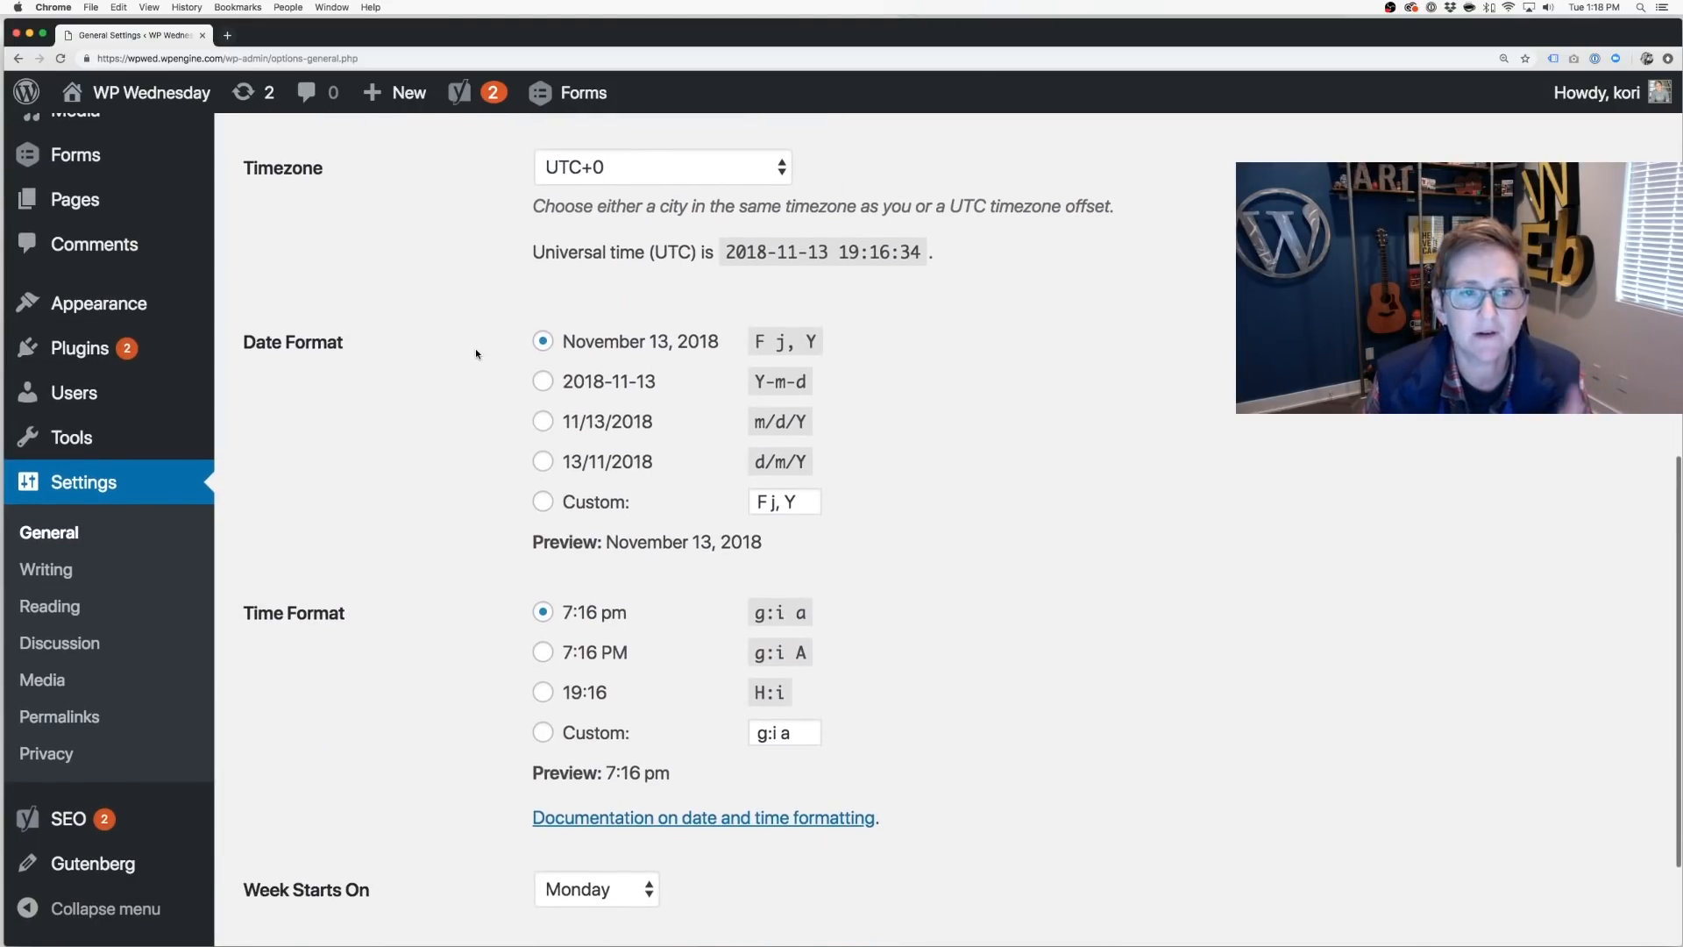
scroll(down, 3)
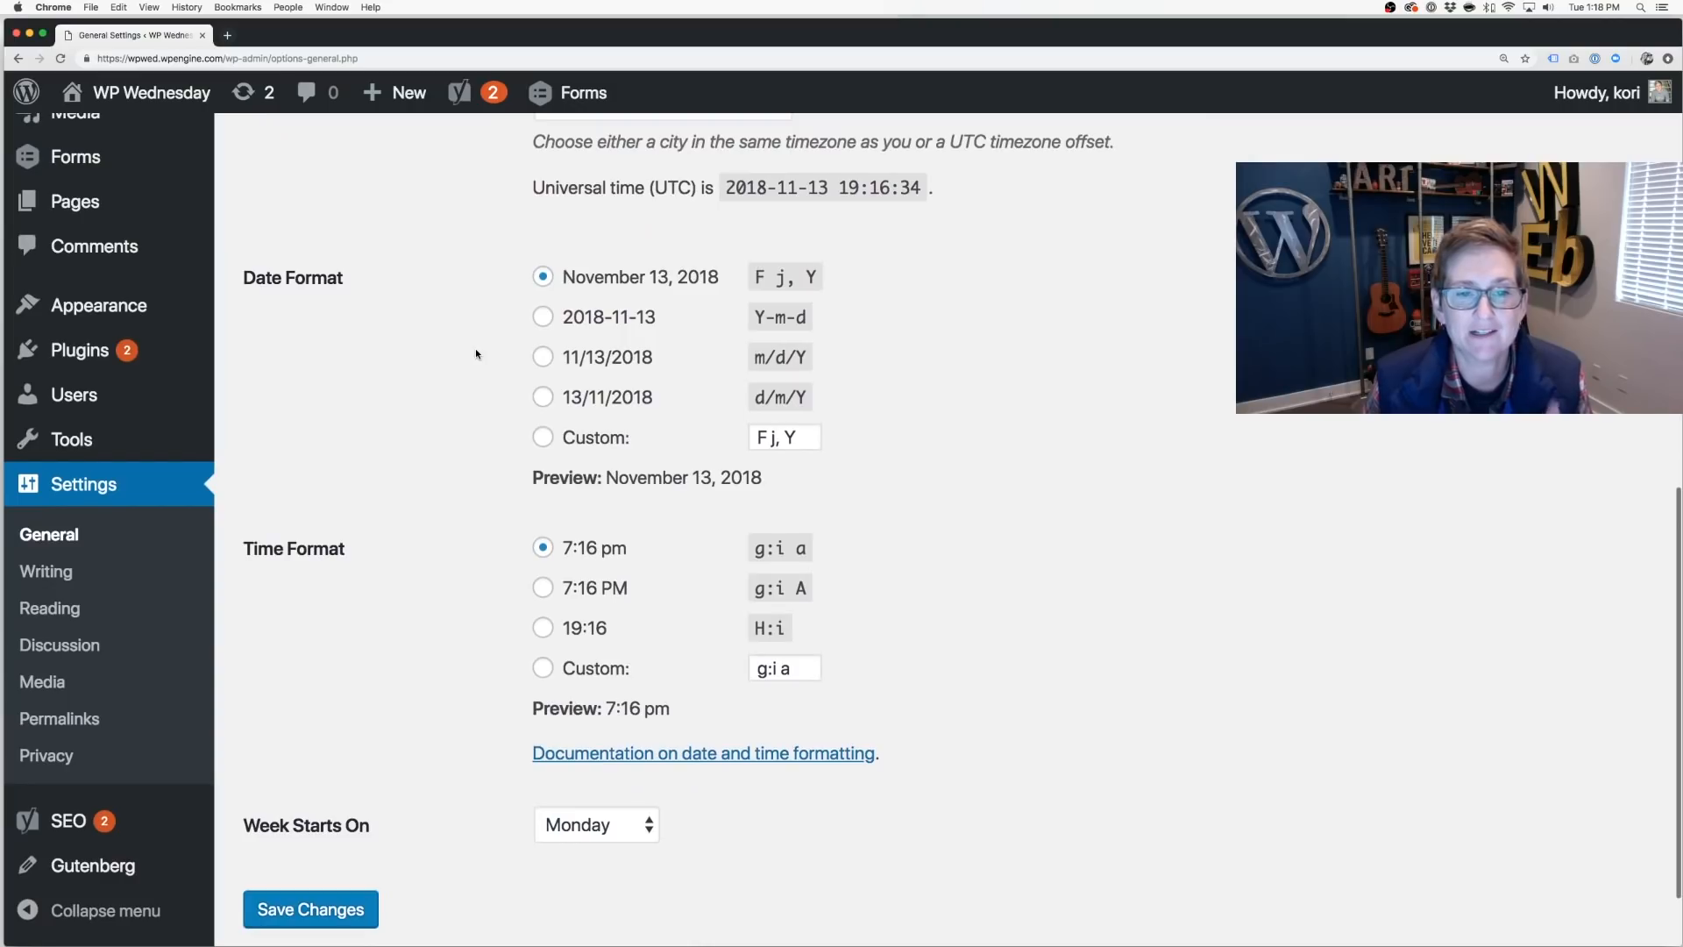
mouse_move(558, 400)
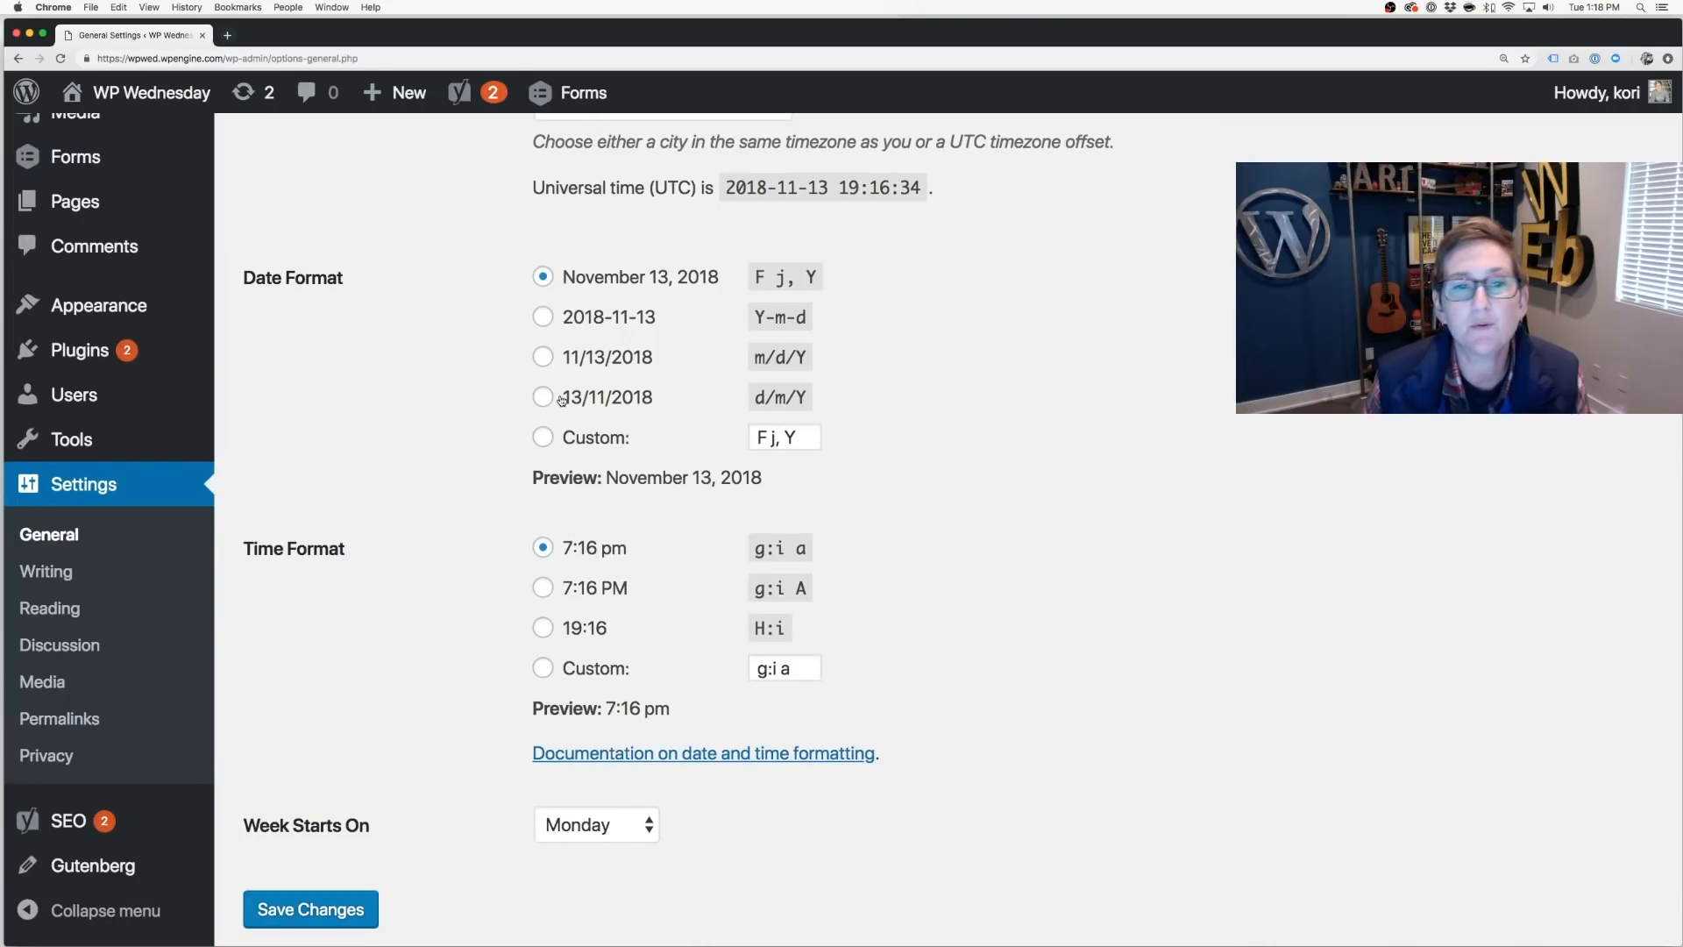
scroll(down, 3)
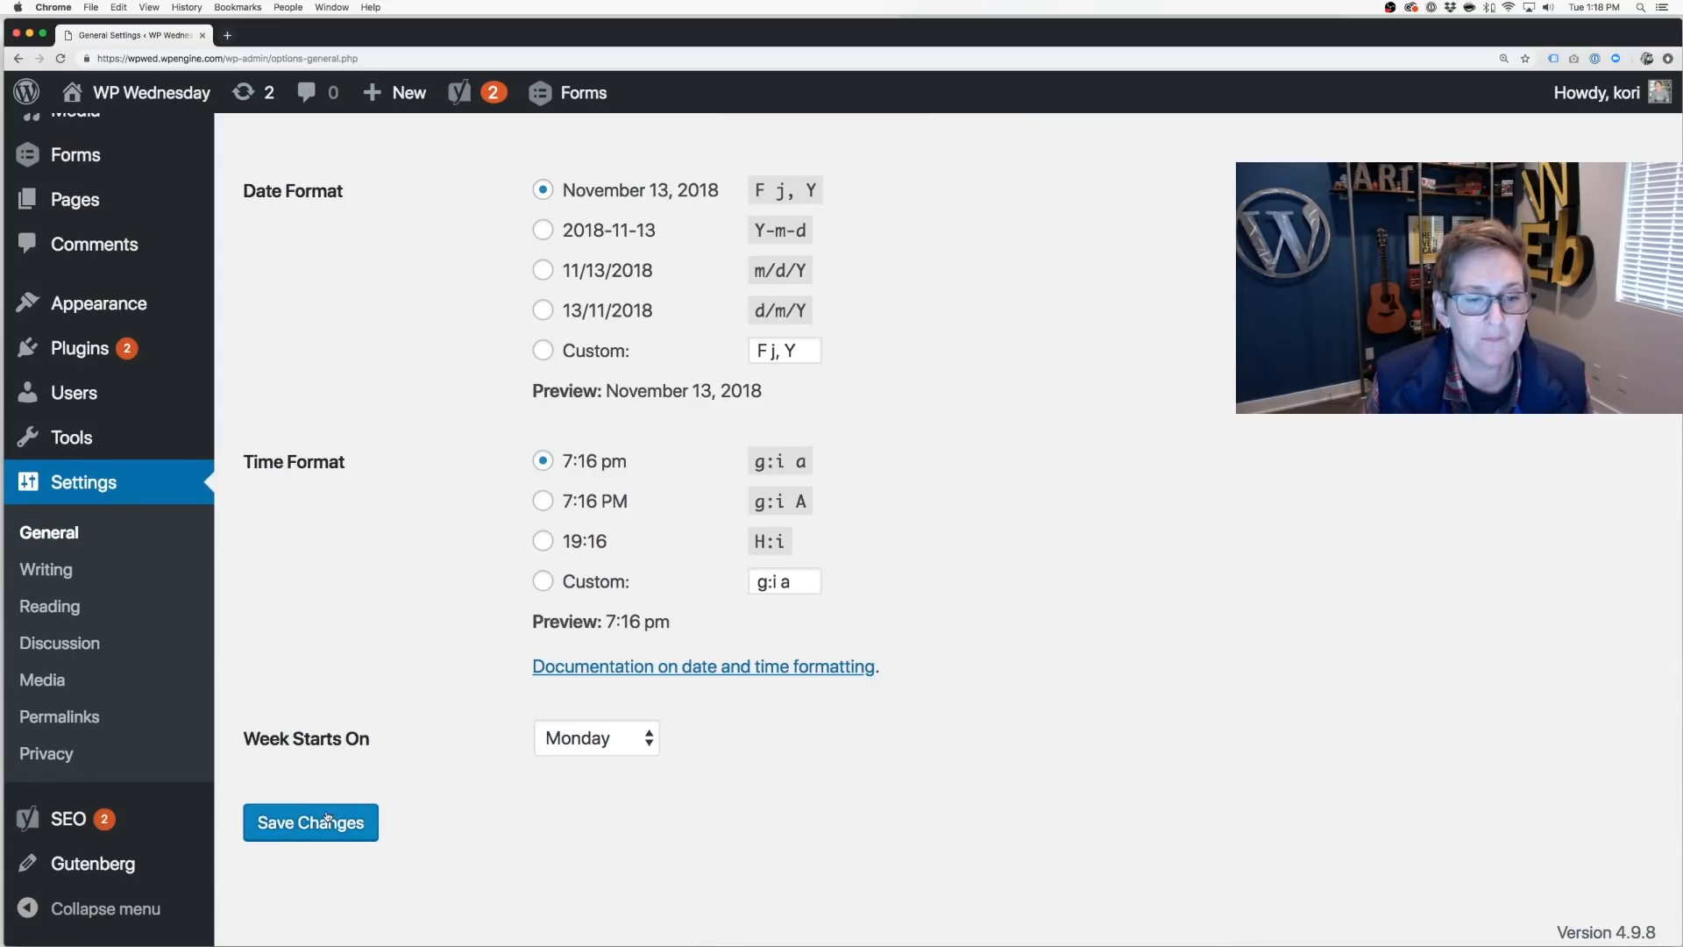
click(310, 822)
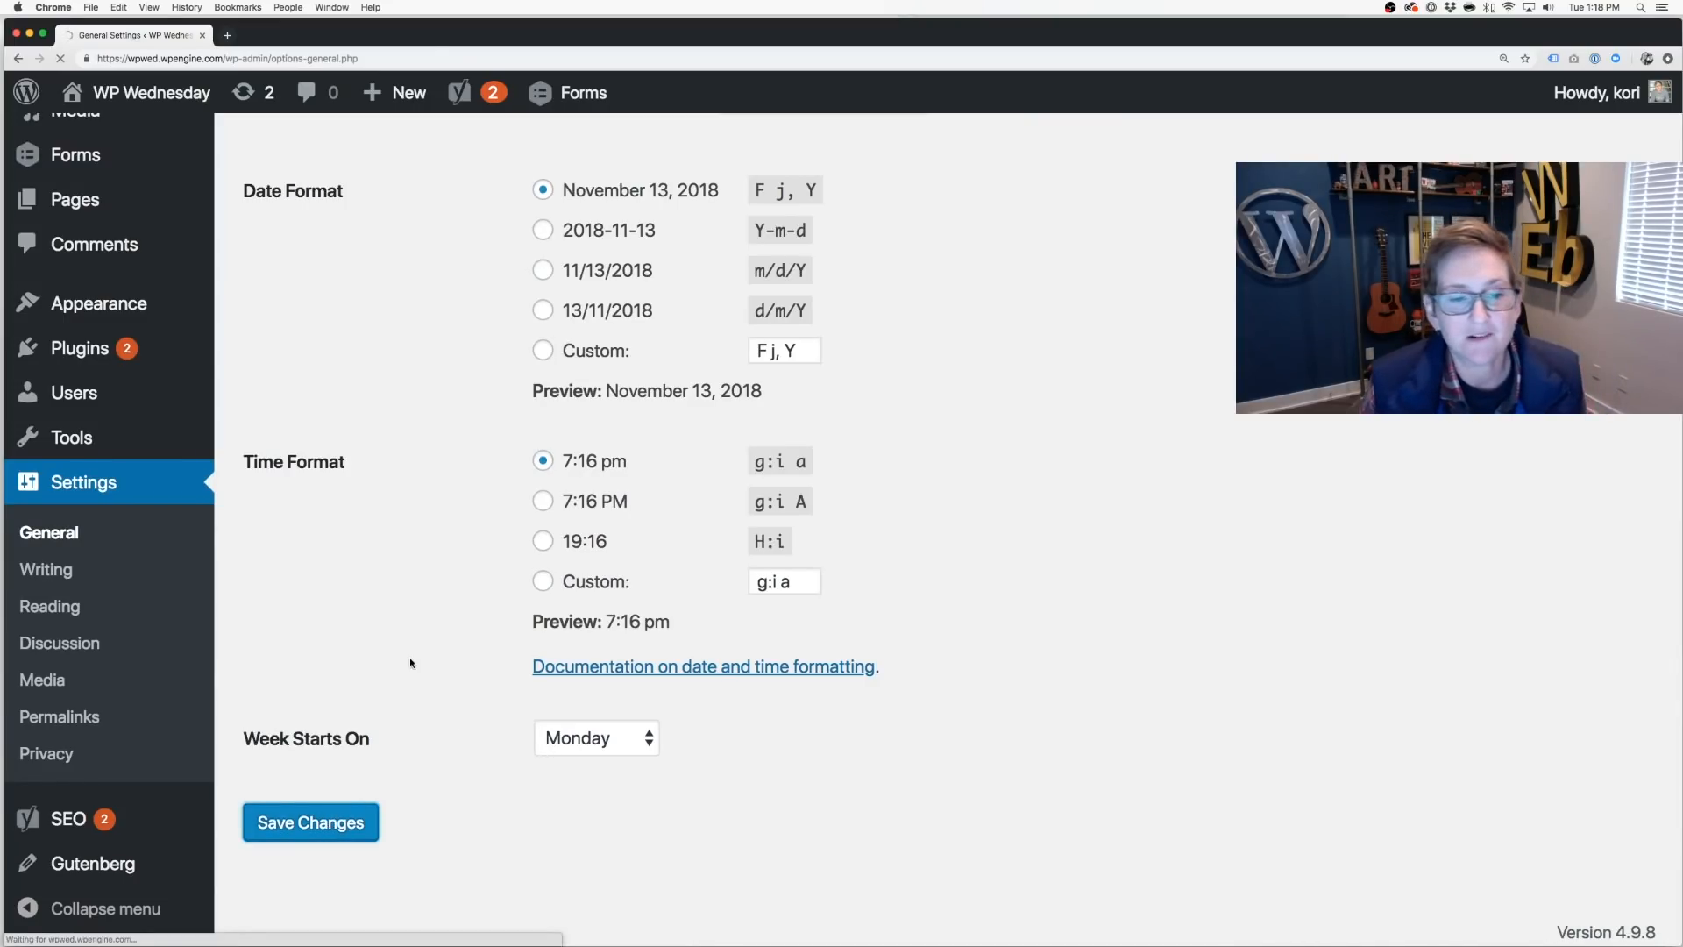
click(309, 822)
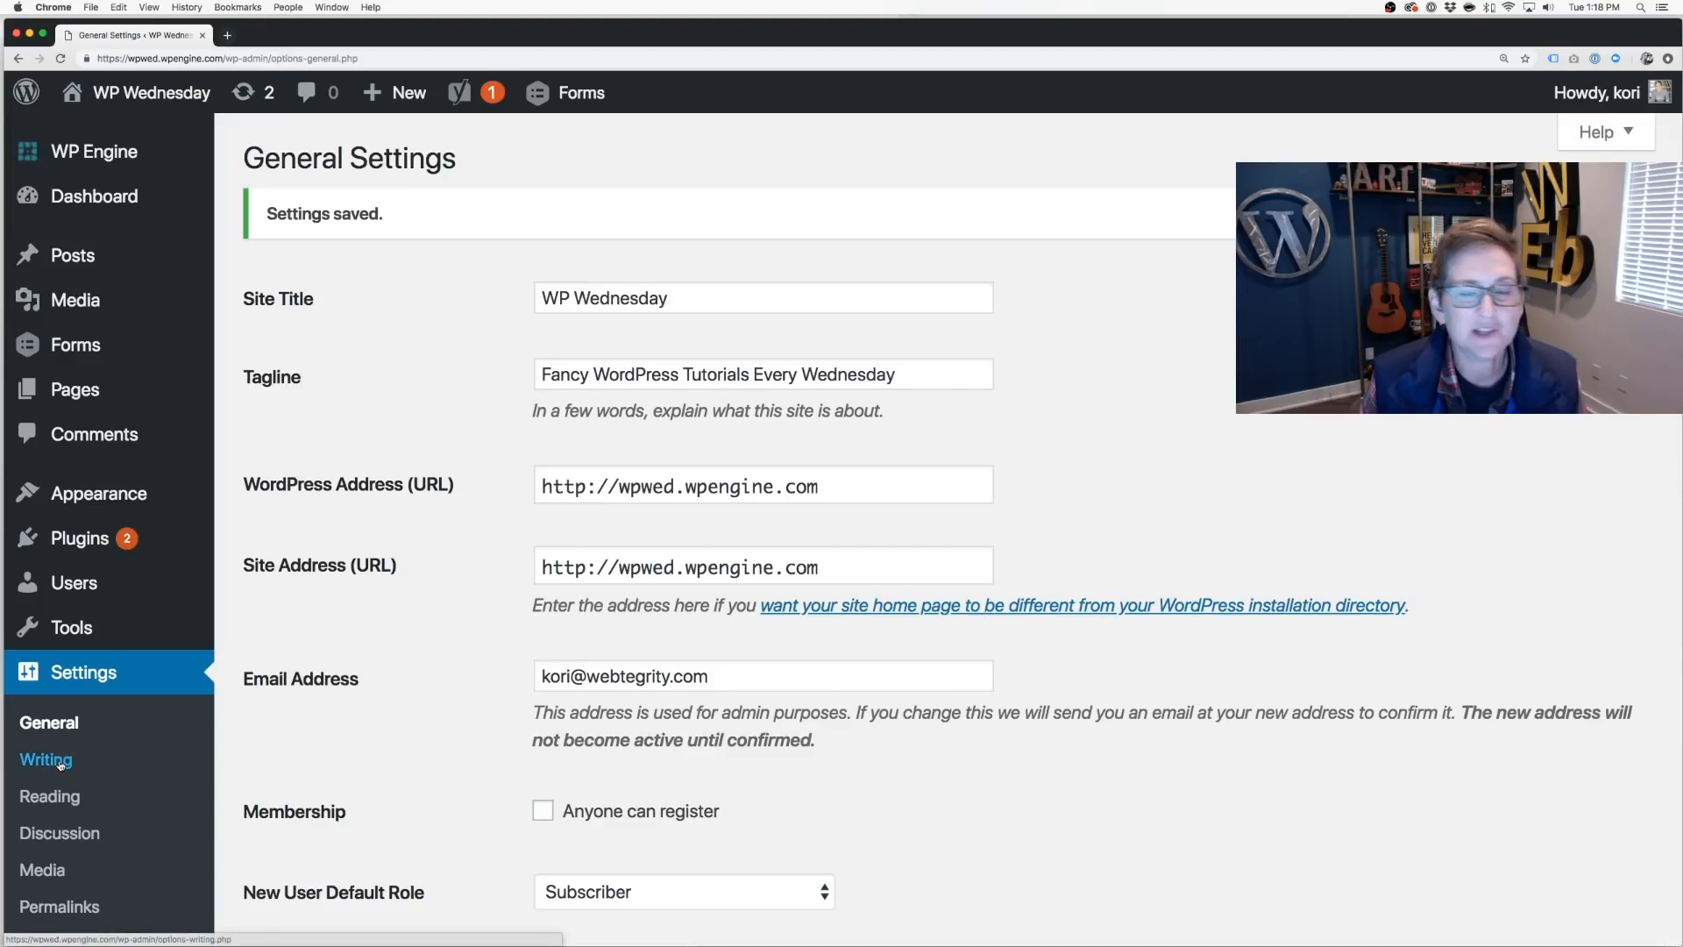
- Look through Settings > Writing without changes, then go to Reading settings
click(47, 759)
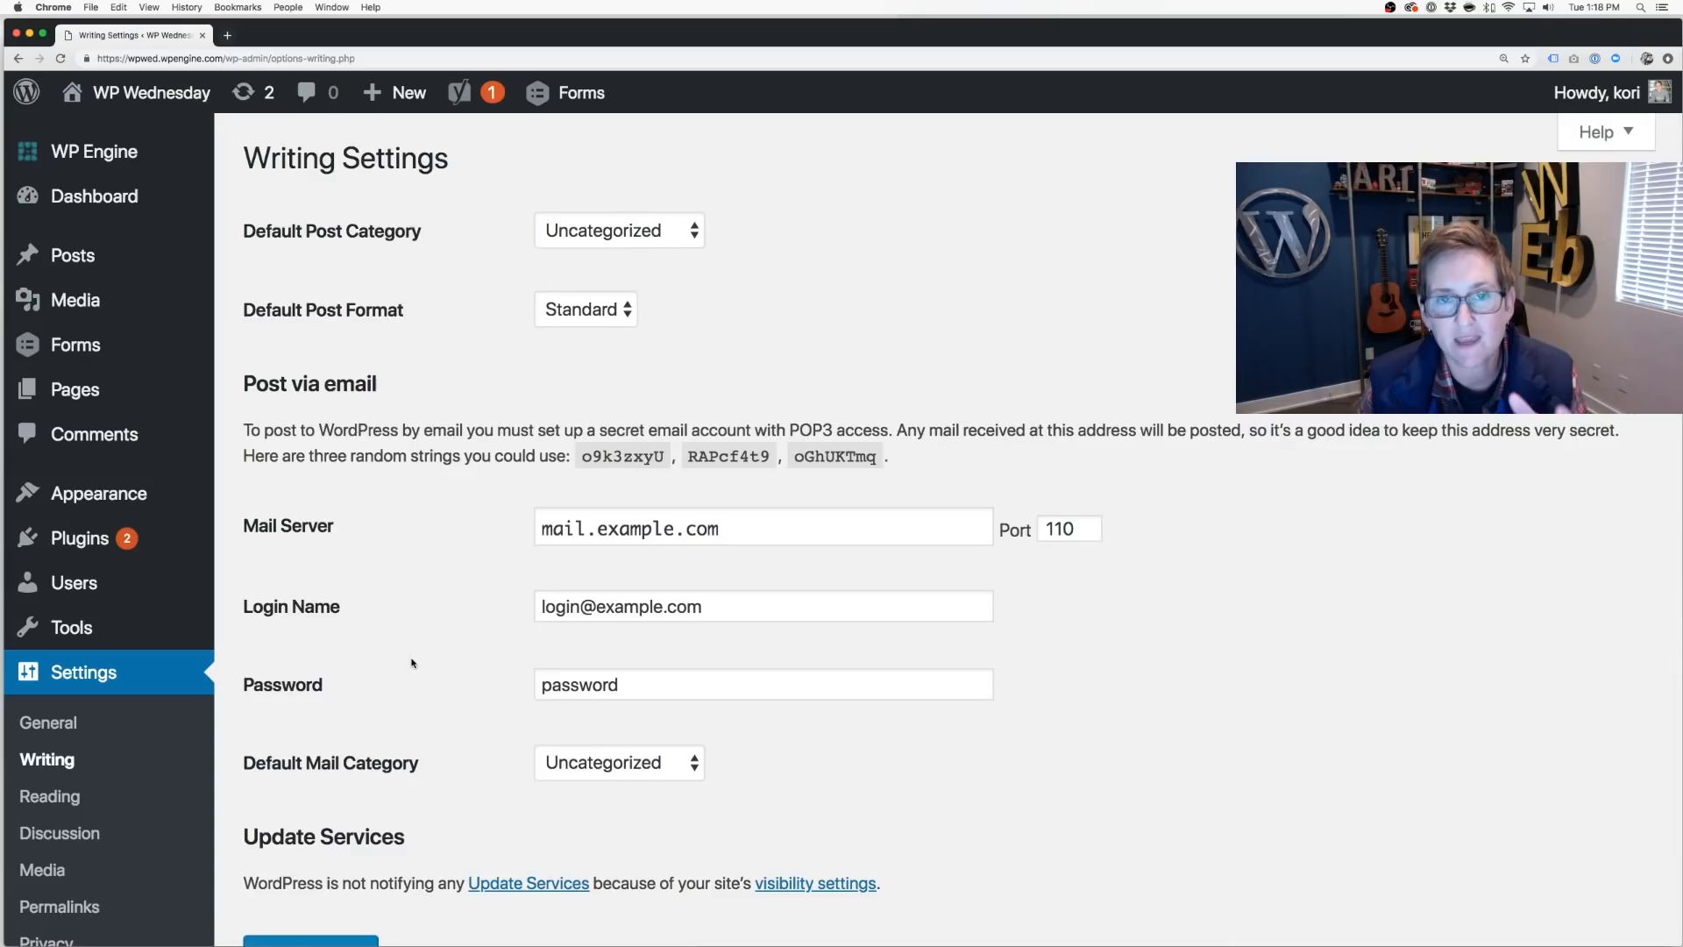
mouse_move(473, 563)
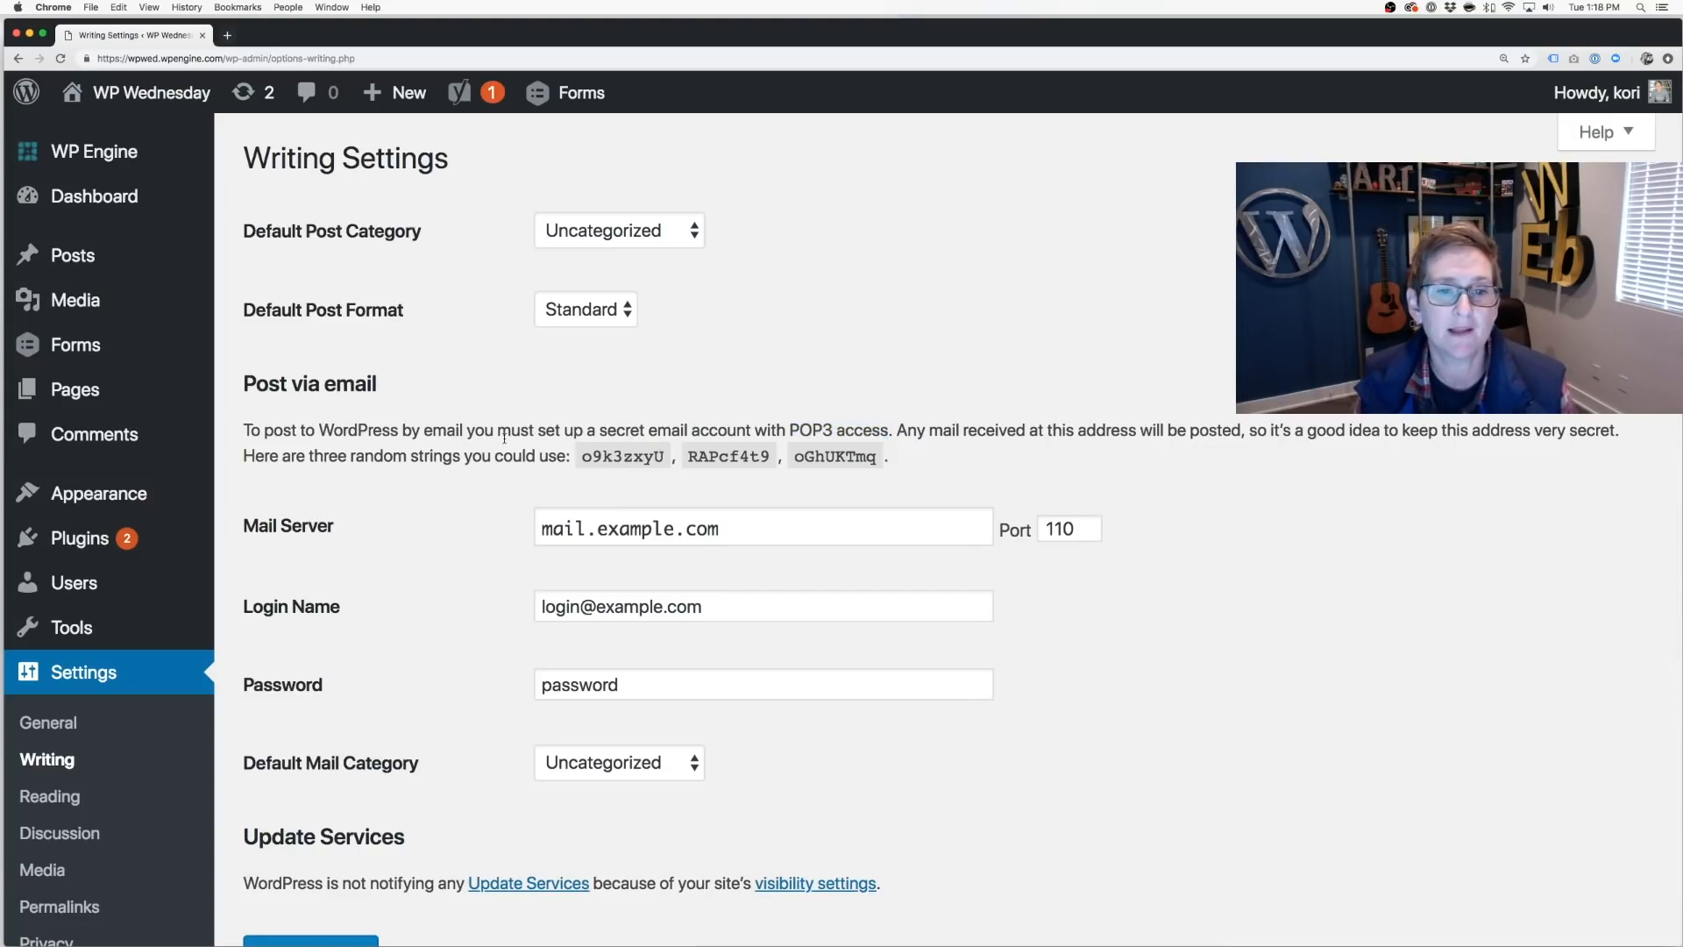
scroll(down, 3)
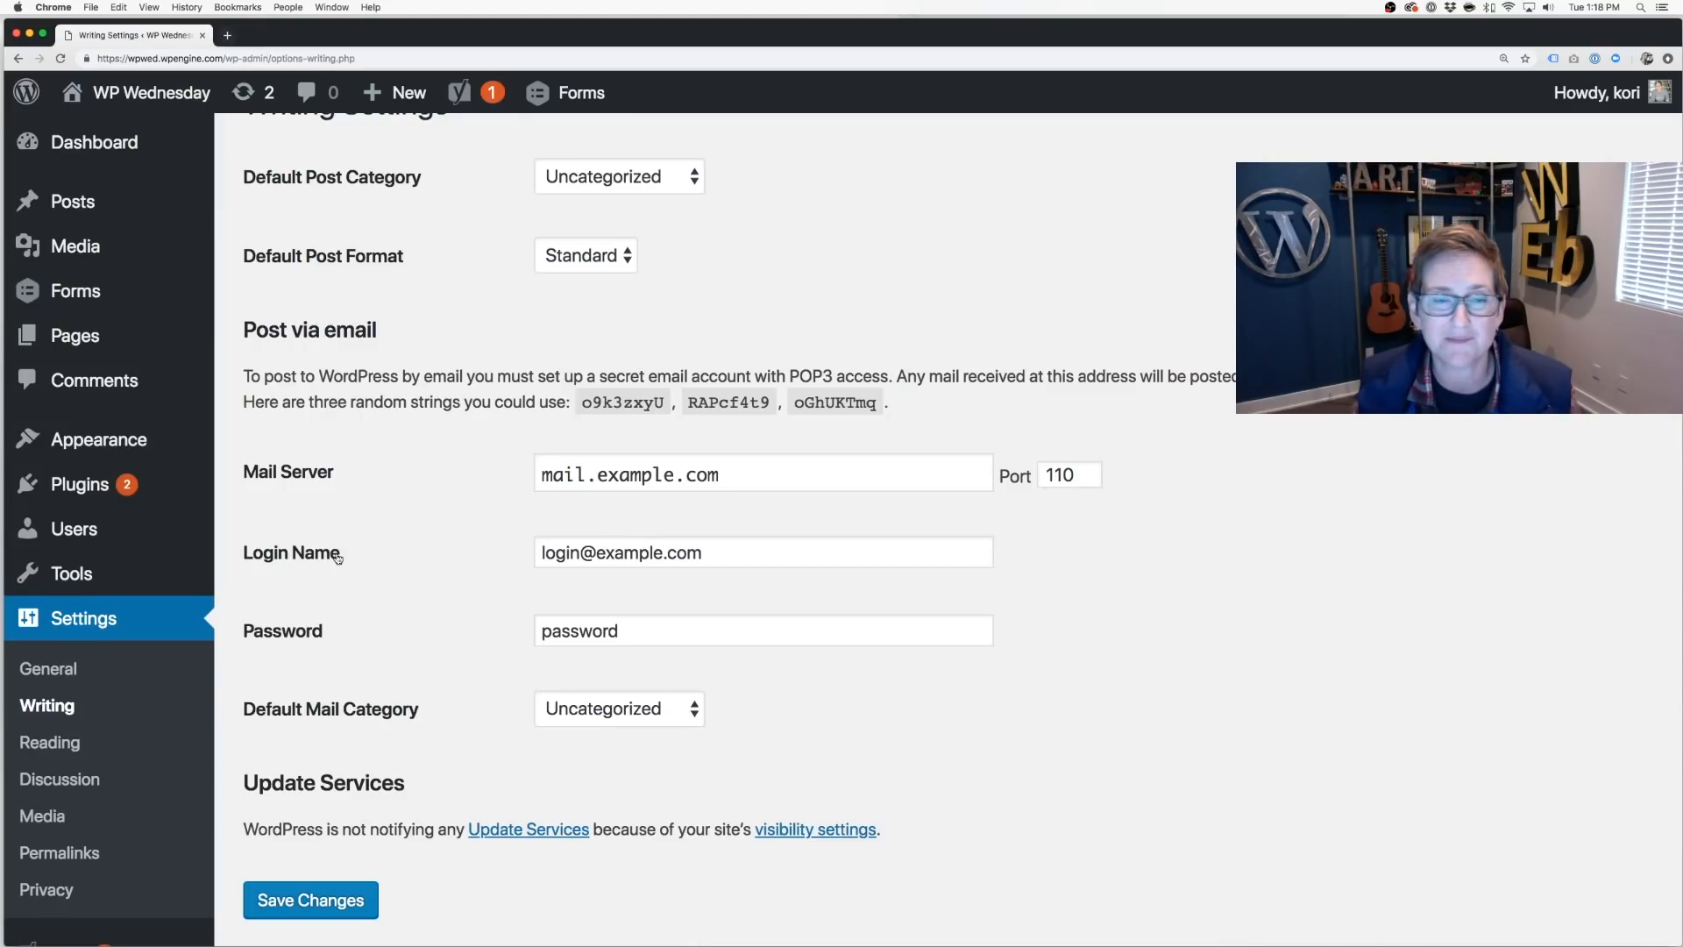
click(49, 741)
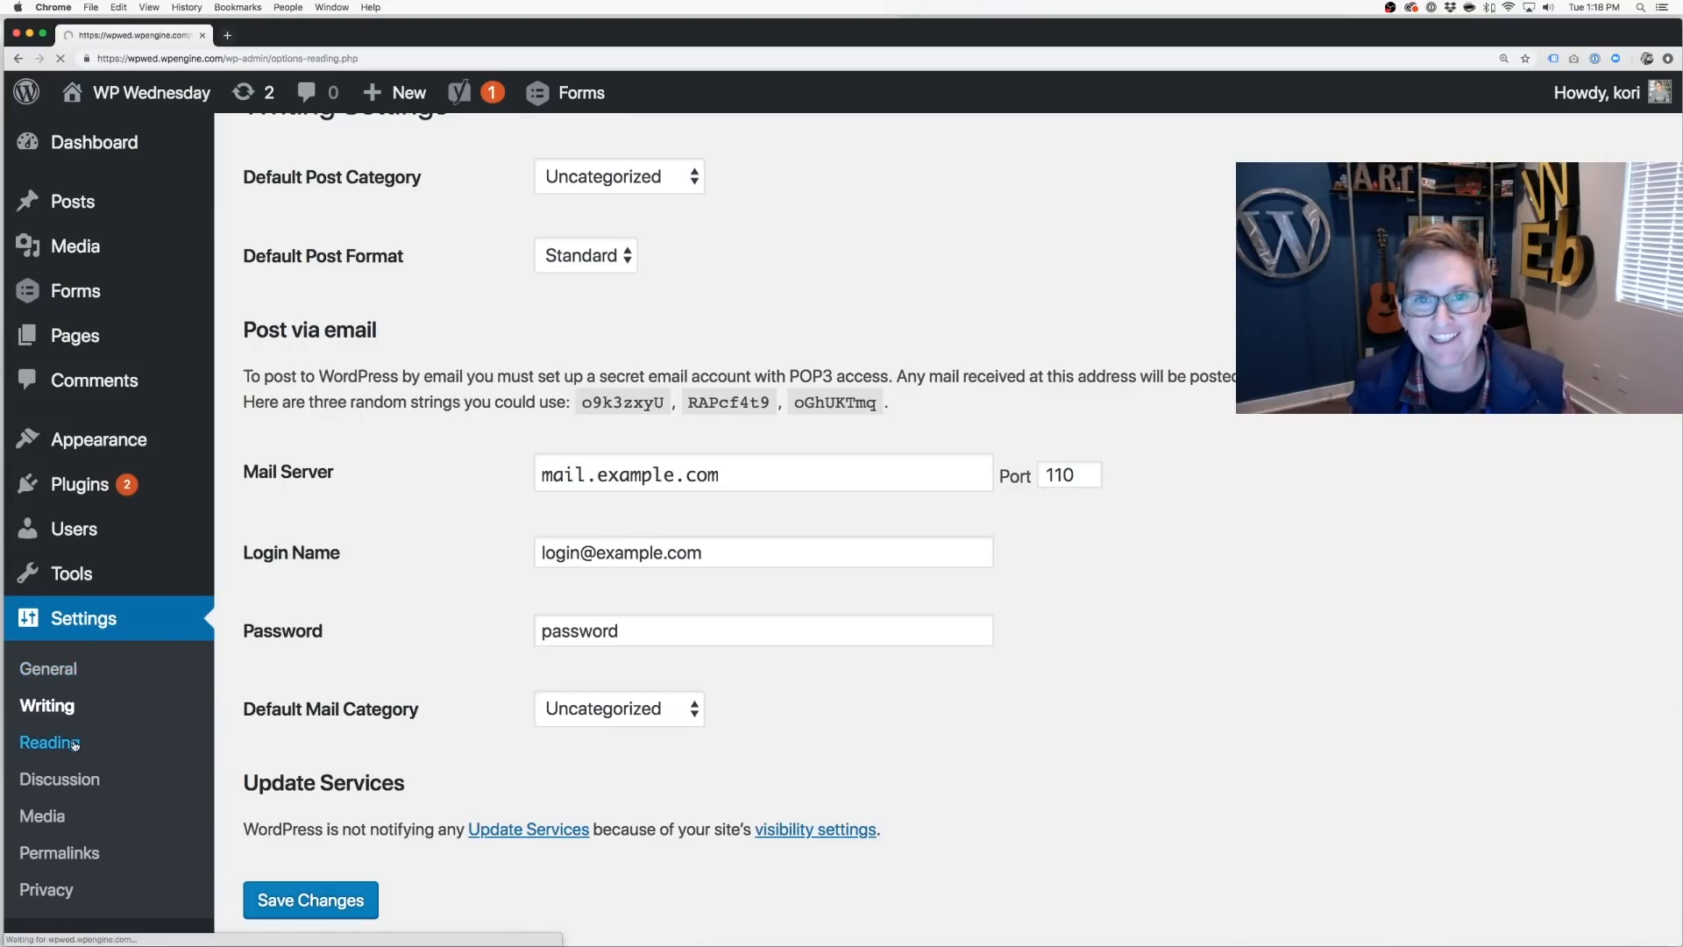
- Toggle the homepage to latest posts and back to a static Home page
click(49, 741)
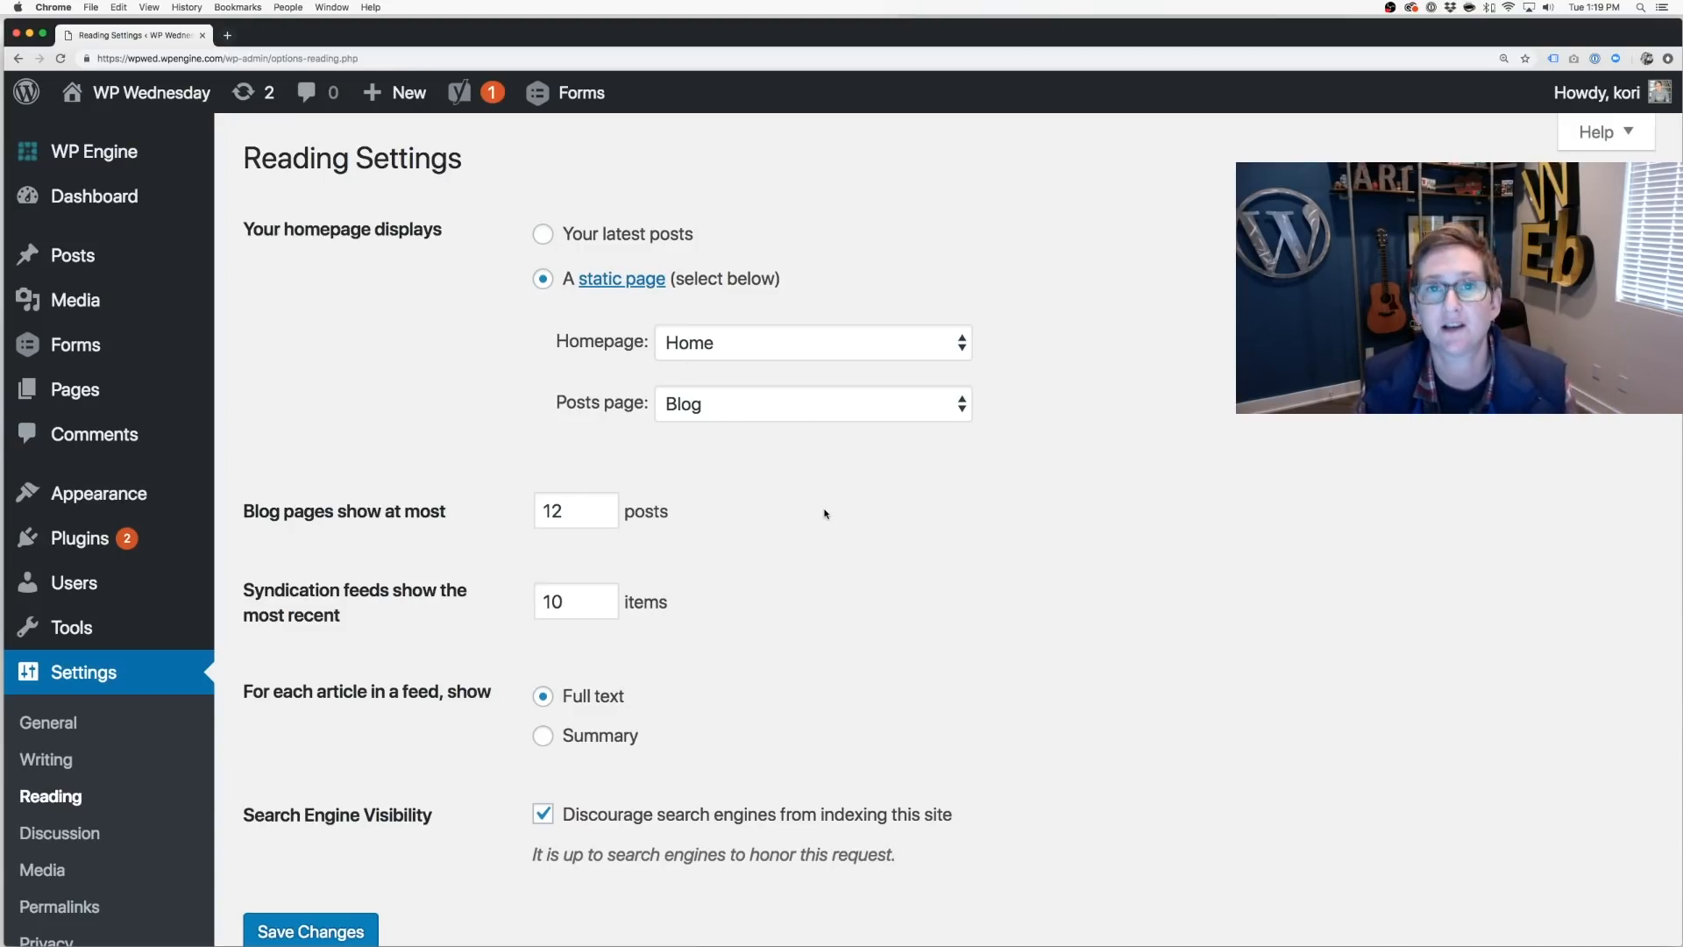
mouse_move(543, 242)
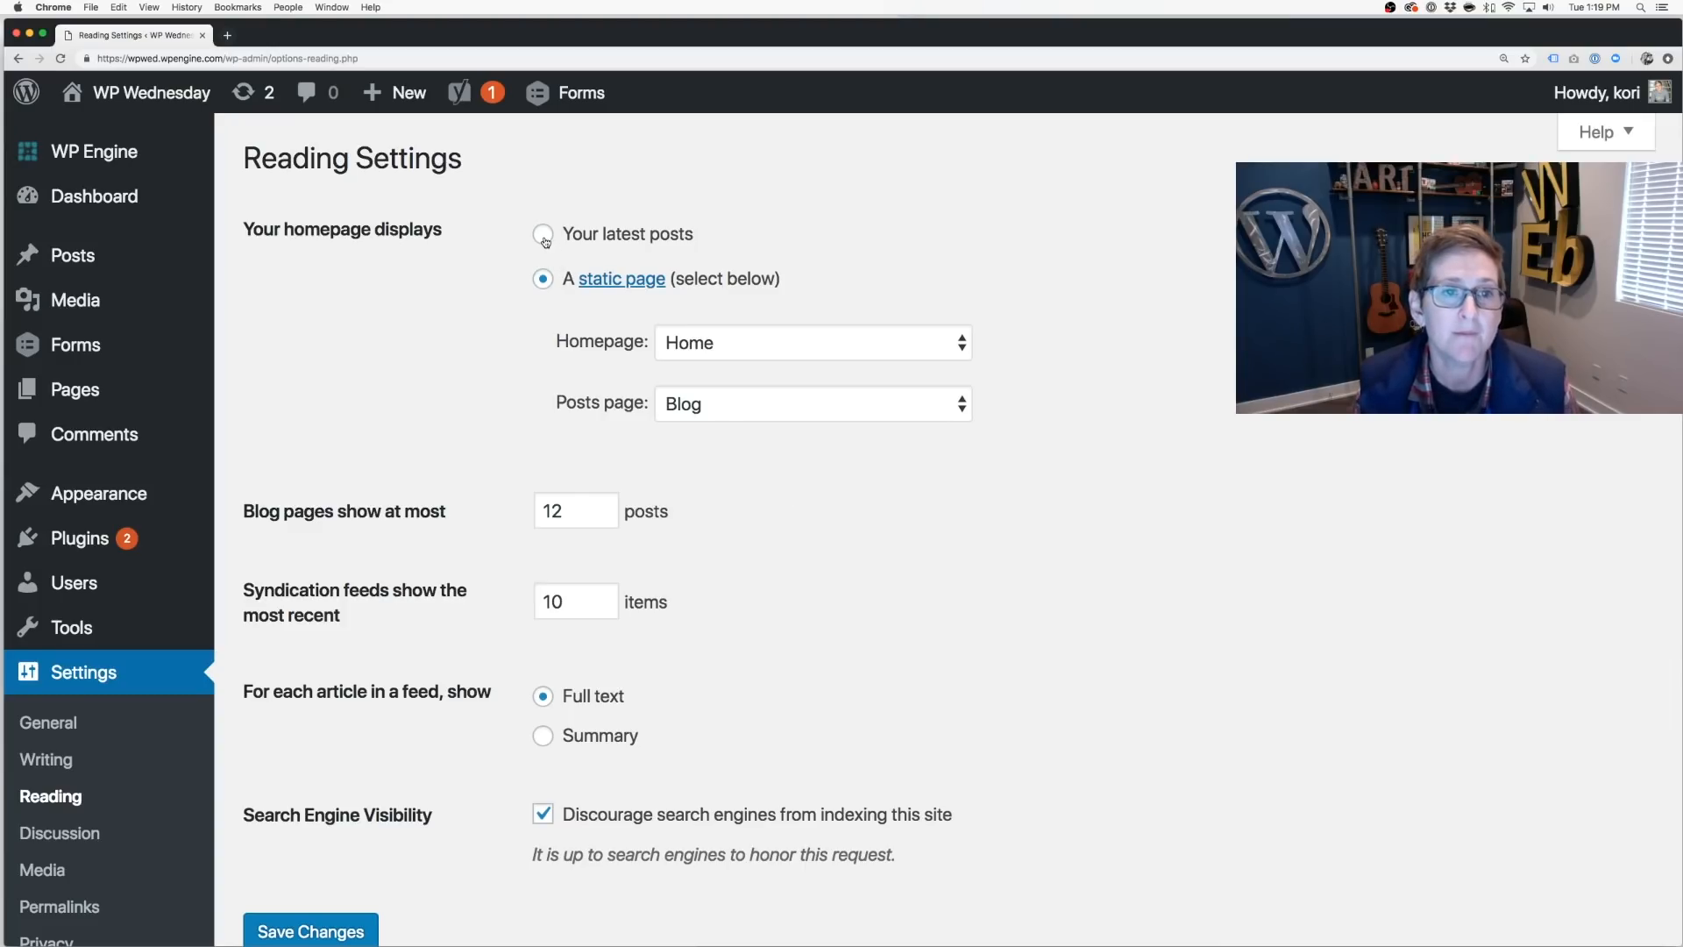
click(543, 234)
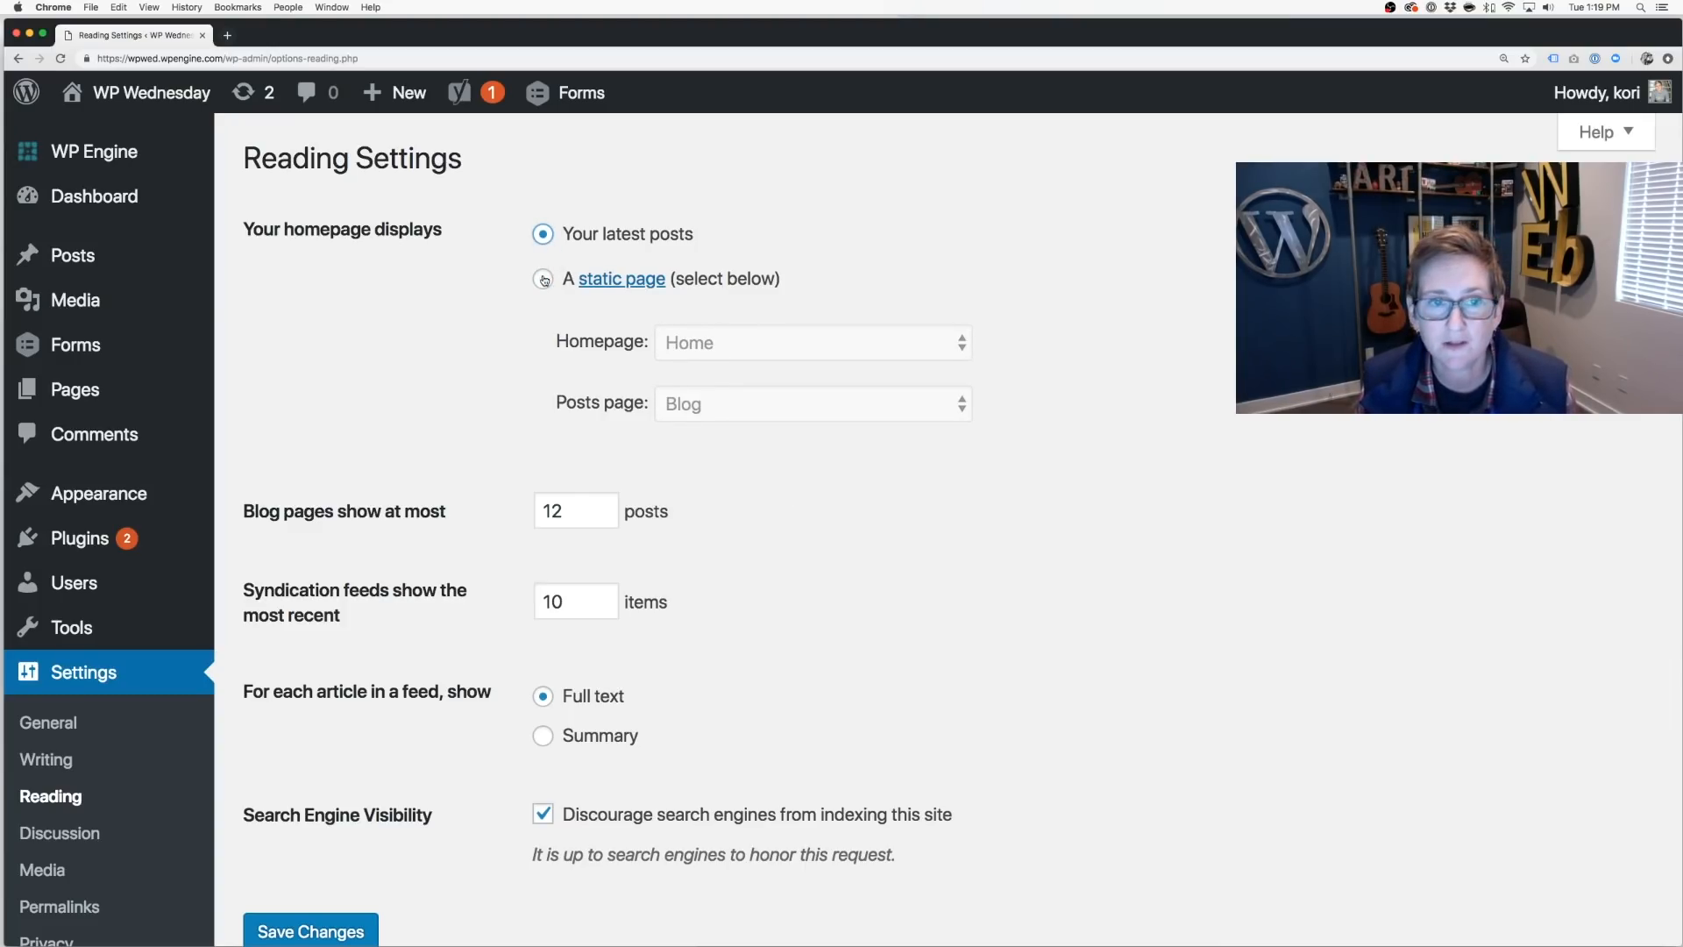
click(544, 278)
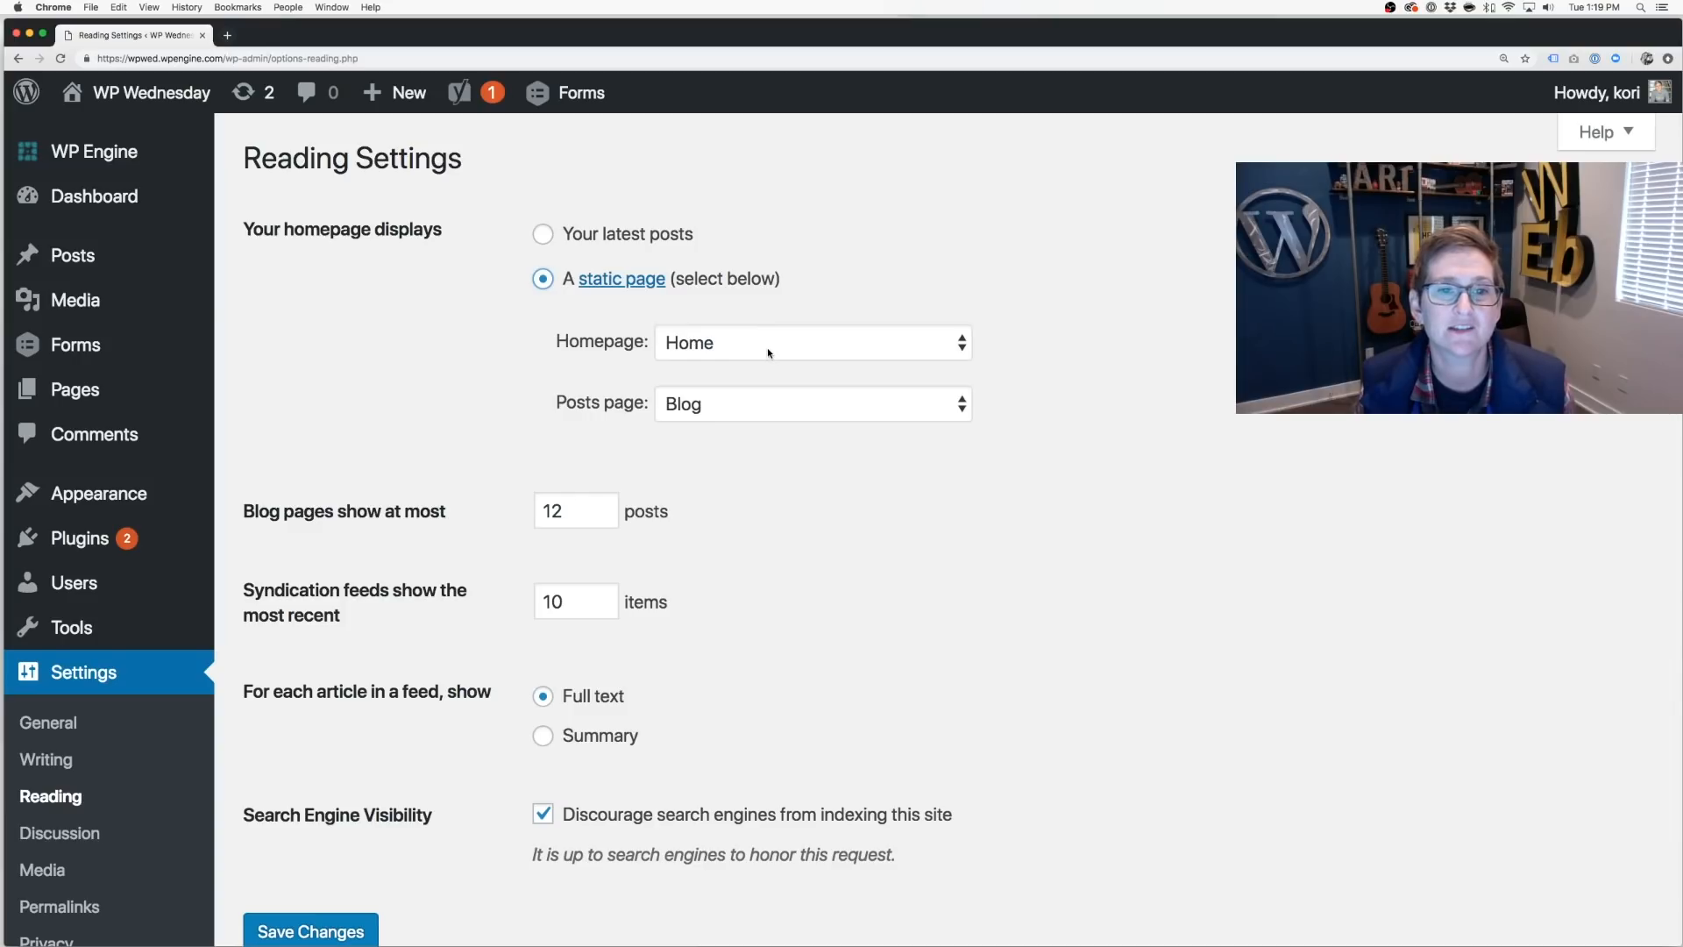
scroll(down, 3)
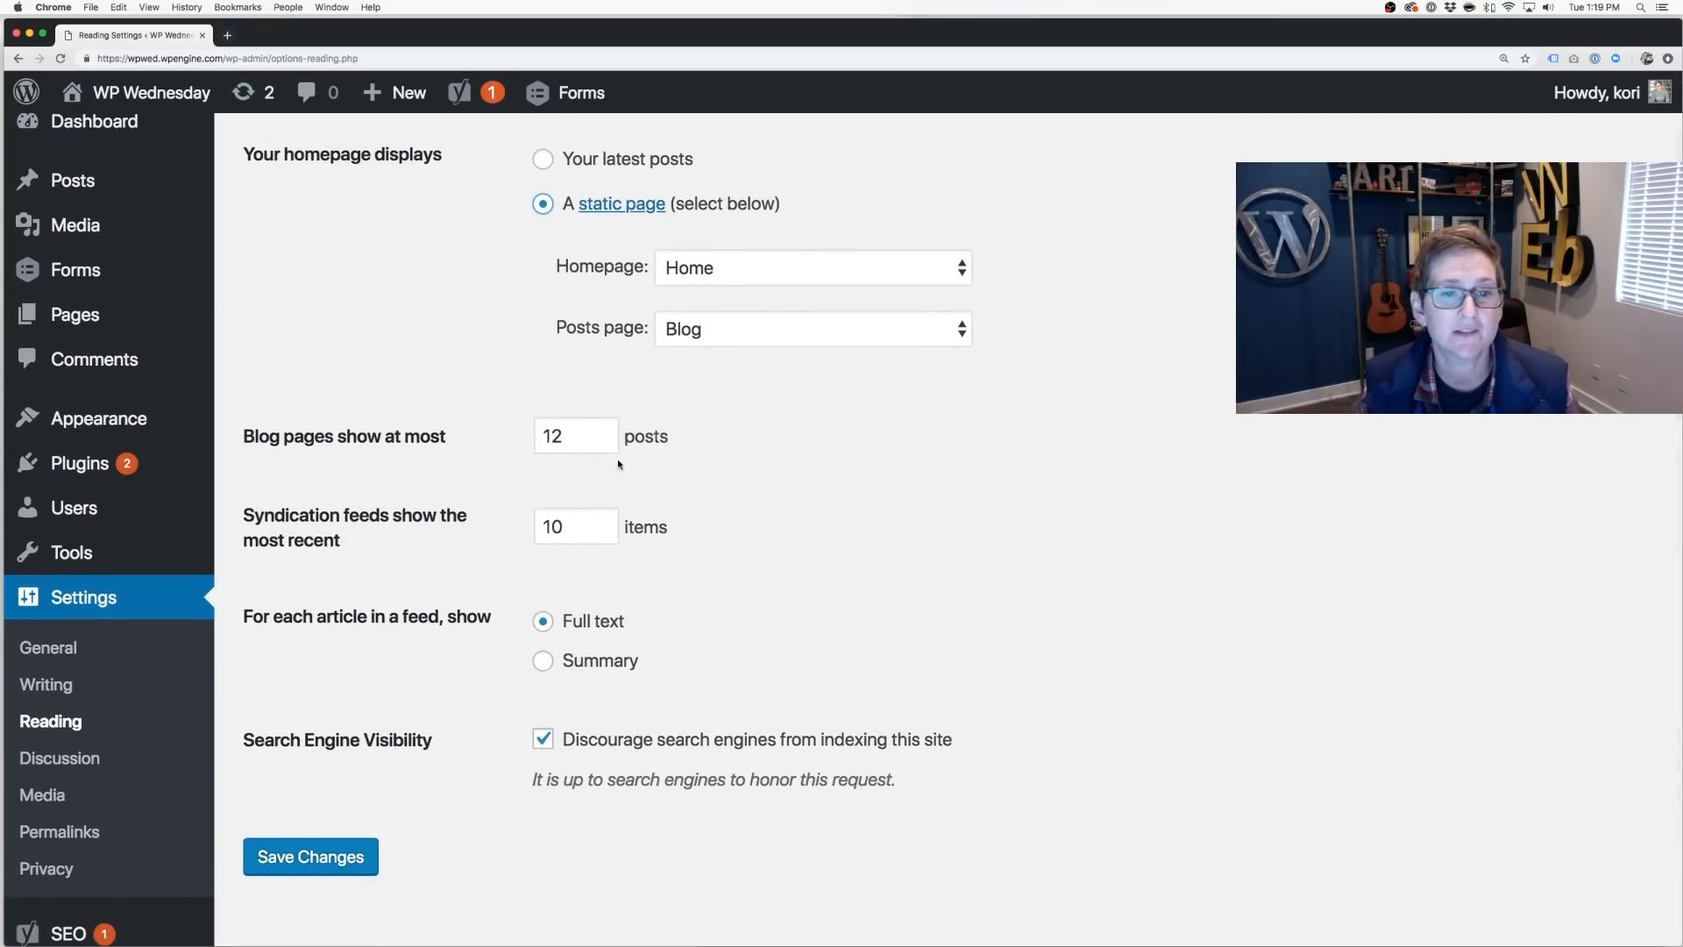
mouse_move(640, 484)
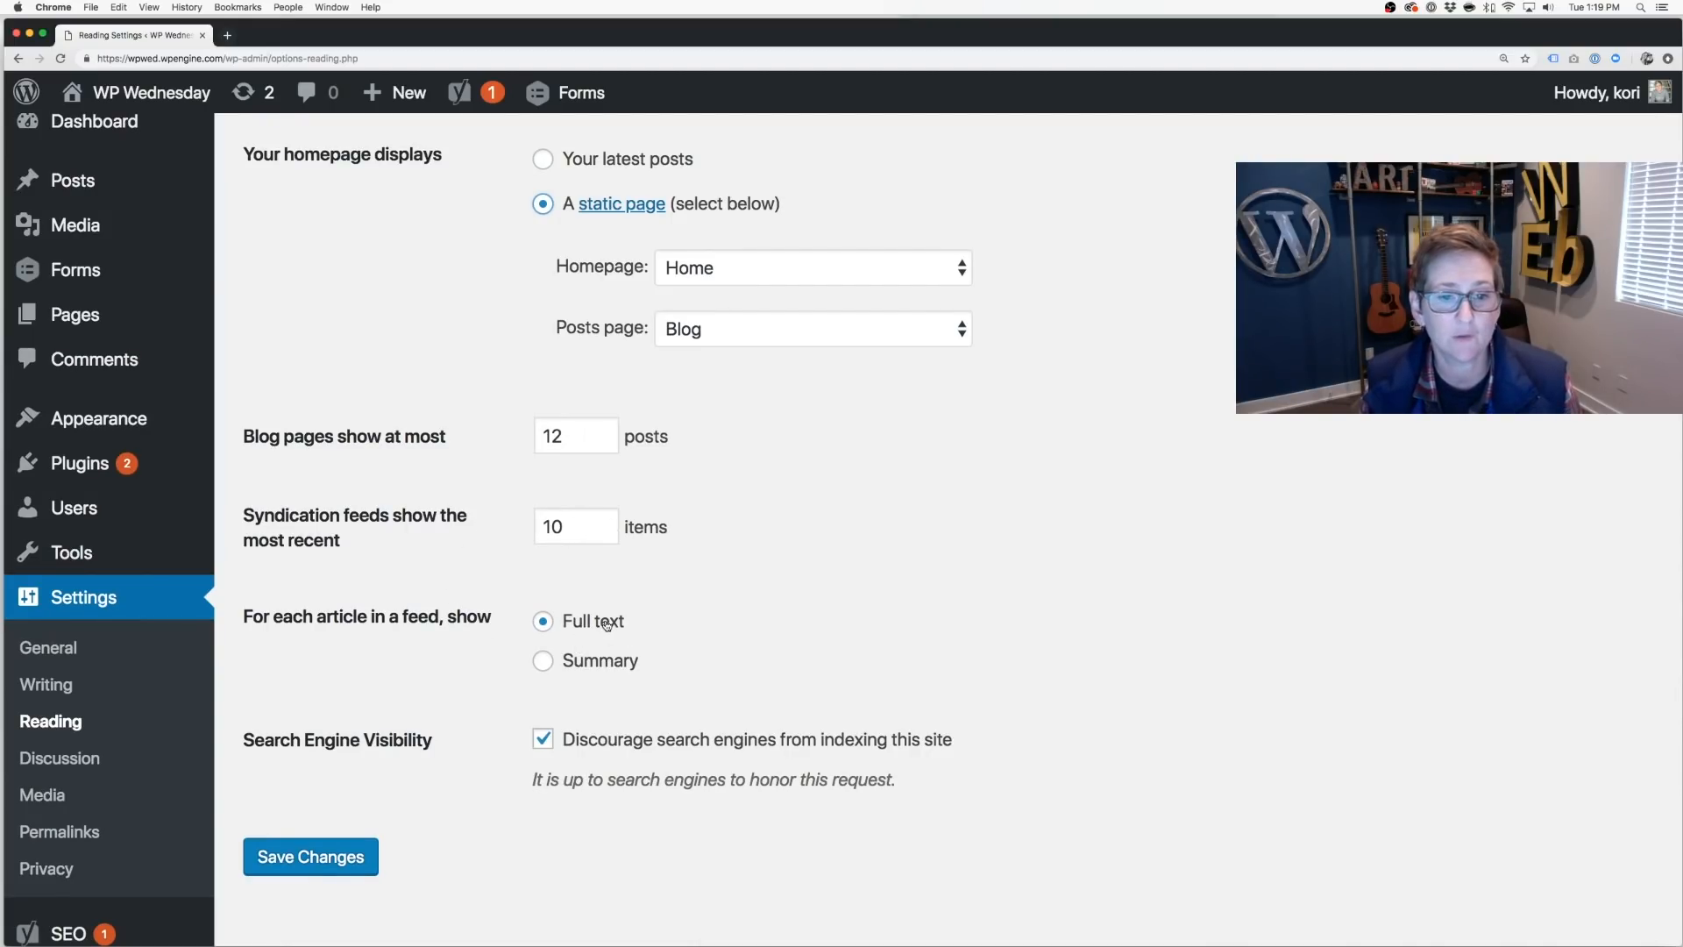
- Show feed summaries, keep search engines discouraged, and save the Reading settings
click(543, 660)
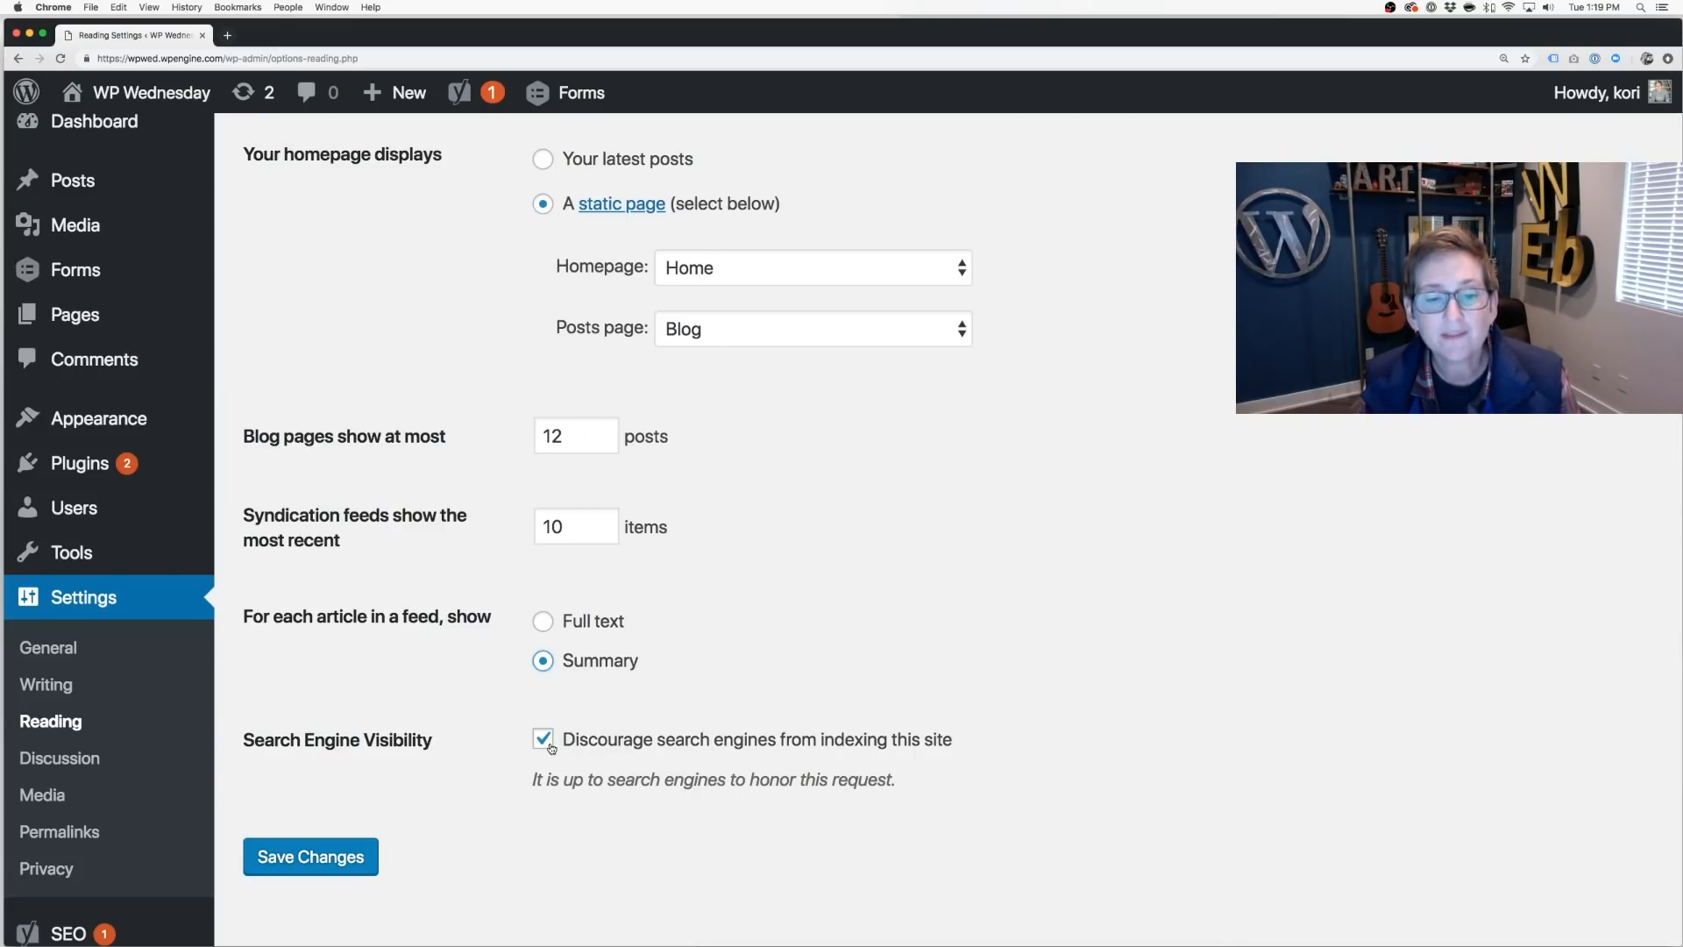
click(543, 738)
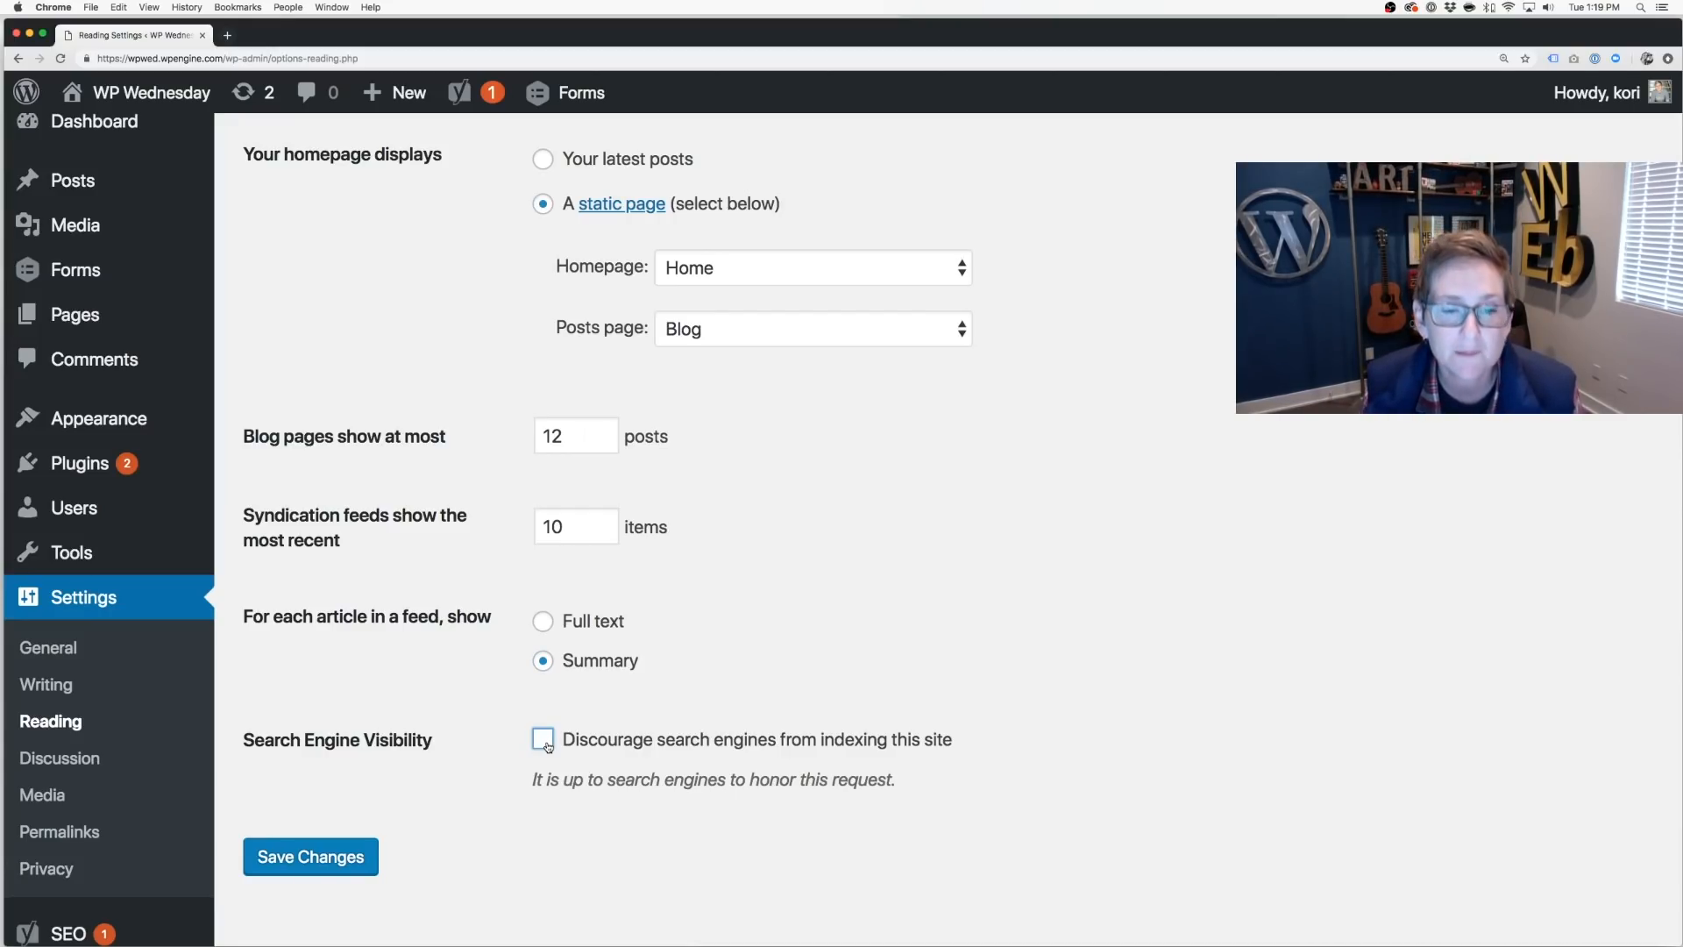
click(543, 738)
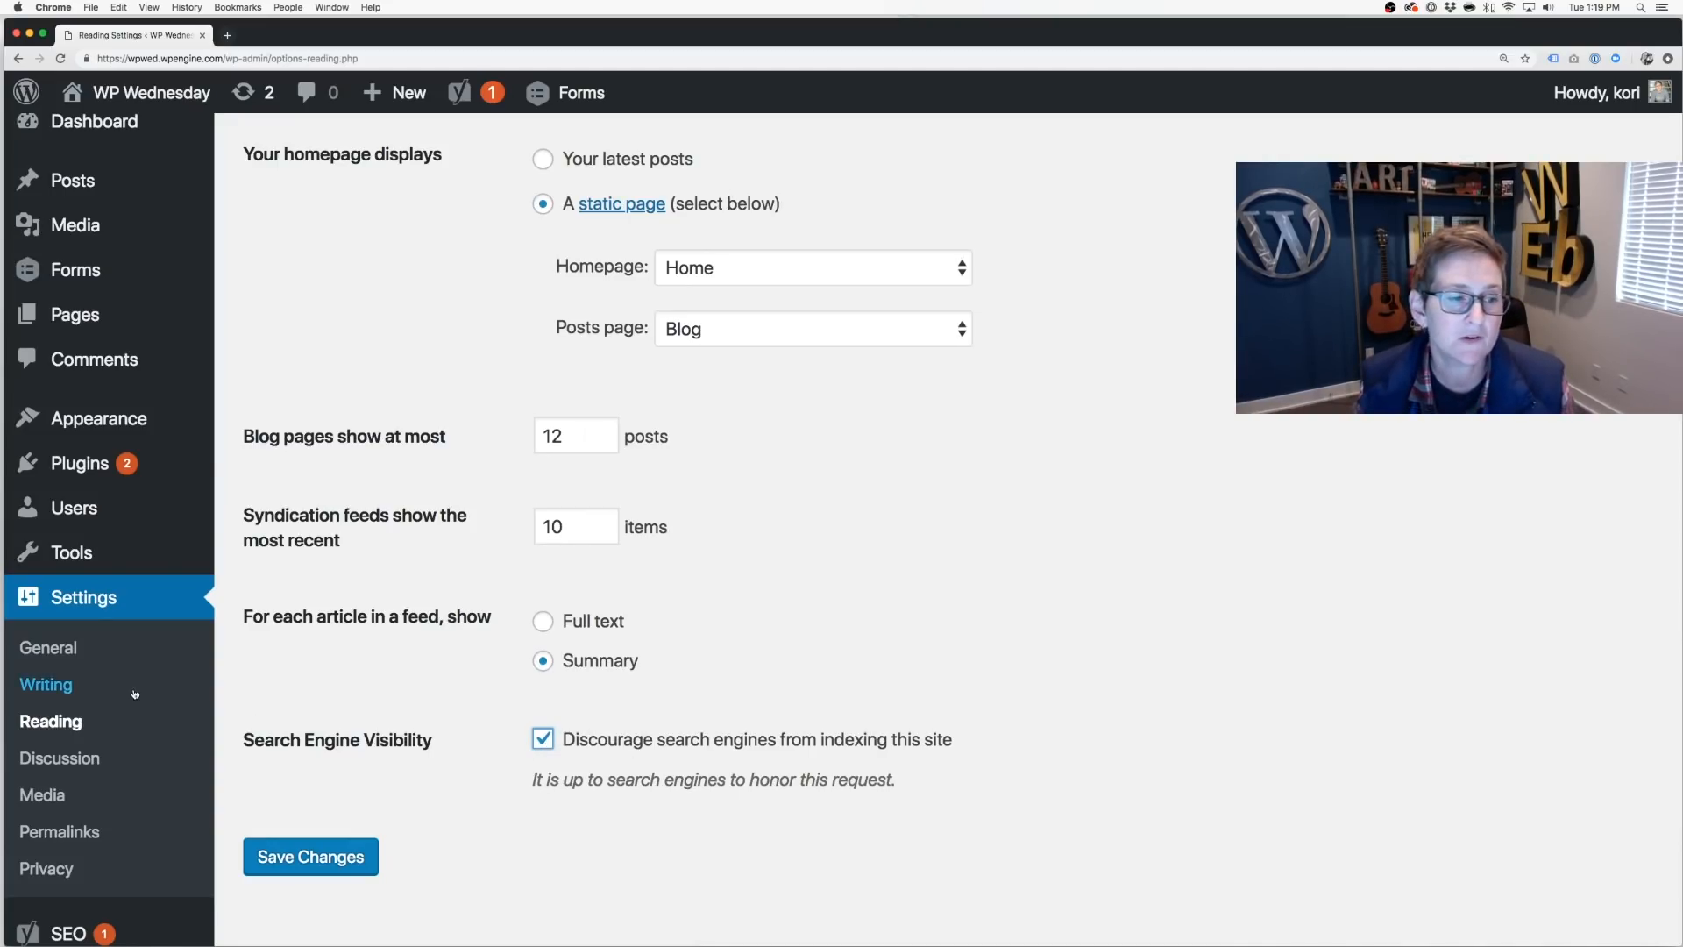
mouse_move(588, 763)
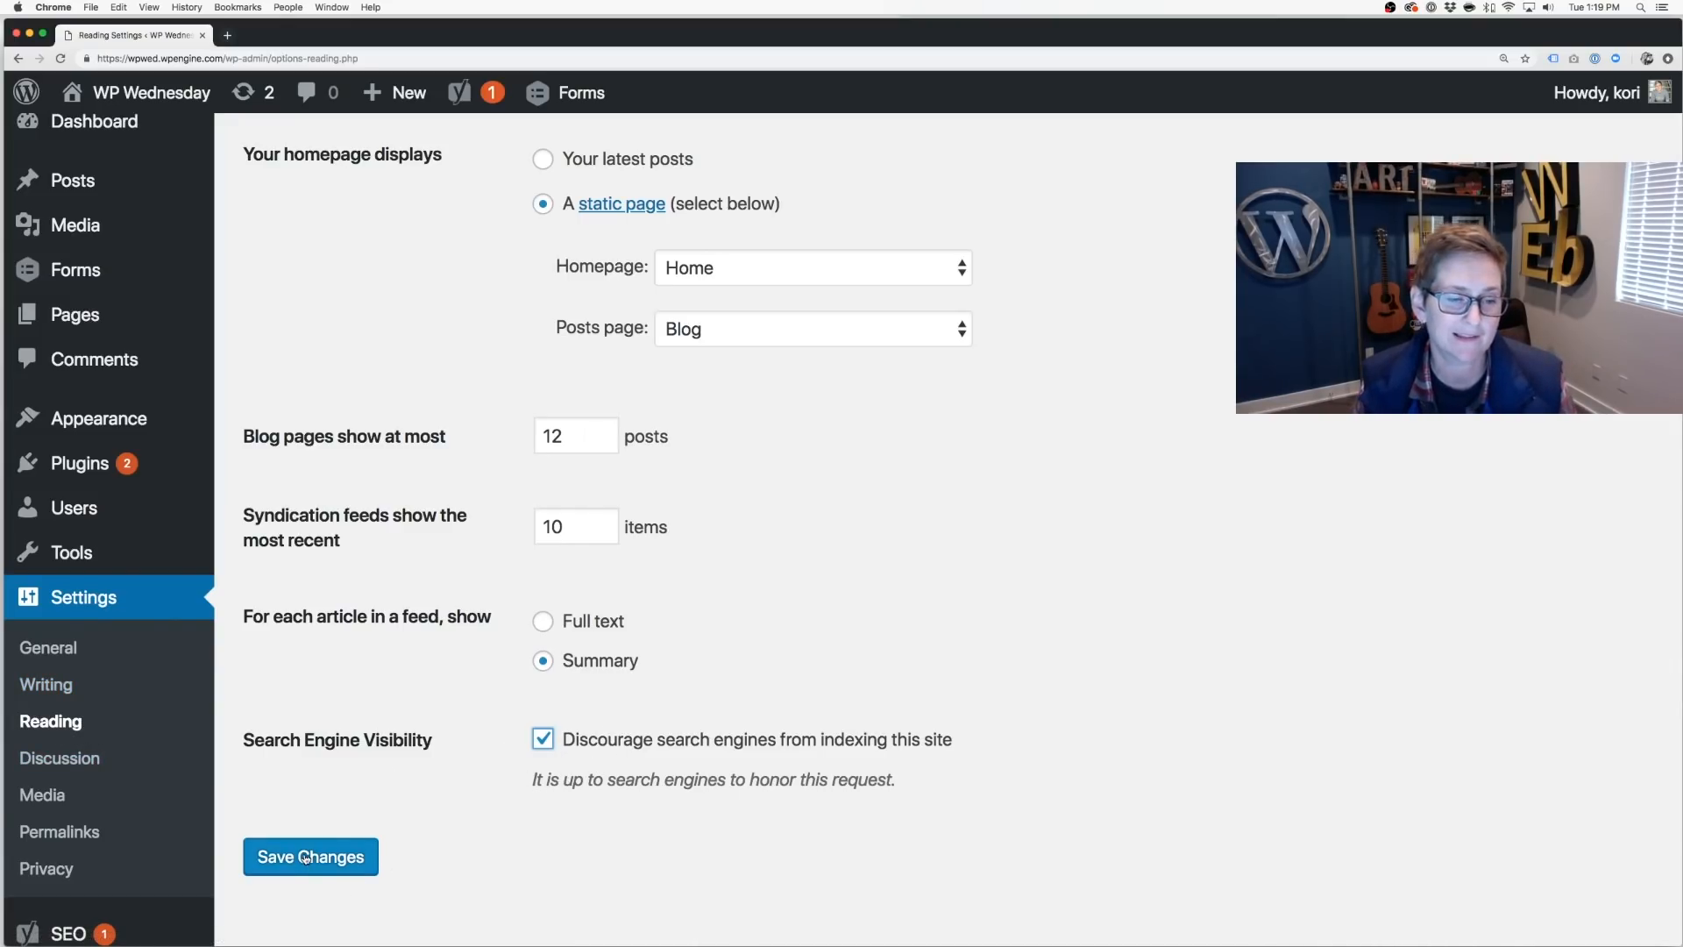
click(58, 757)
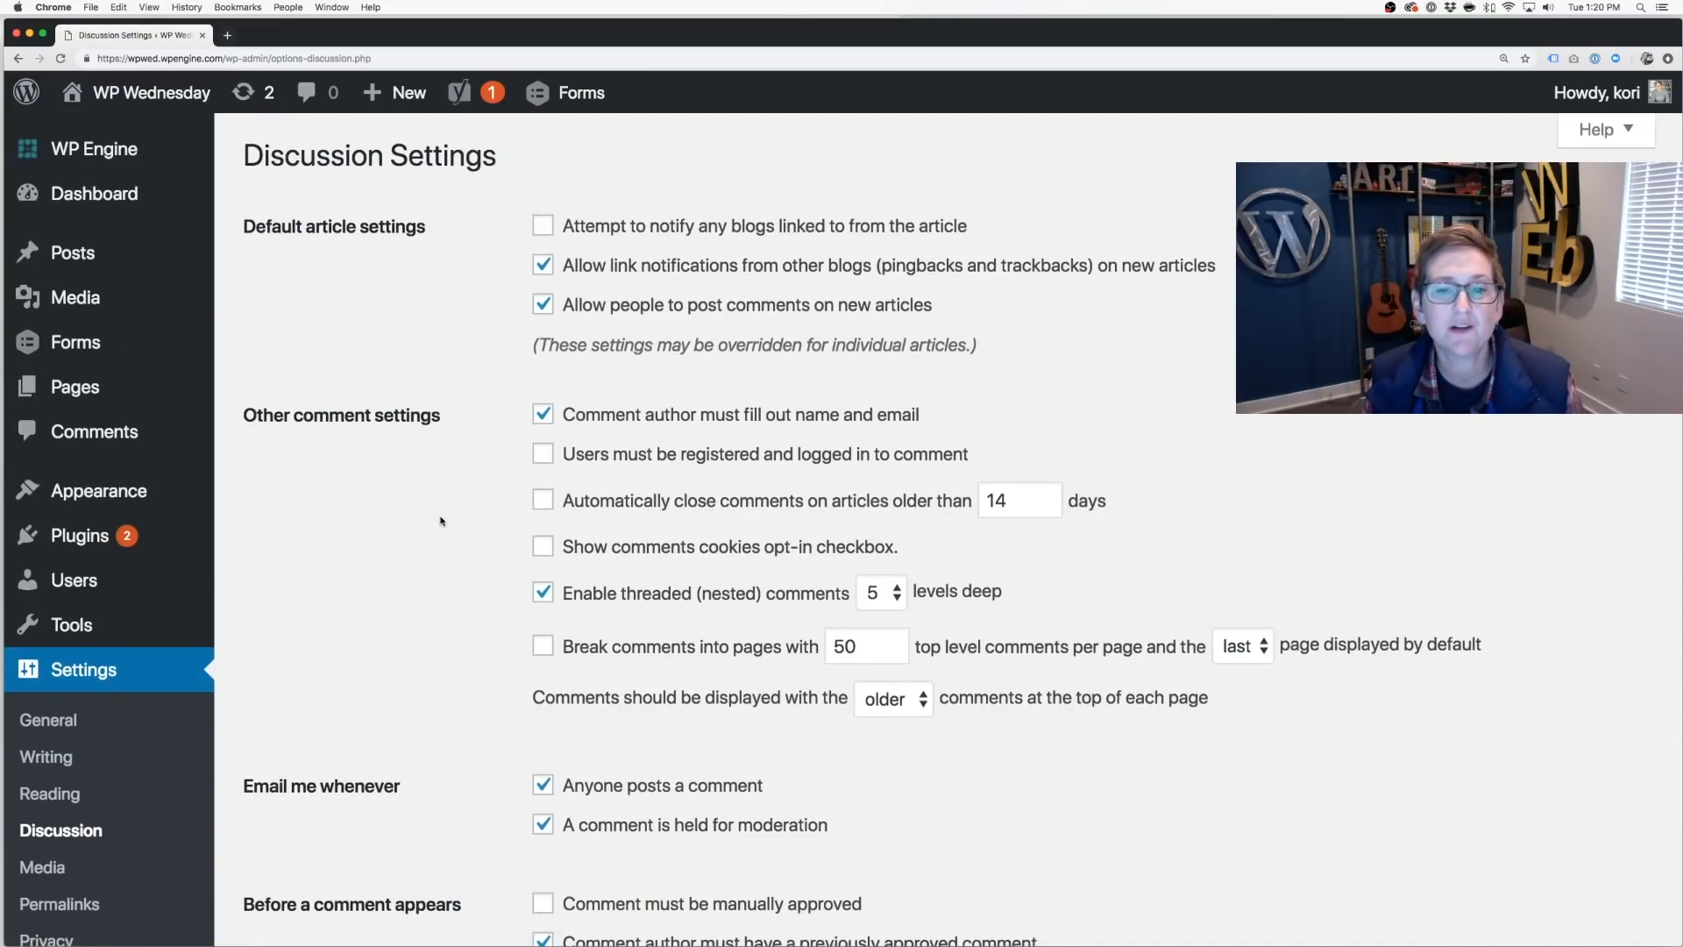
- Scroll through Discussion settings to review comment rules, notifications and moderation options
scroll(down, 3)
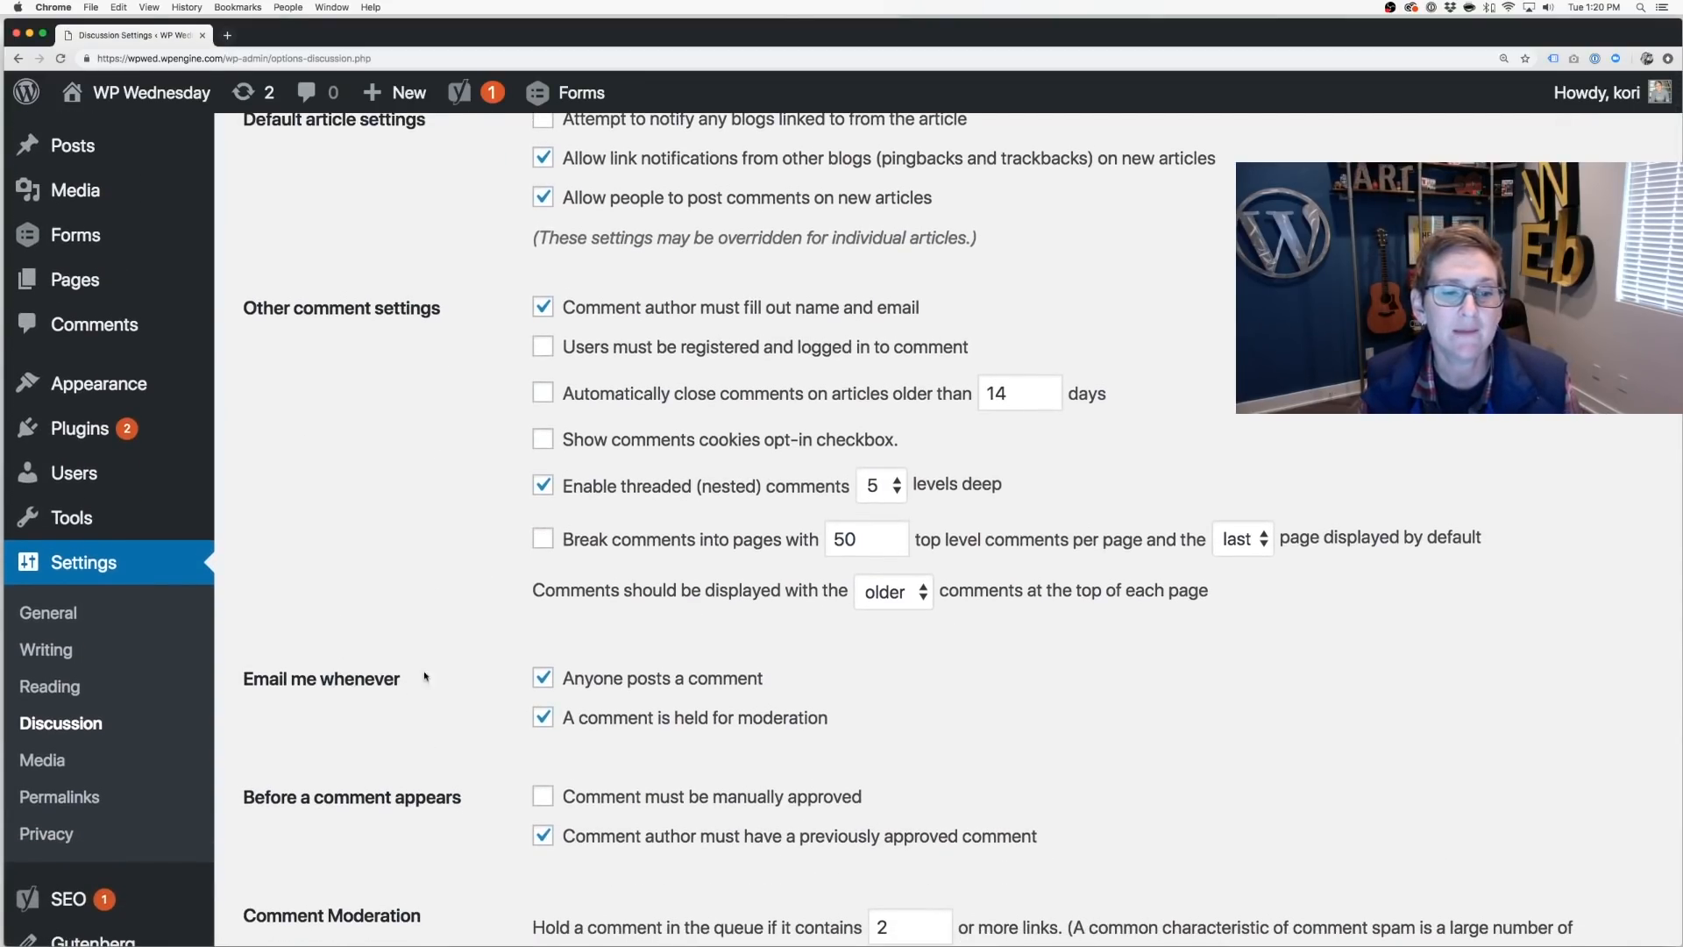
scroll(up, 3)
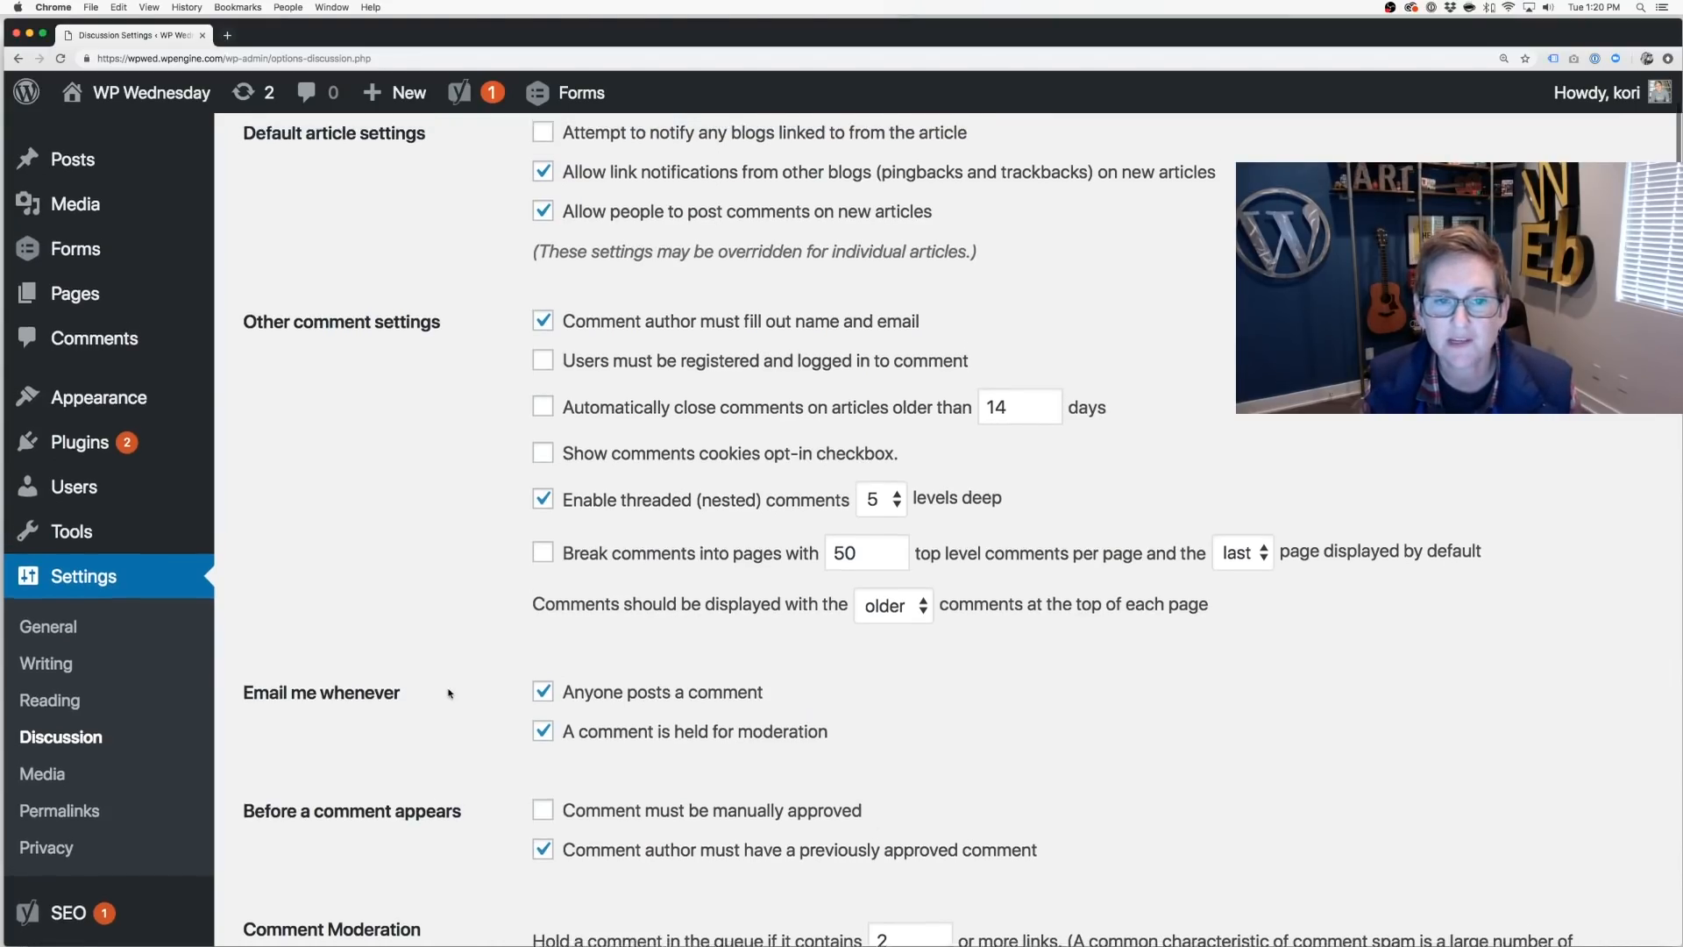
scroll(up, 3)
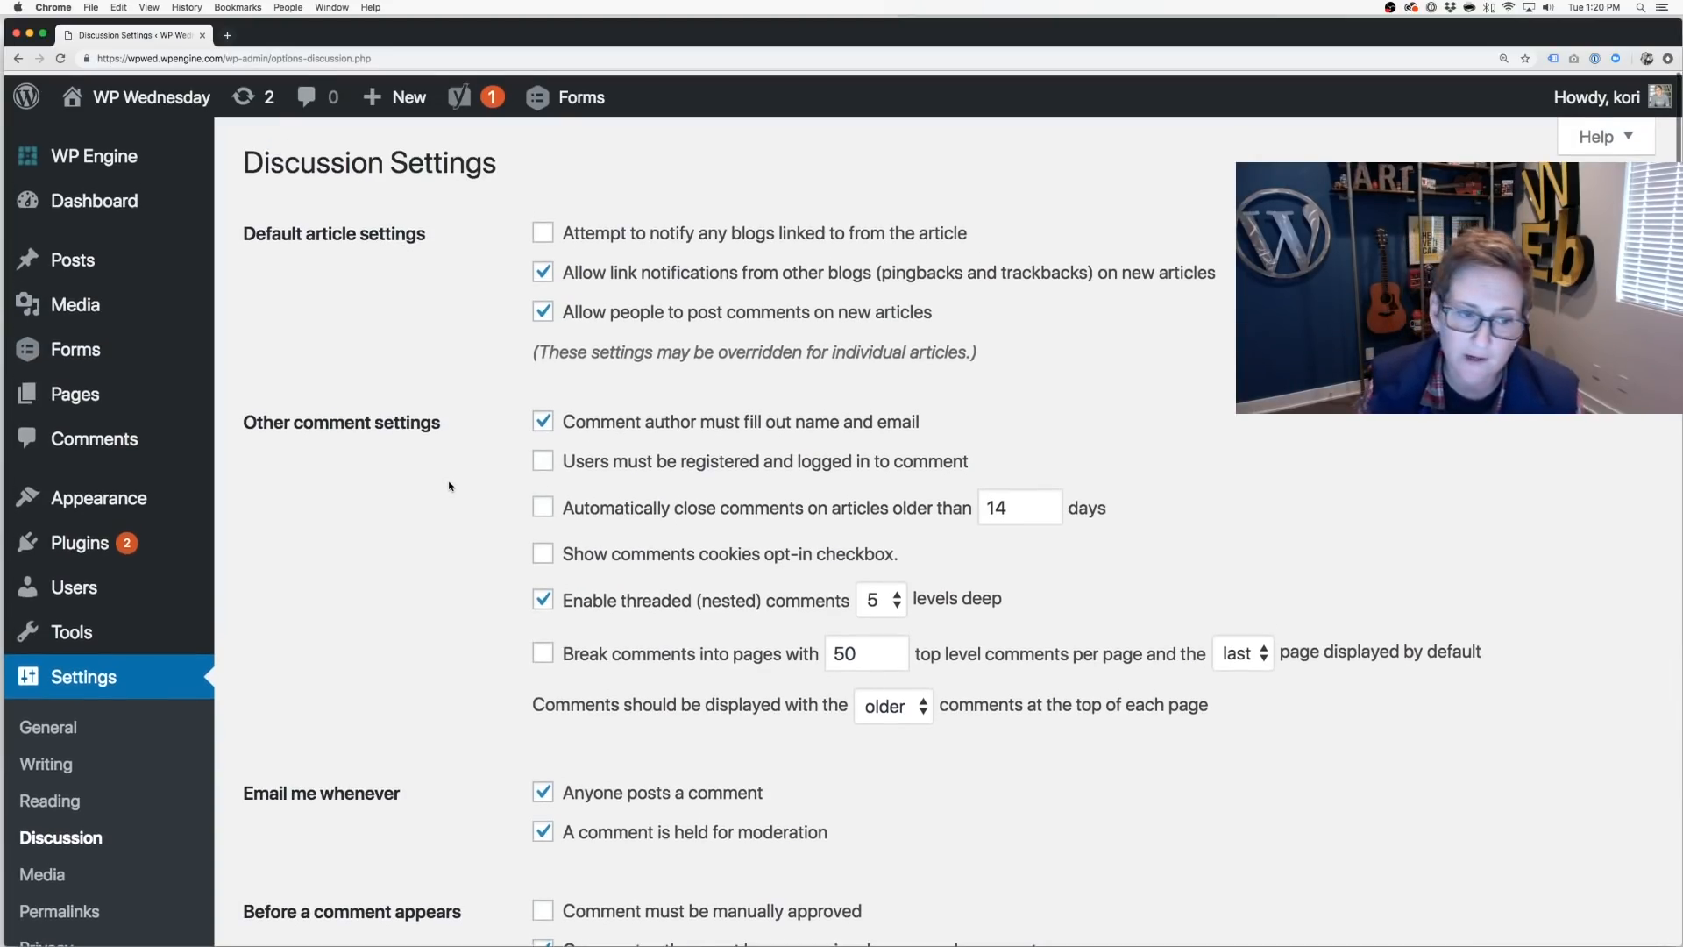
scroll(down, 3)
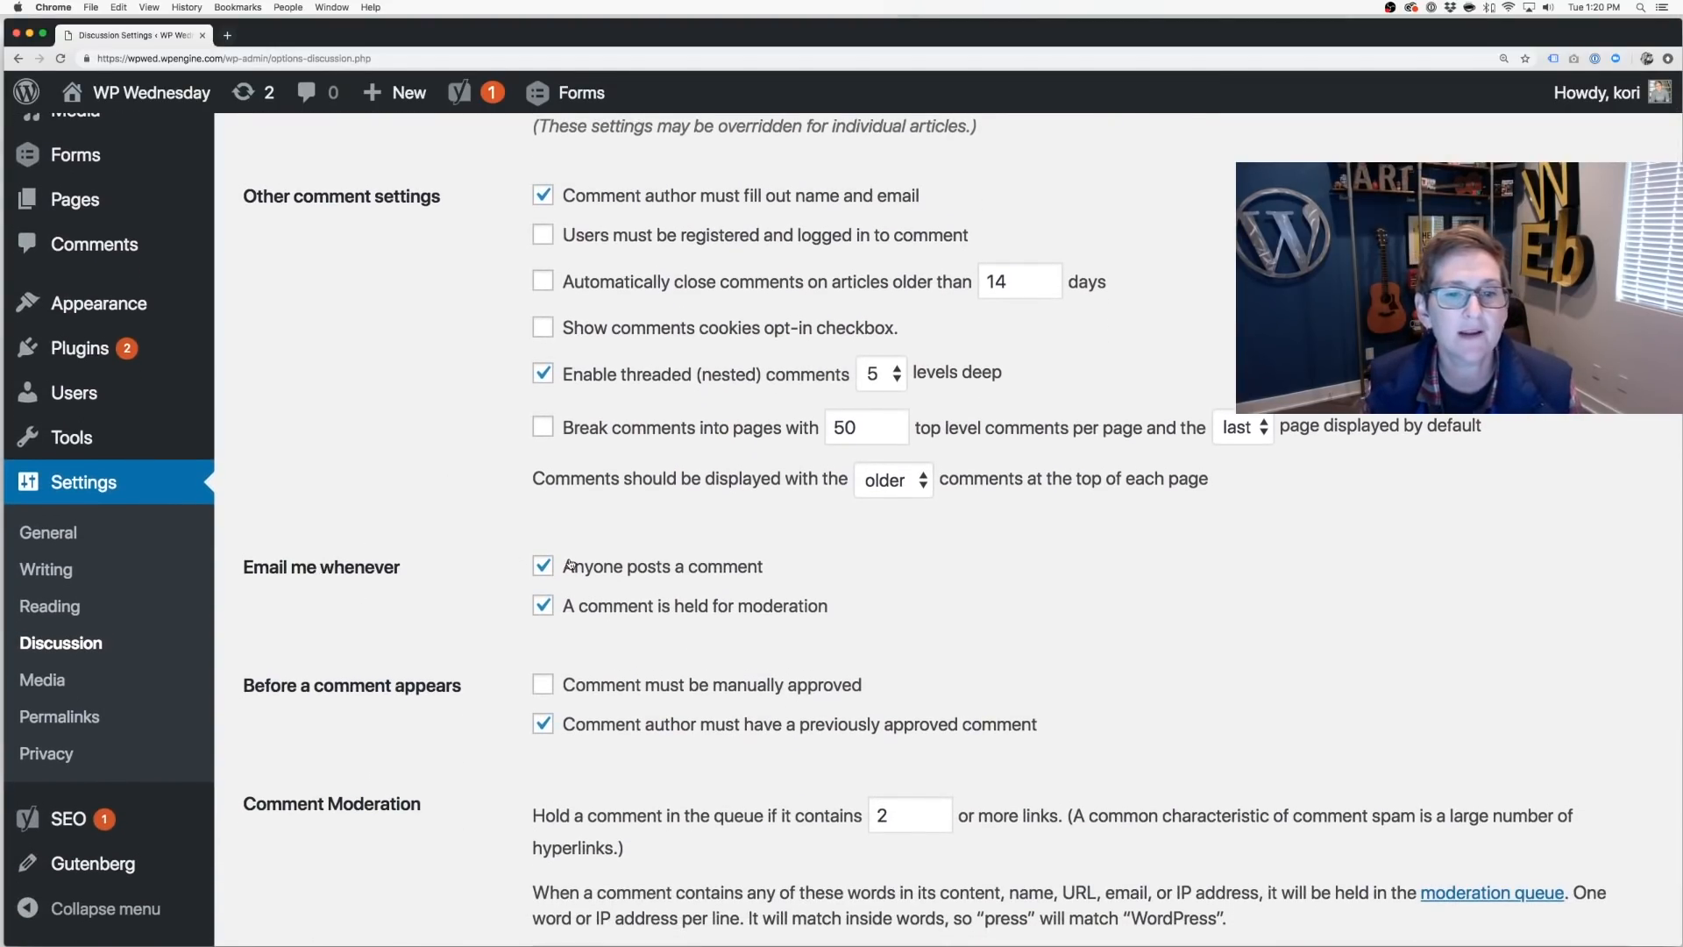
- Uncheck both 'Email me whenever' comment notifications and check 'Comment must be manually approved'
click(543, 567)
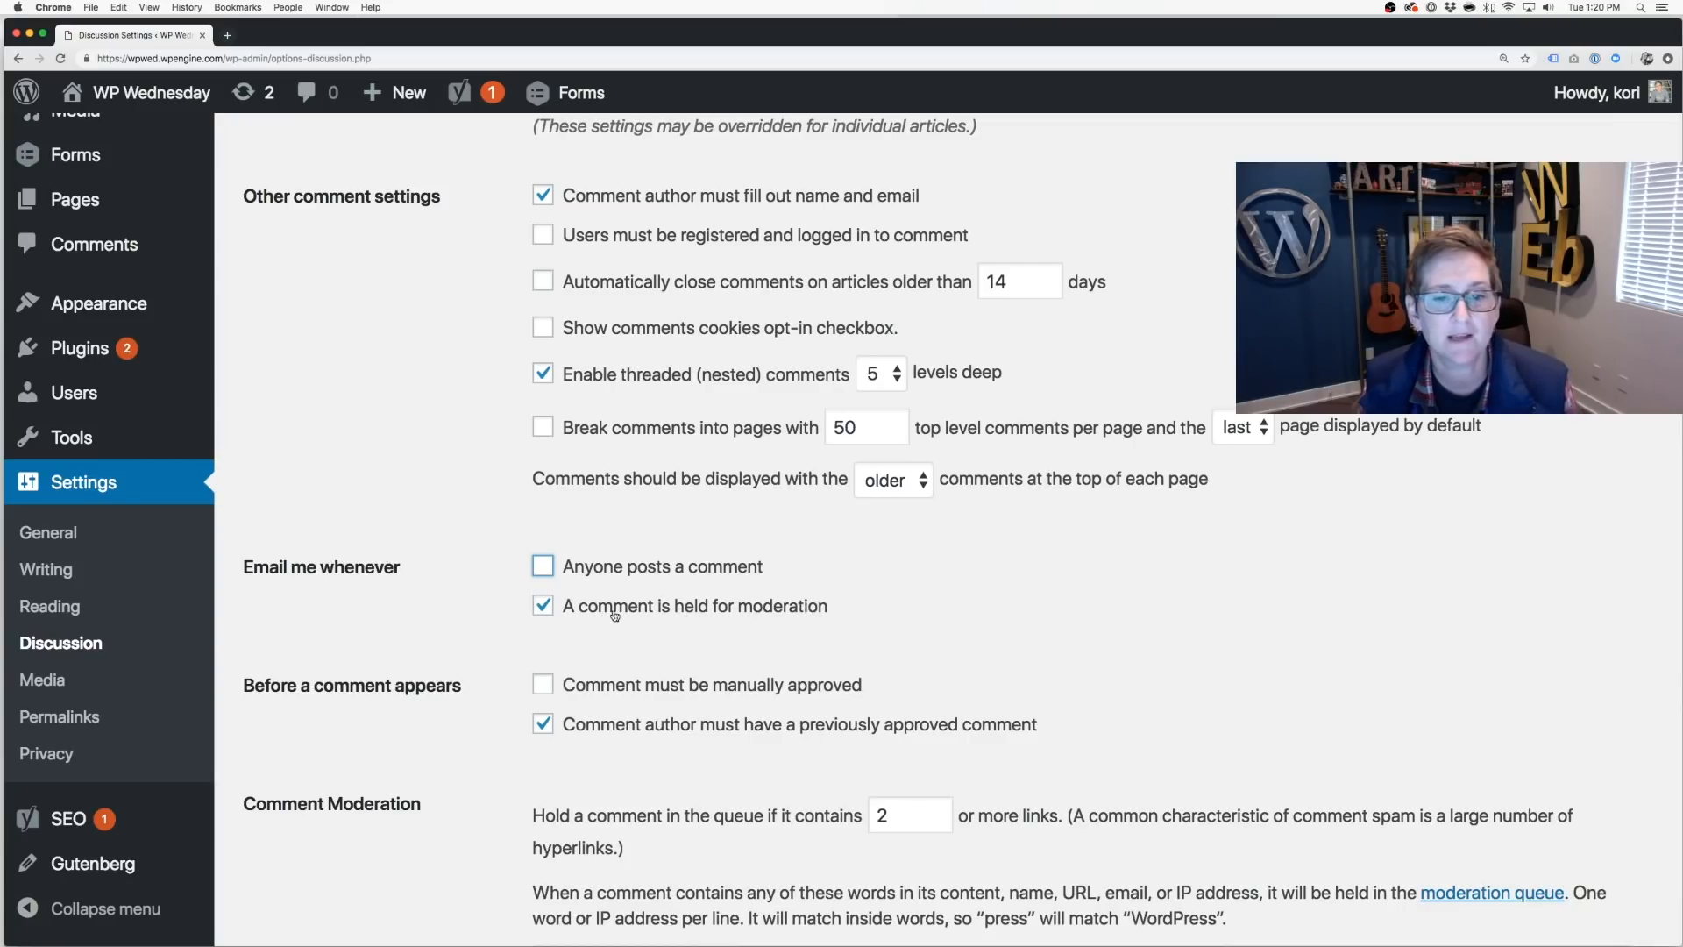
click(544, 605)
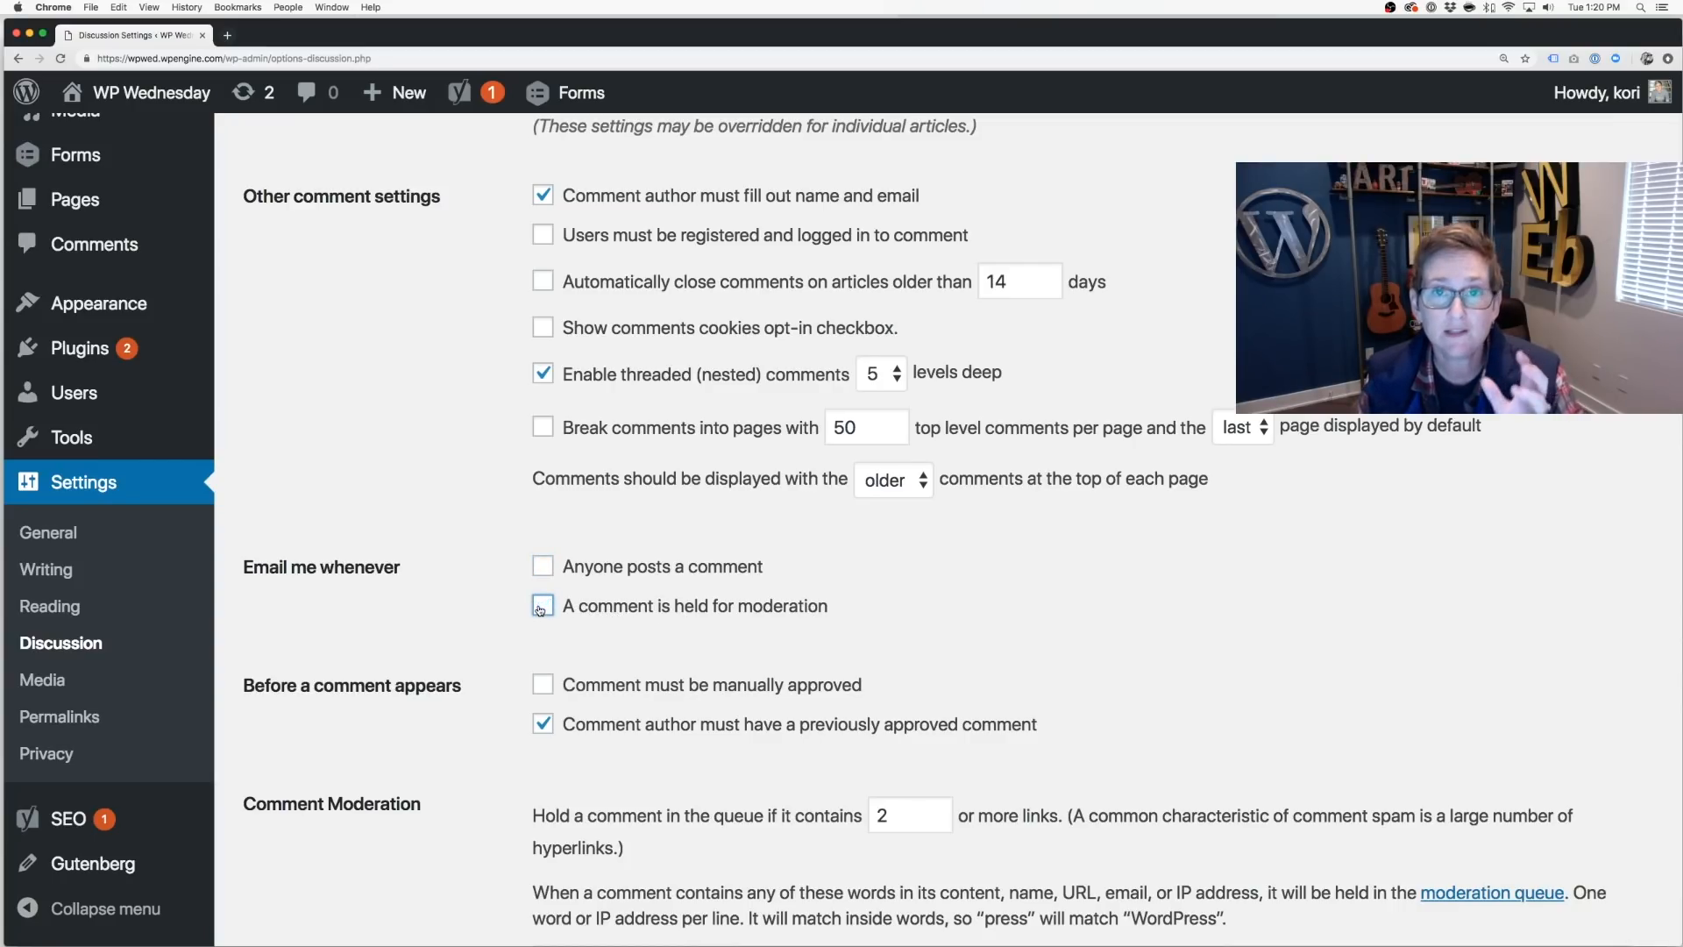
scroll(down, 3)
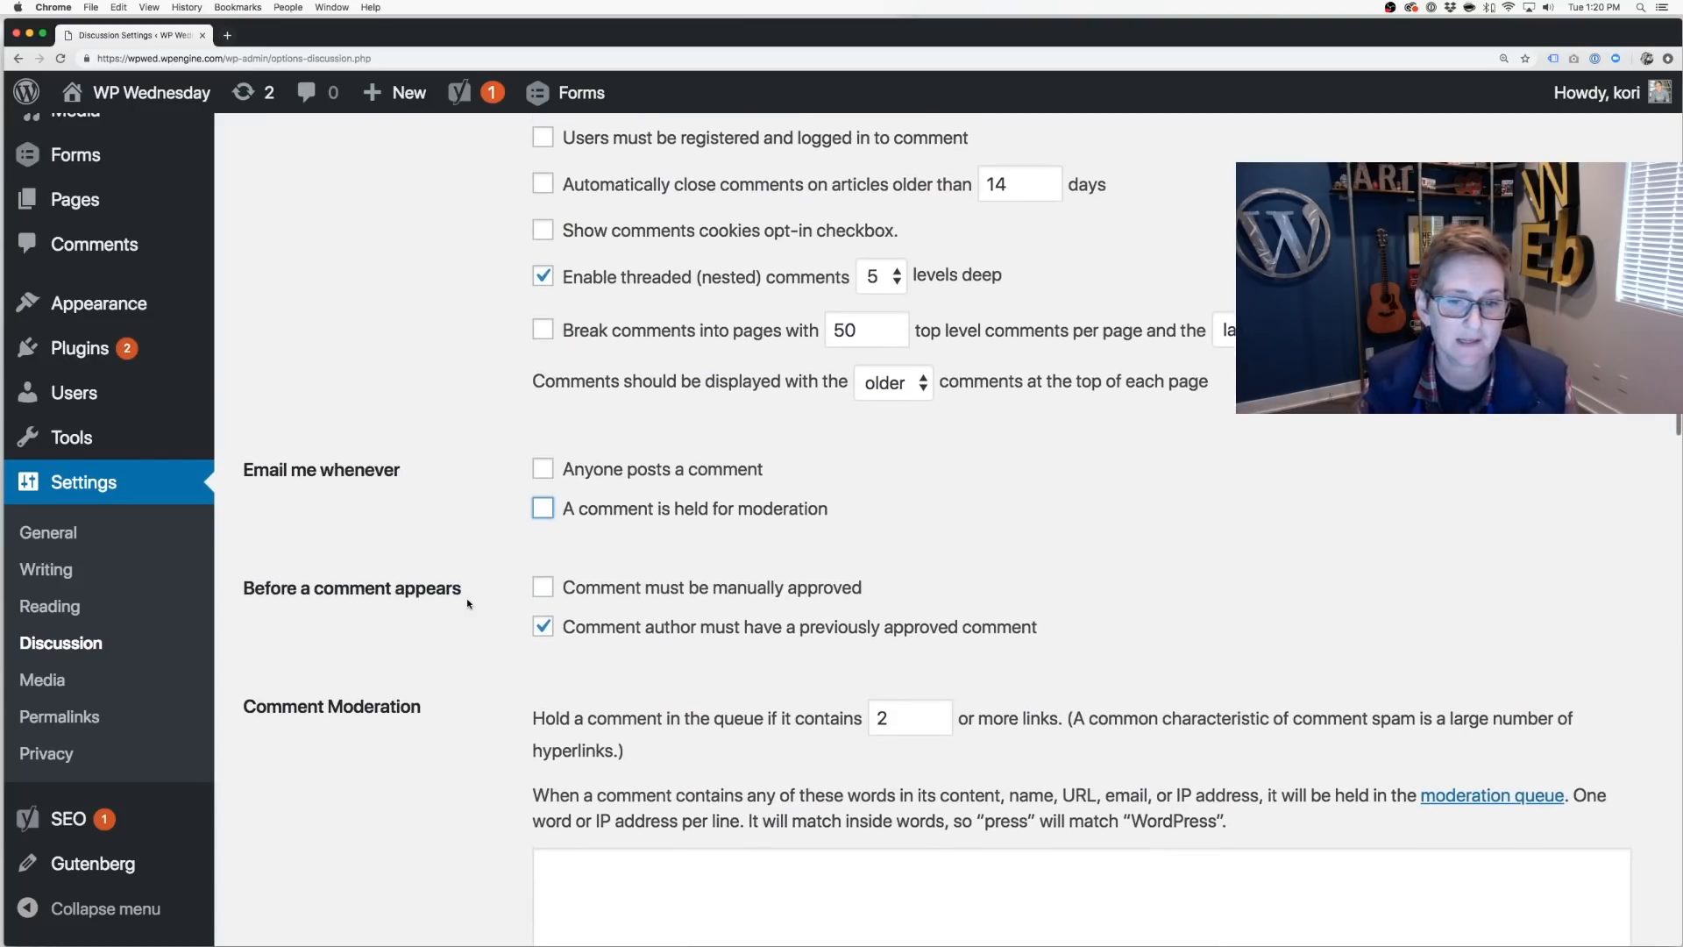
scroll(down, 3)
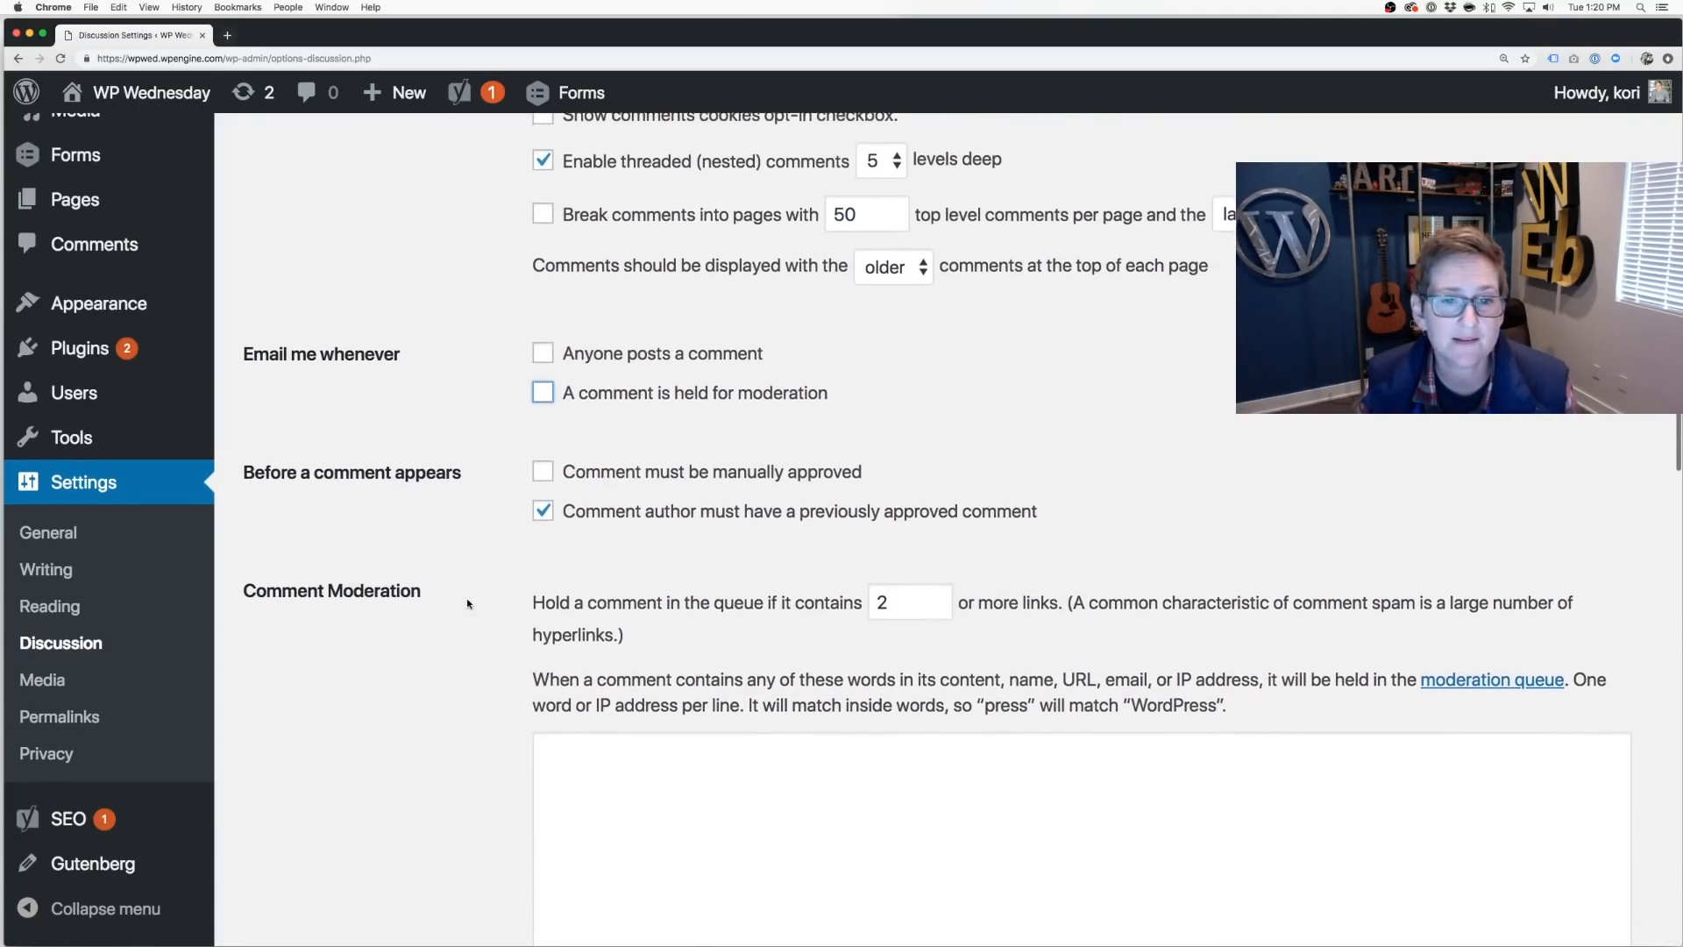
scroll(up, 3)
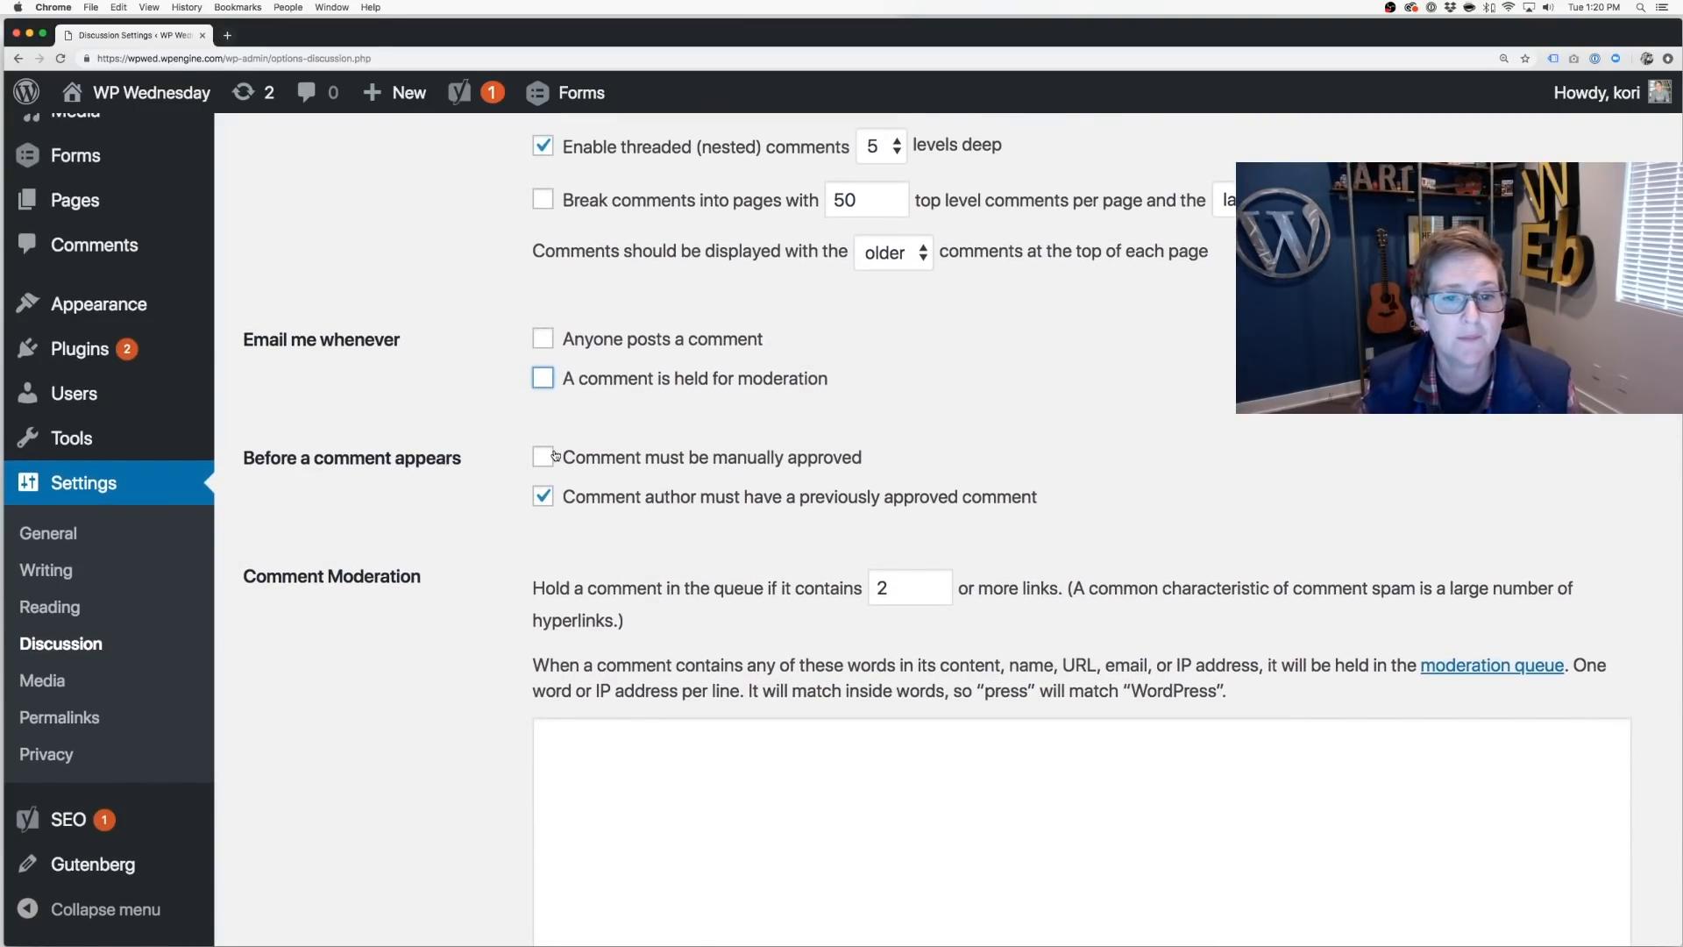
click(543, 456)
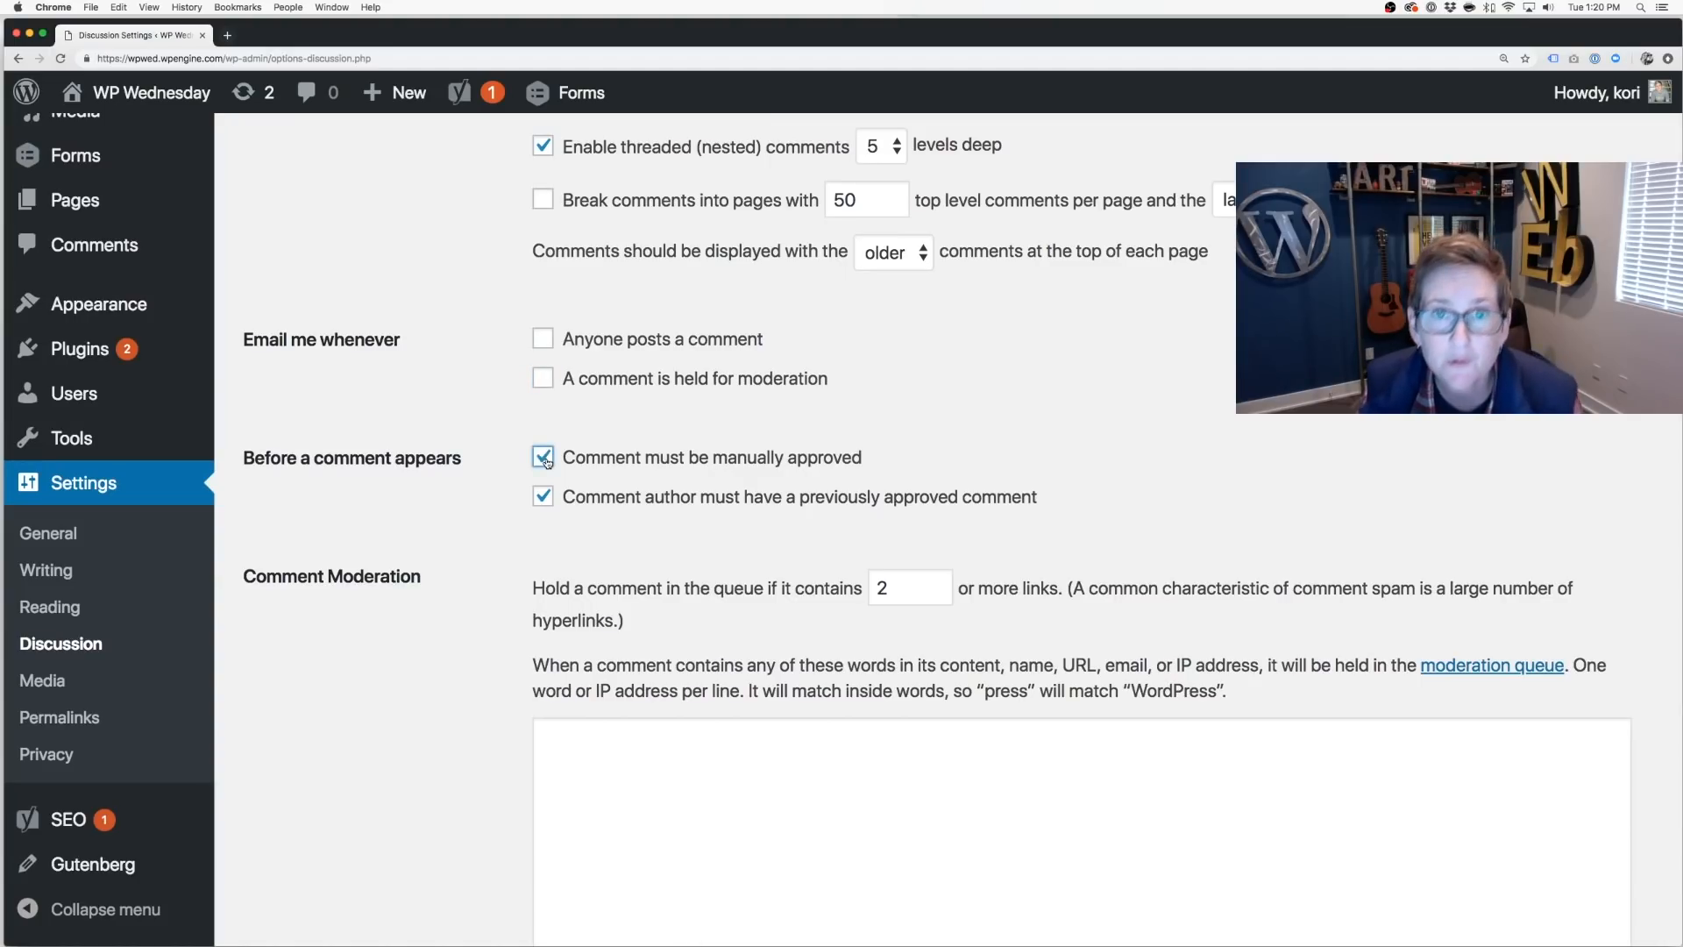
scroll(down, 3)
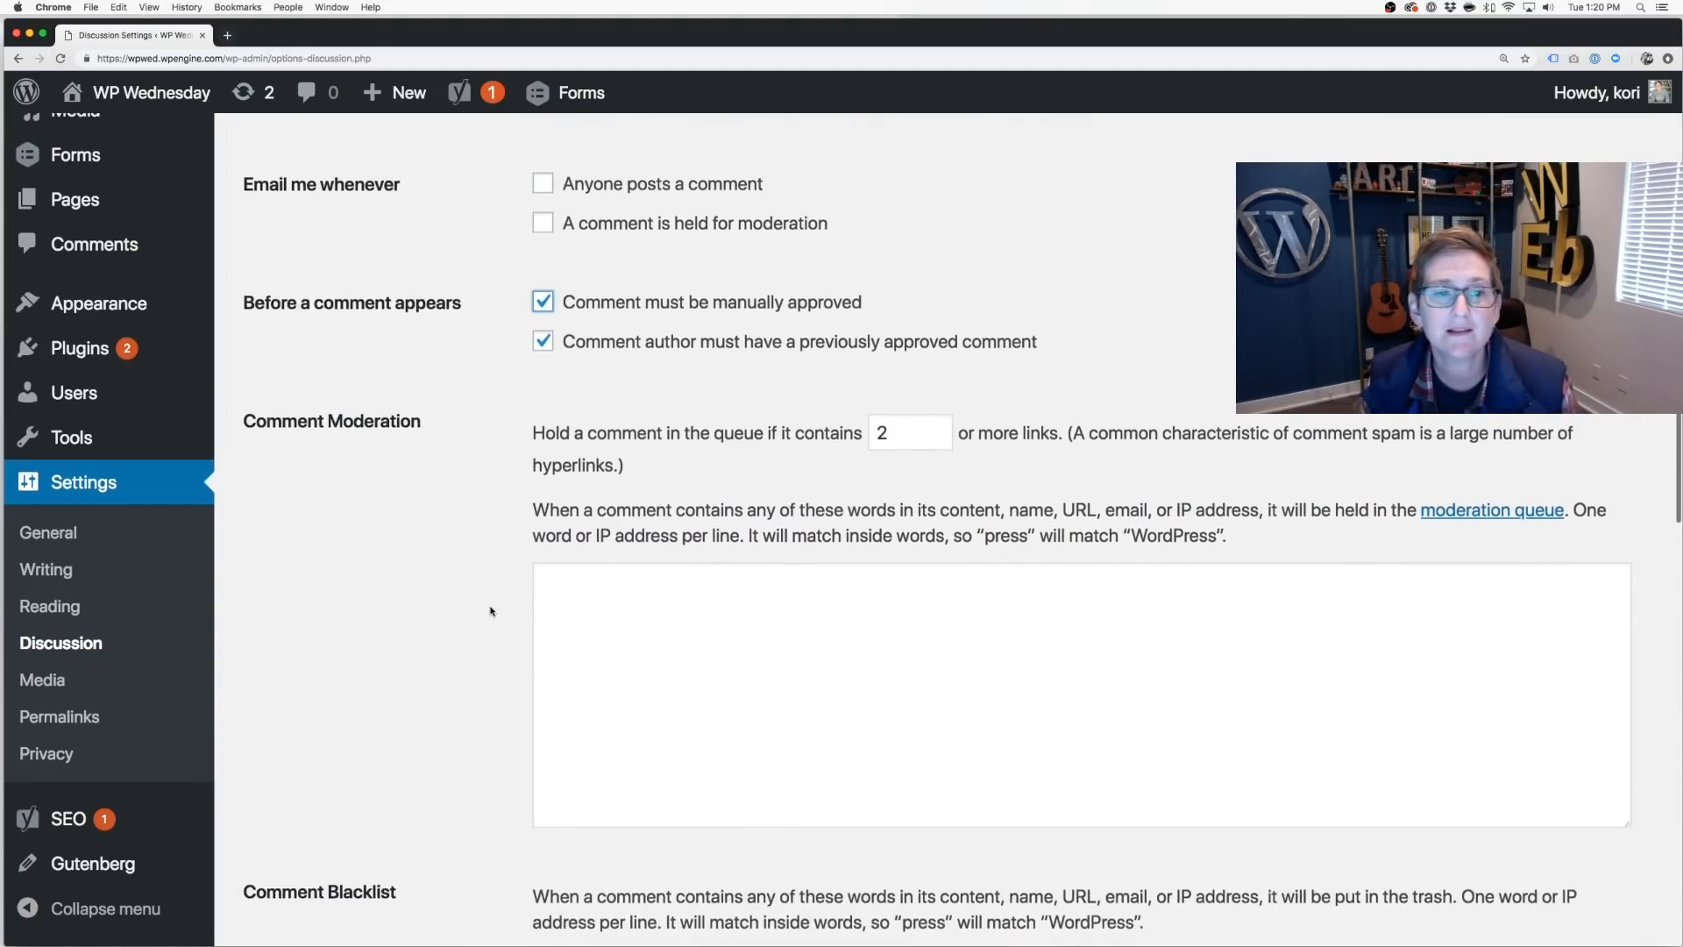
scroll(down, 3)
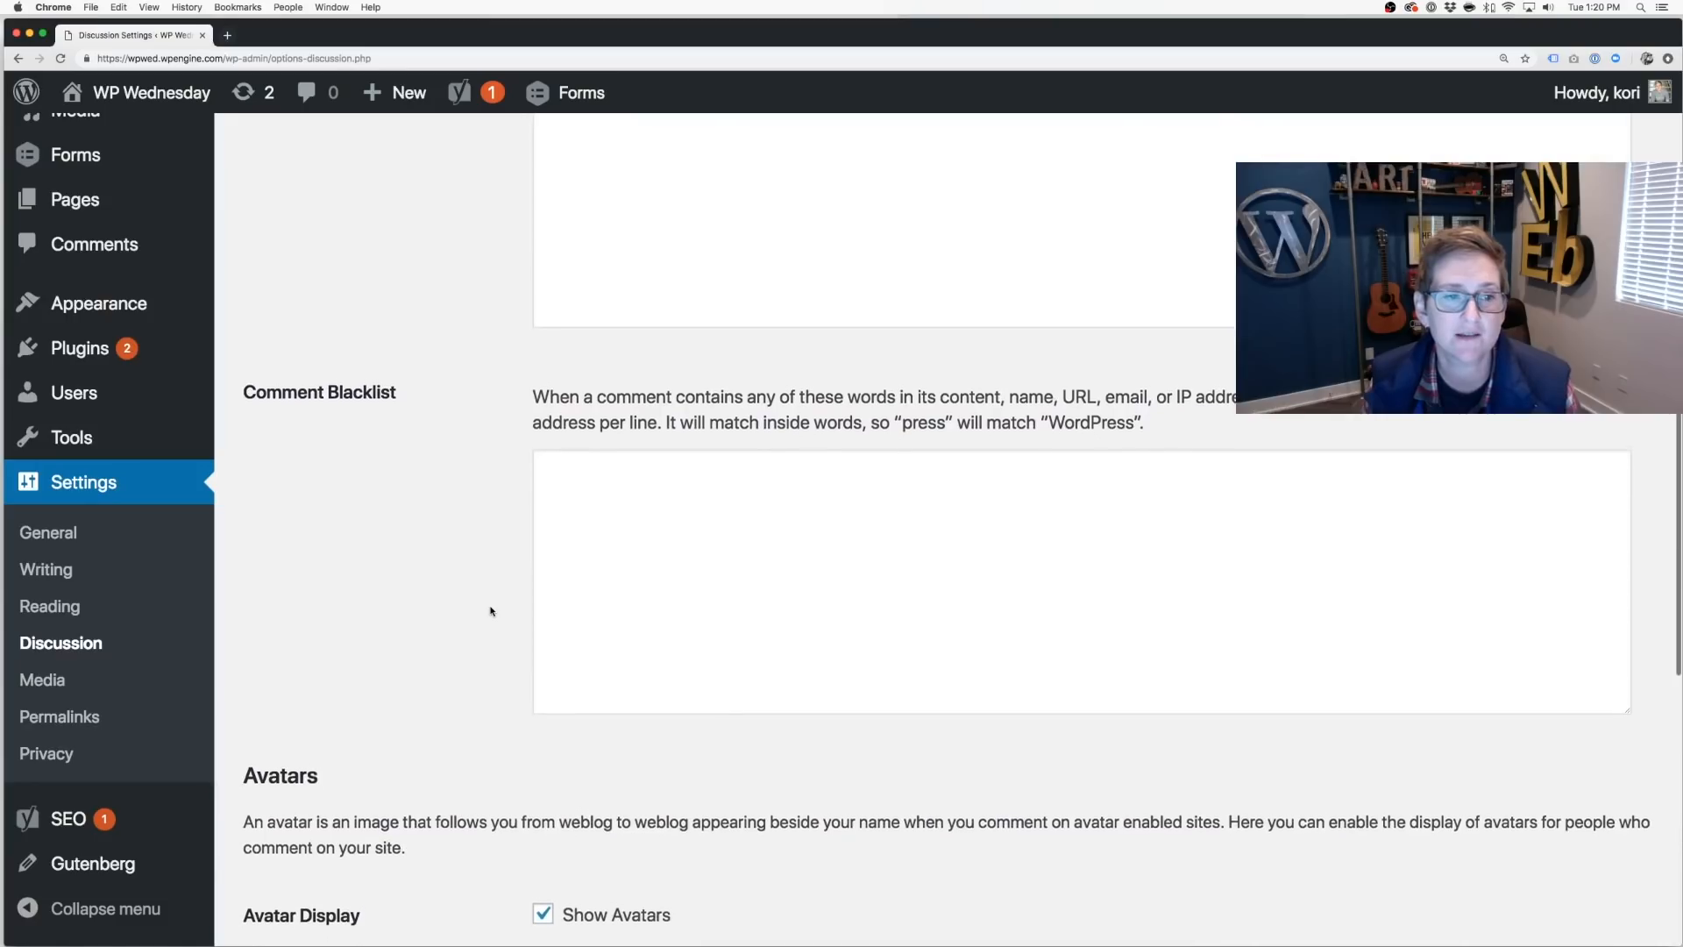
scroll(up, 3)
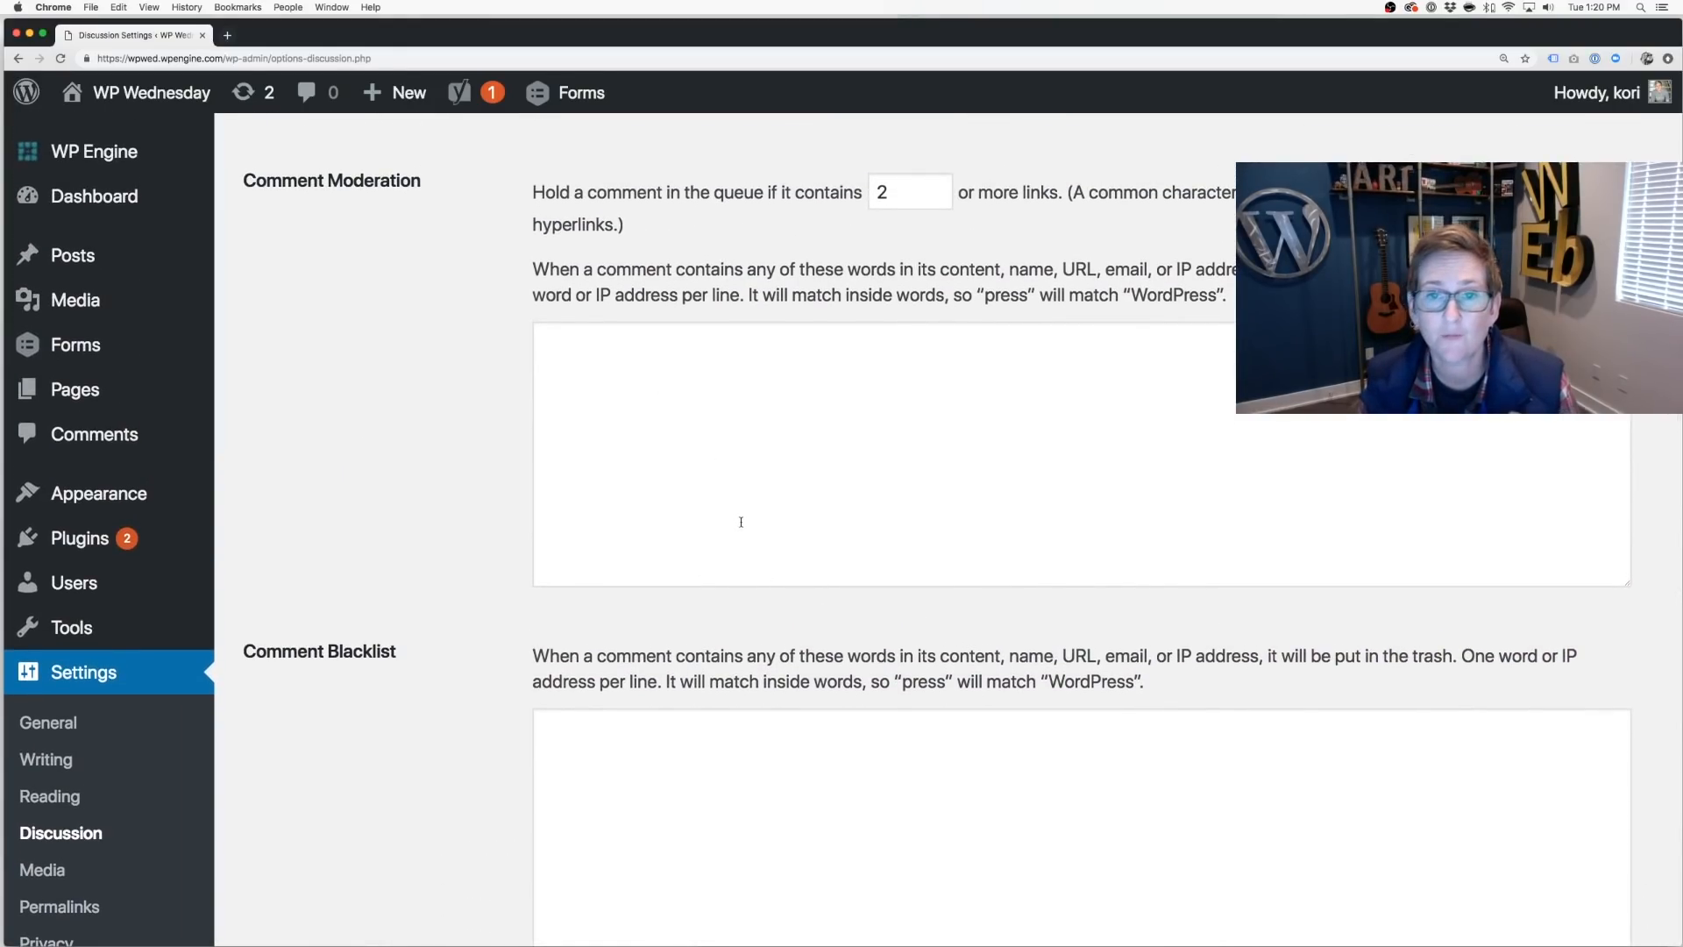
scroll(down, 3)
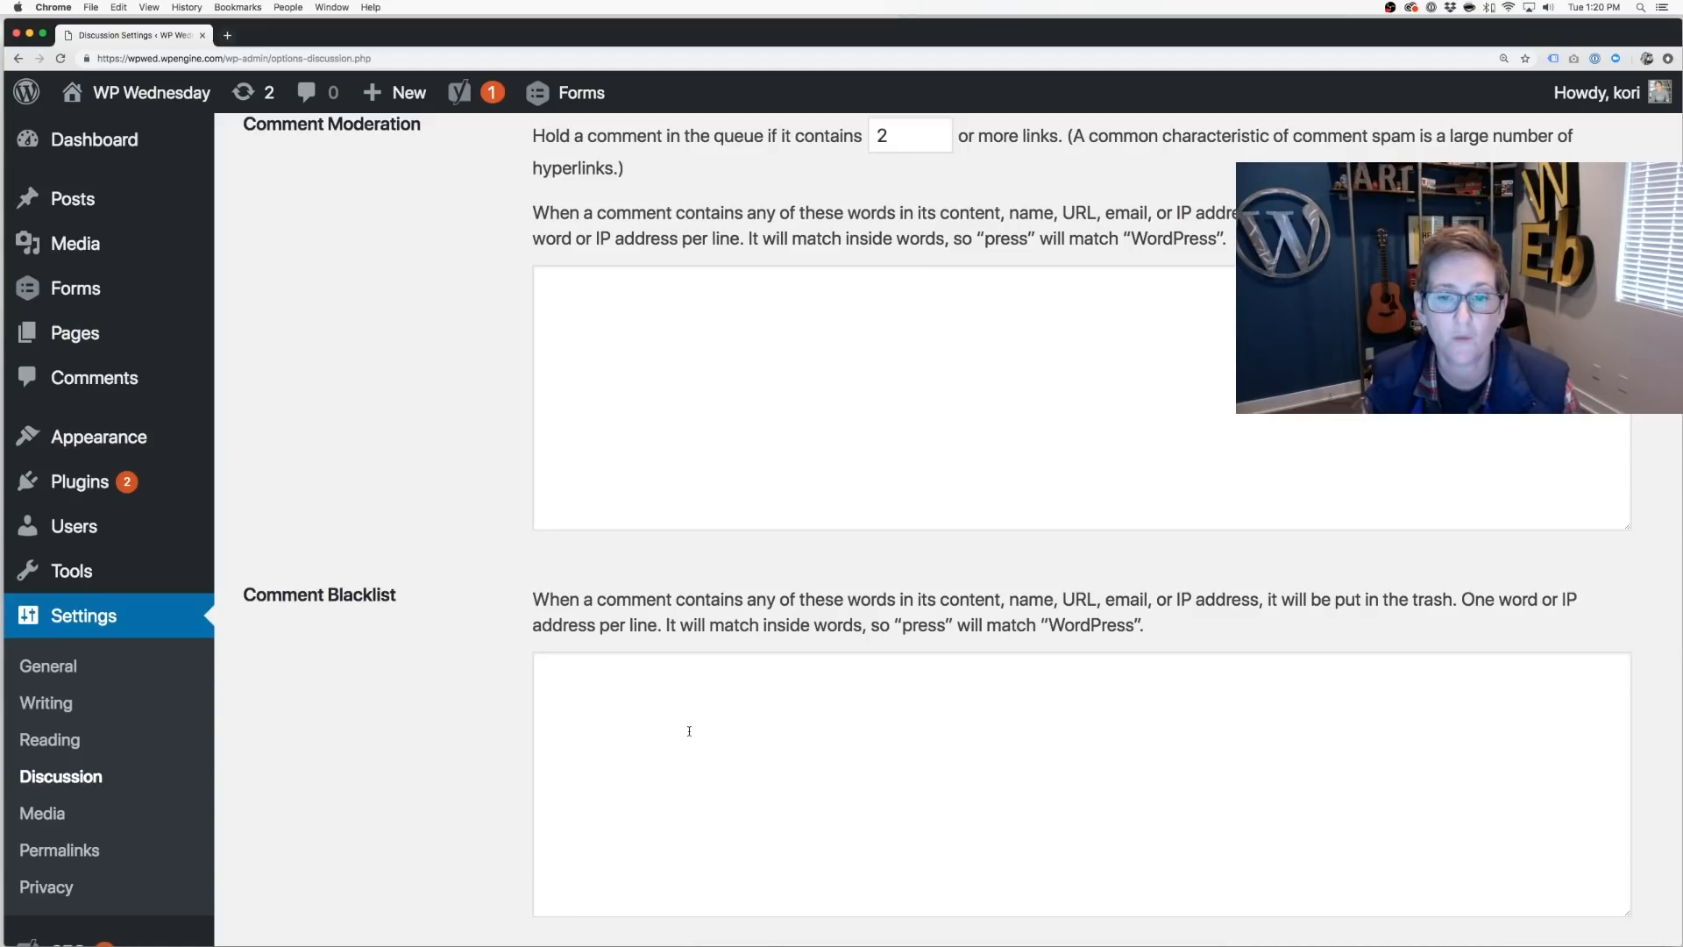
scroll(down, 3)
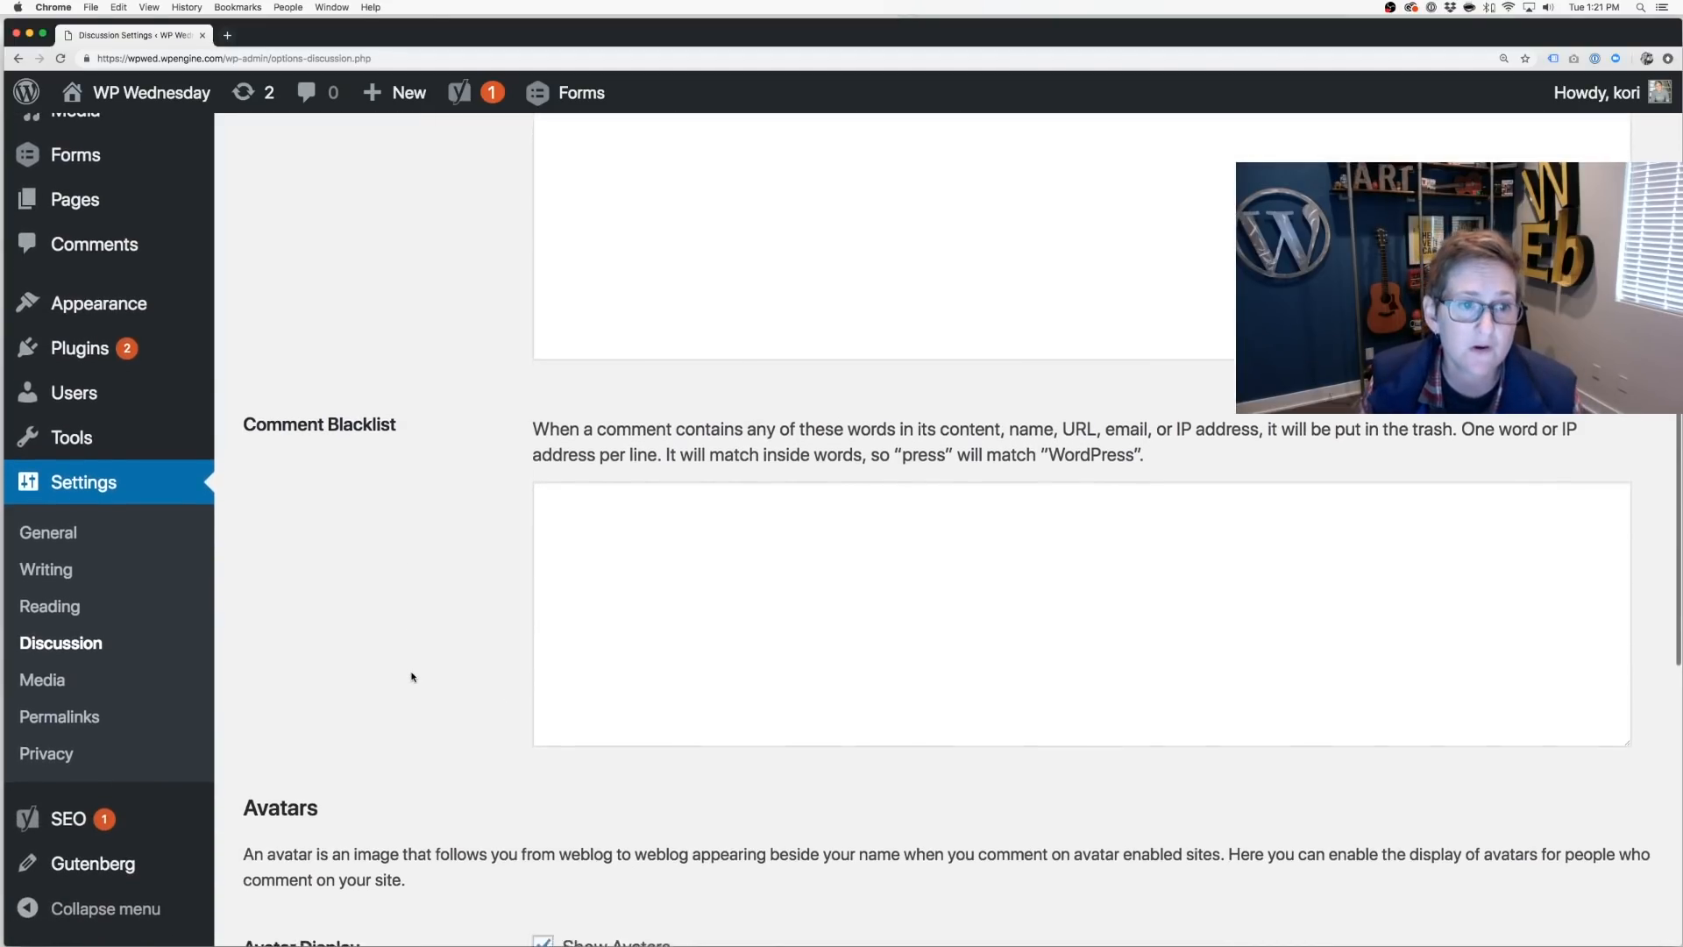
scroll(down, 3)
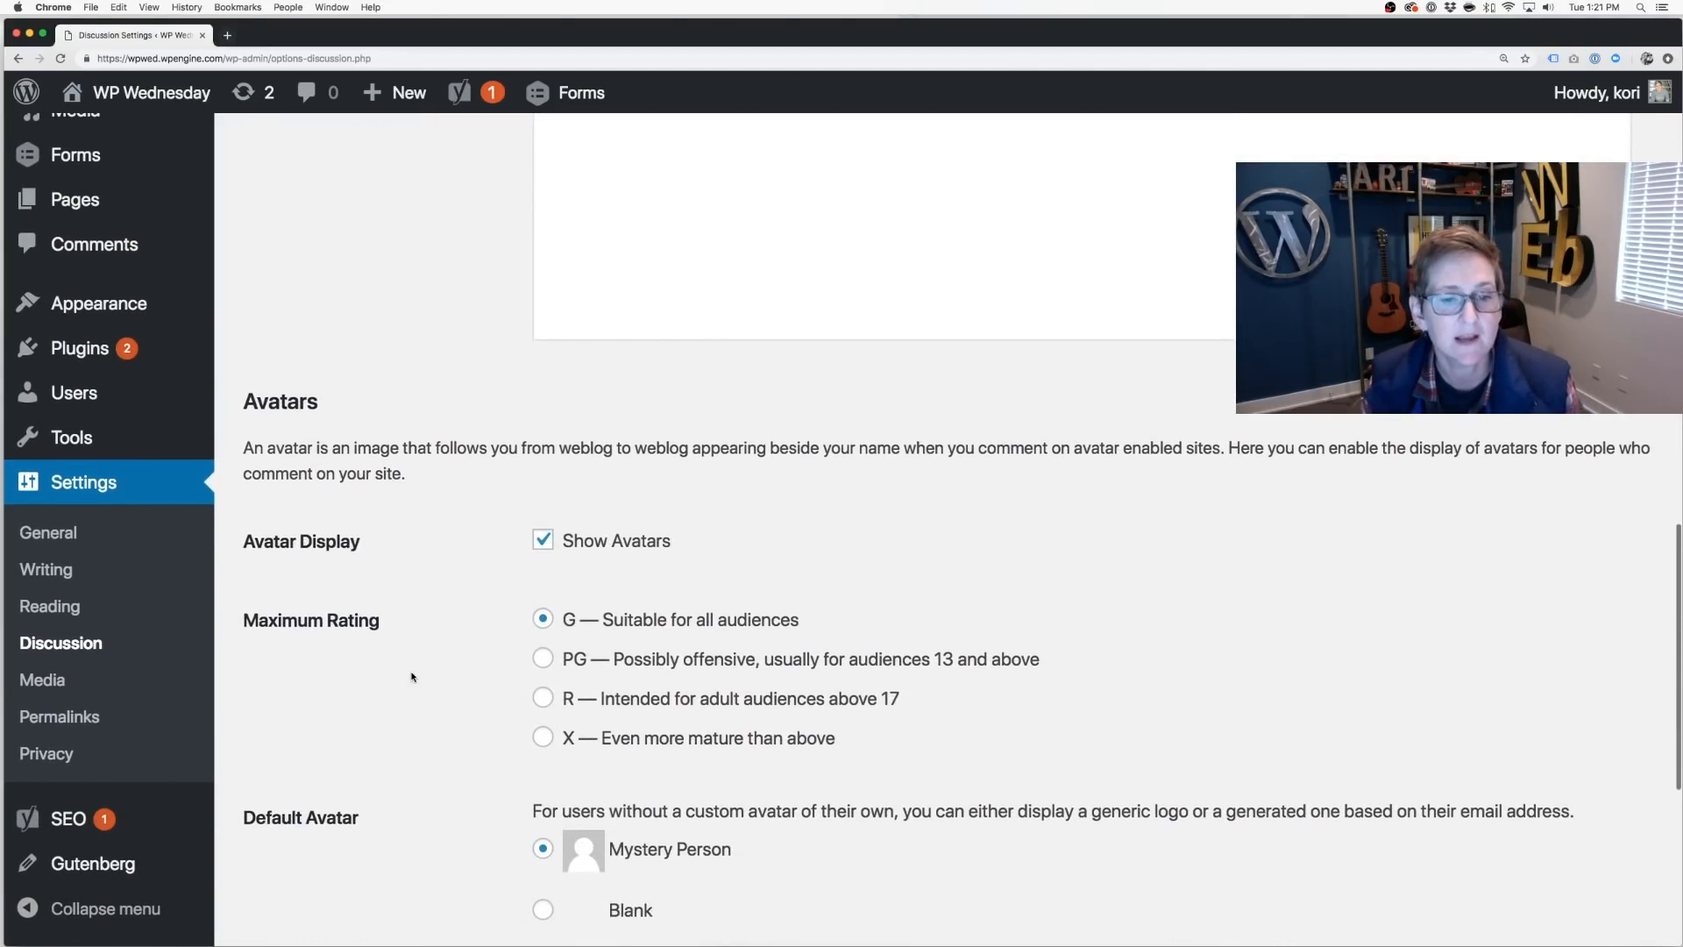
scroll(down, 3)
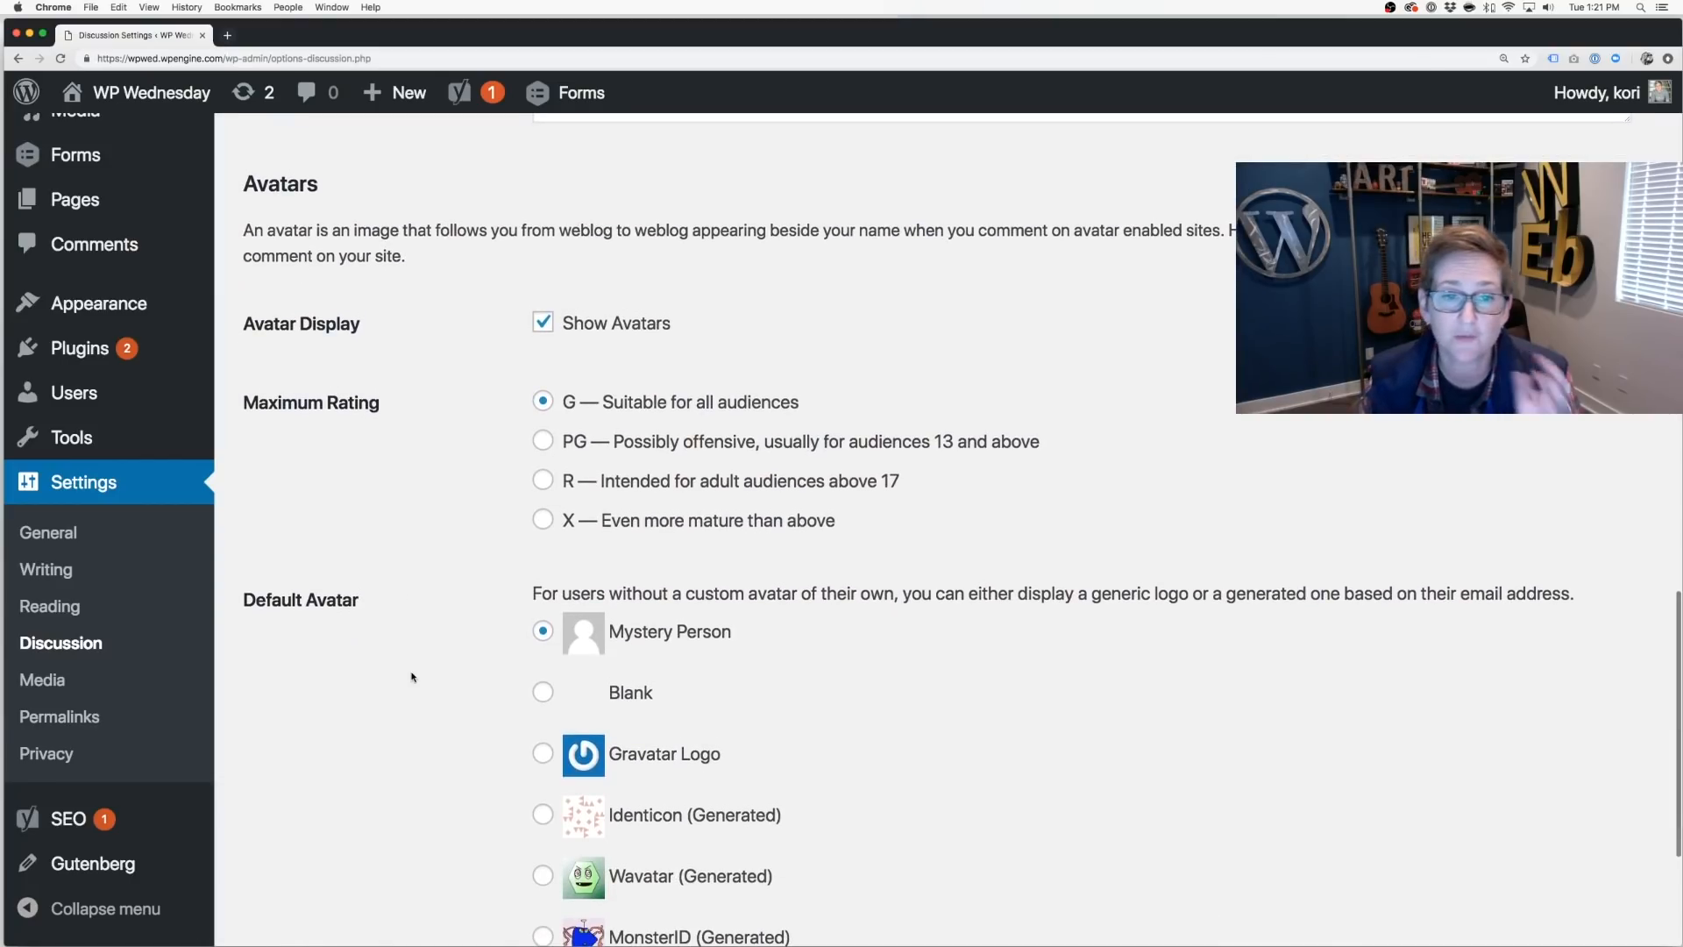
scroll(down, 3)
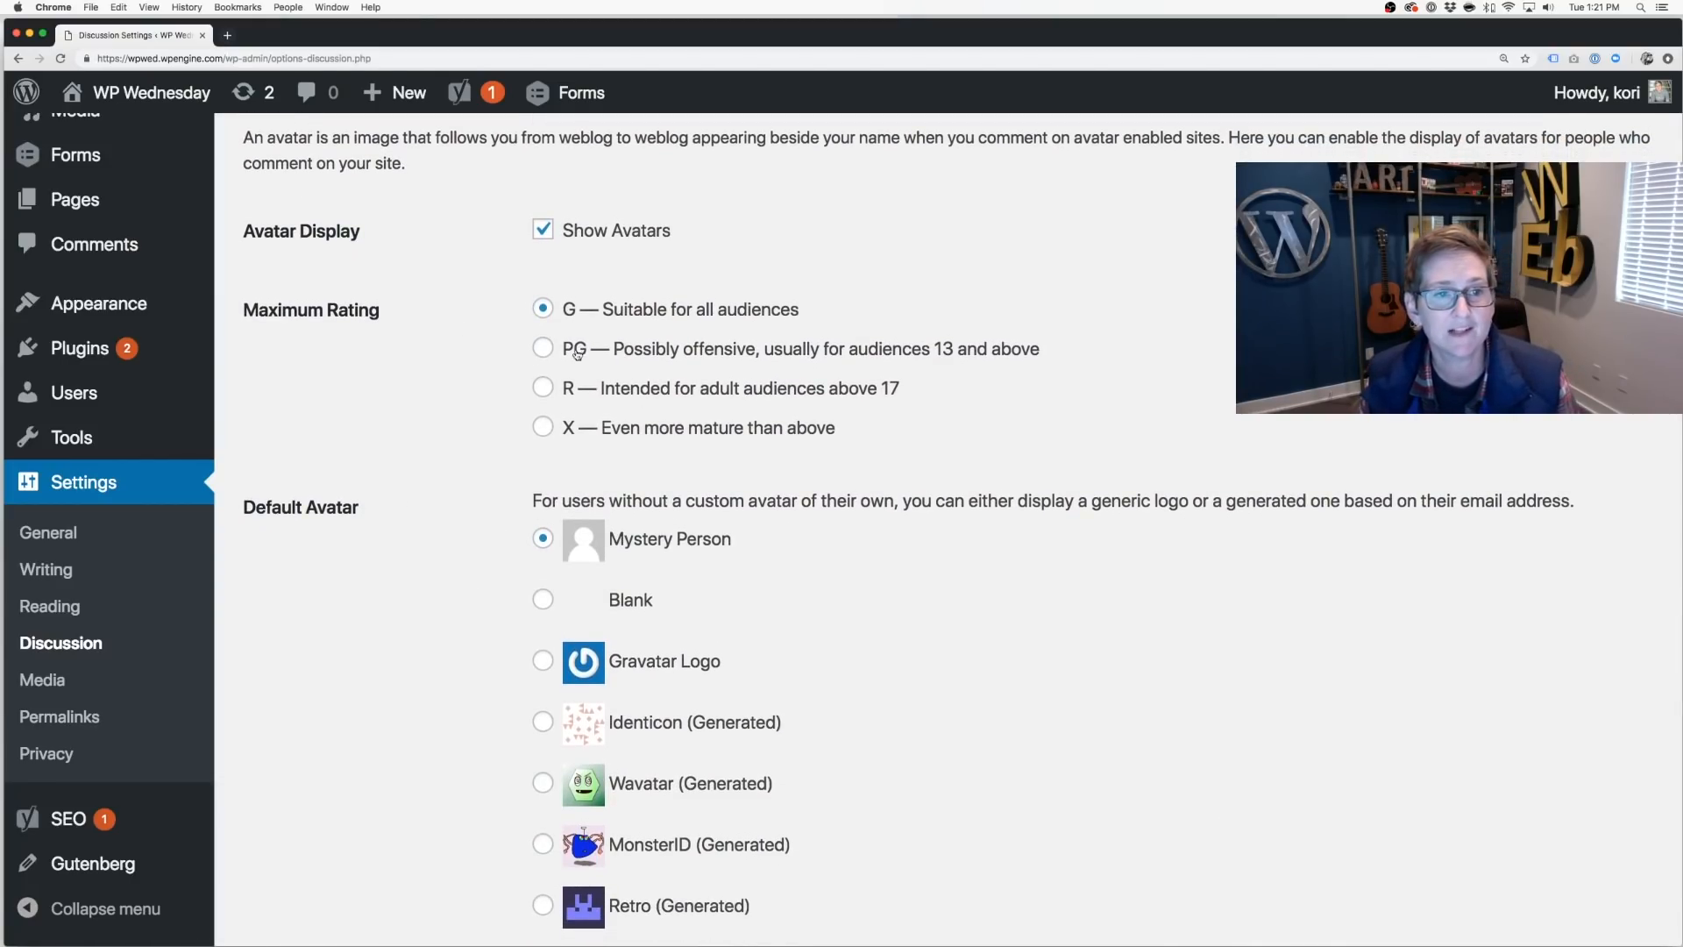
scroll(down, 3)
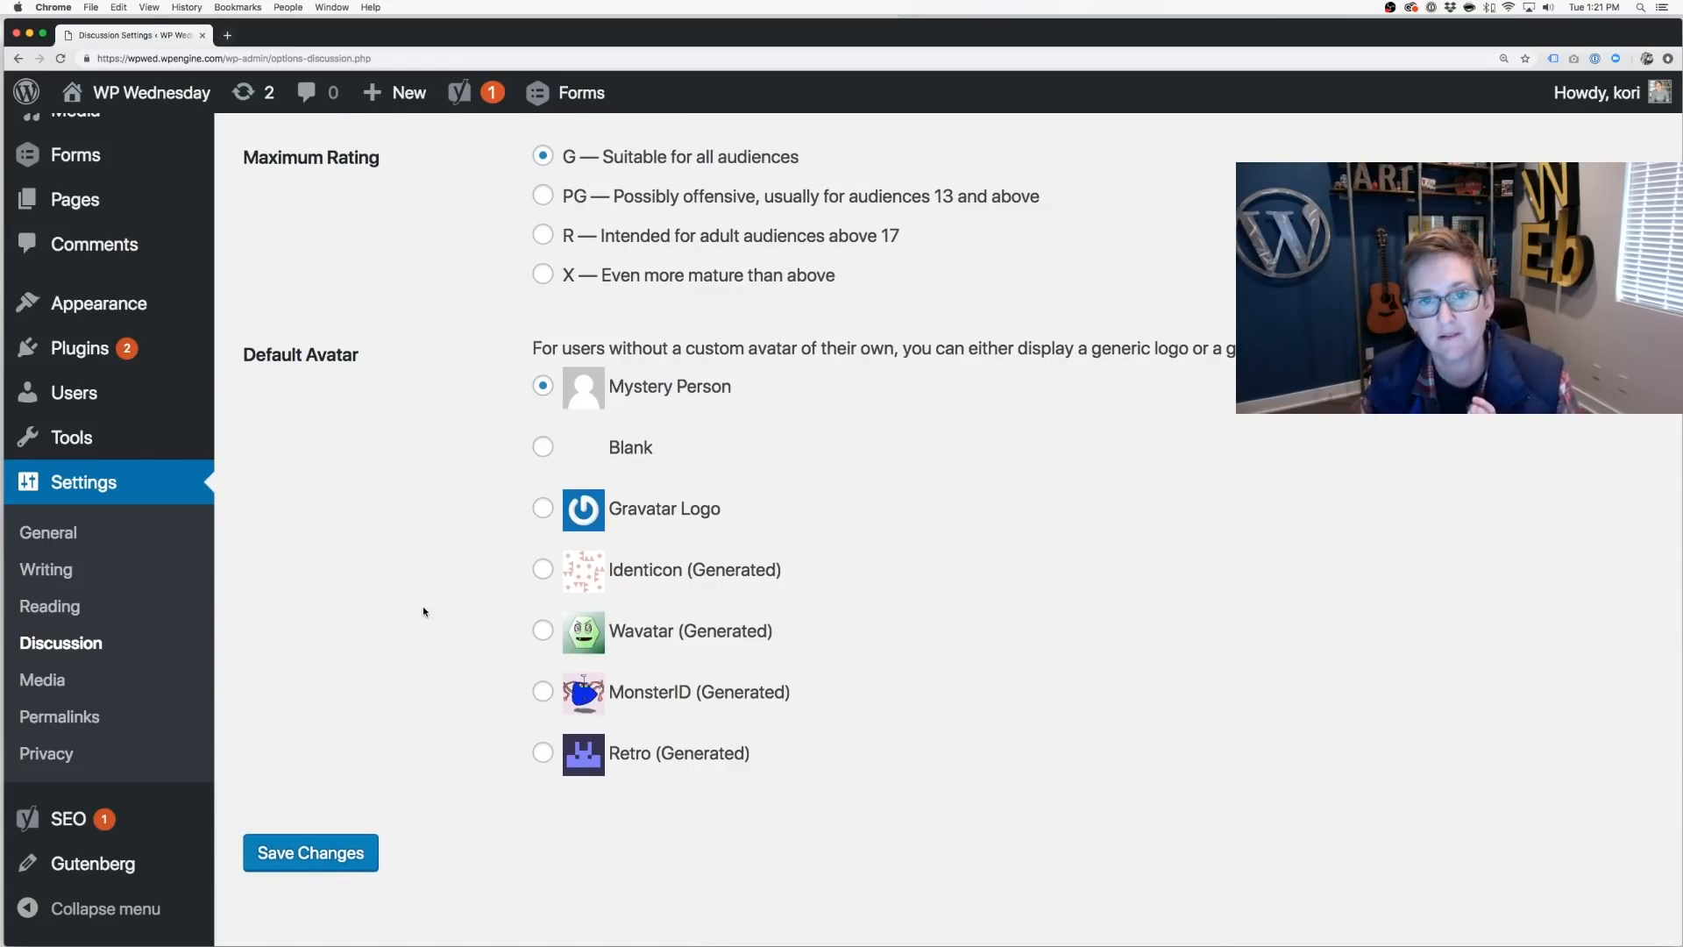
mouse_move(373, 816)
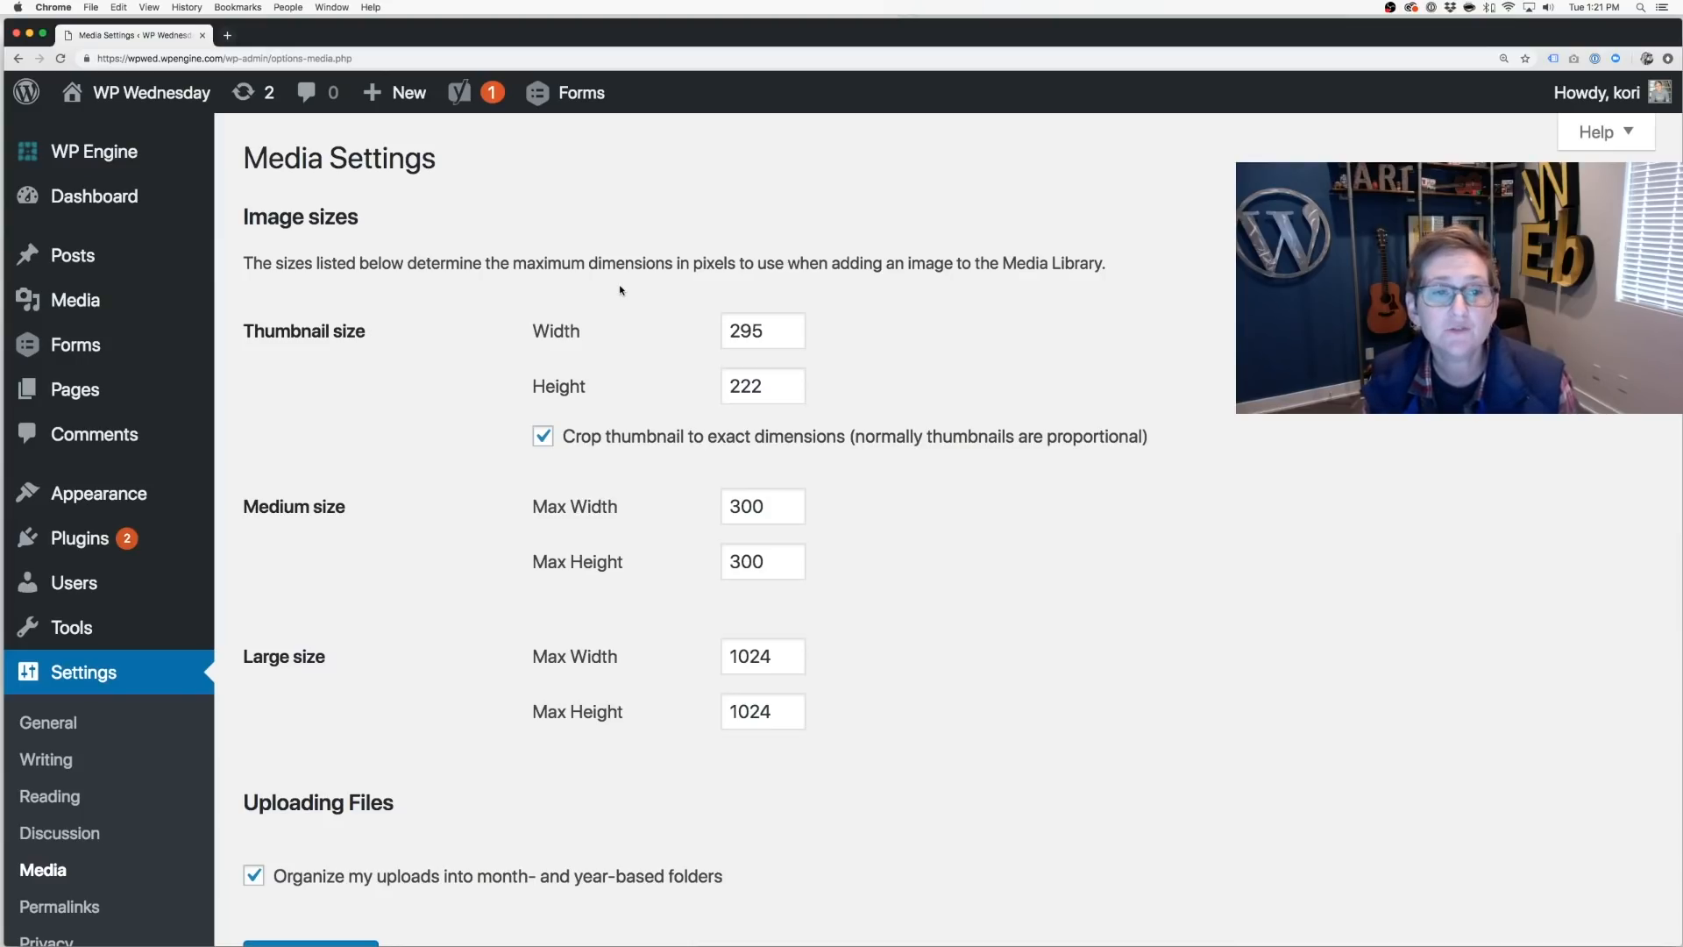
mouse_move(481, 334)
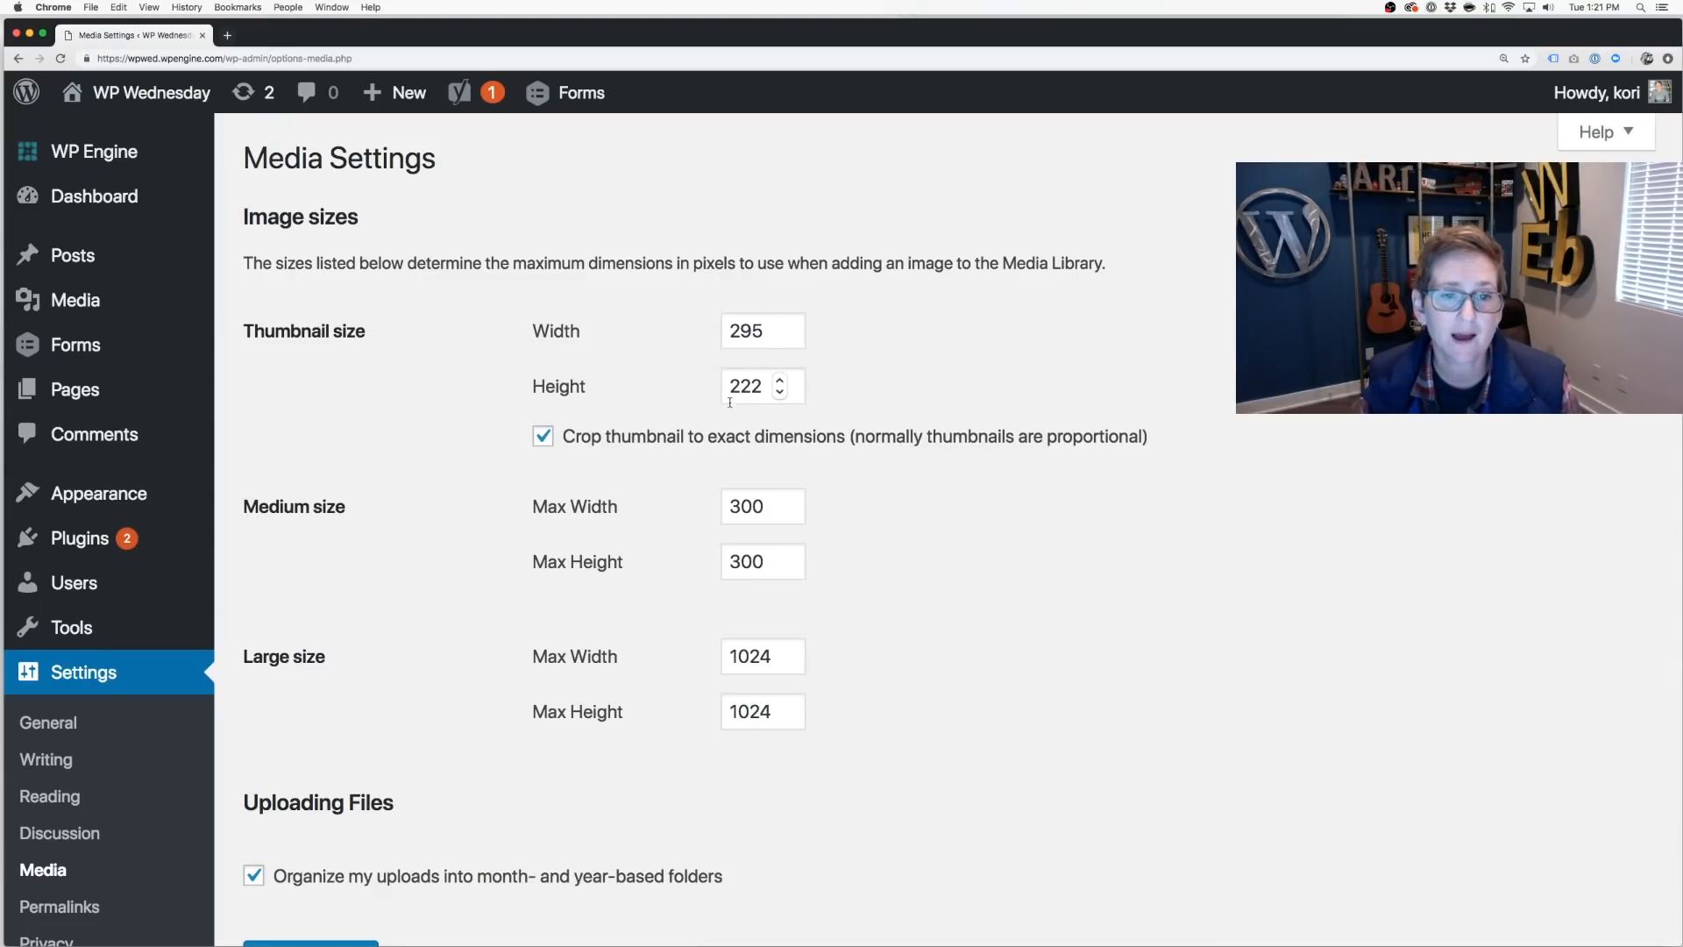
mouse_move(474, 546)
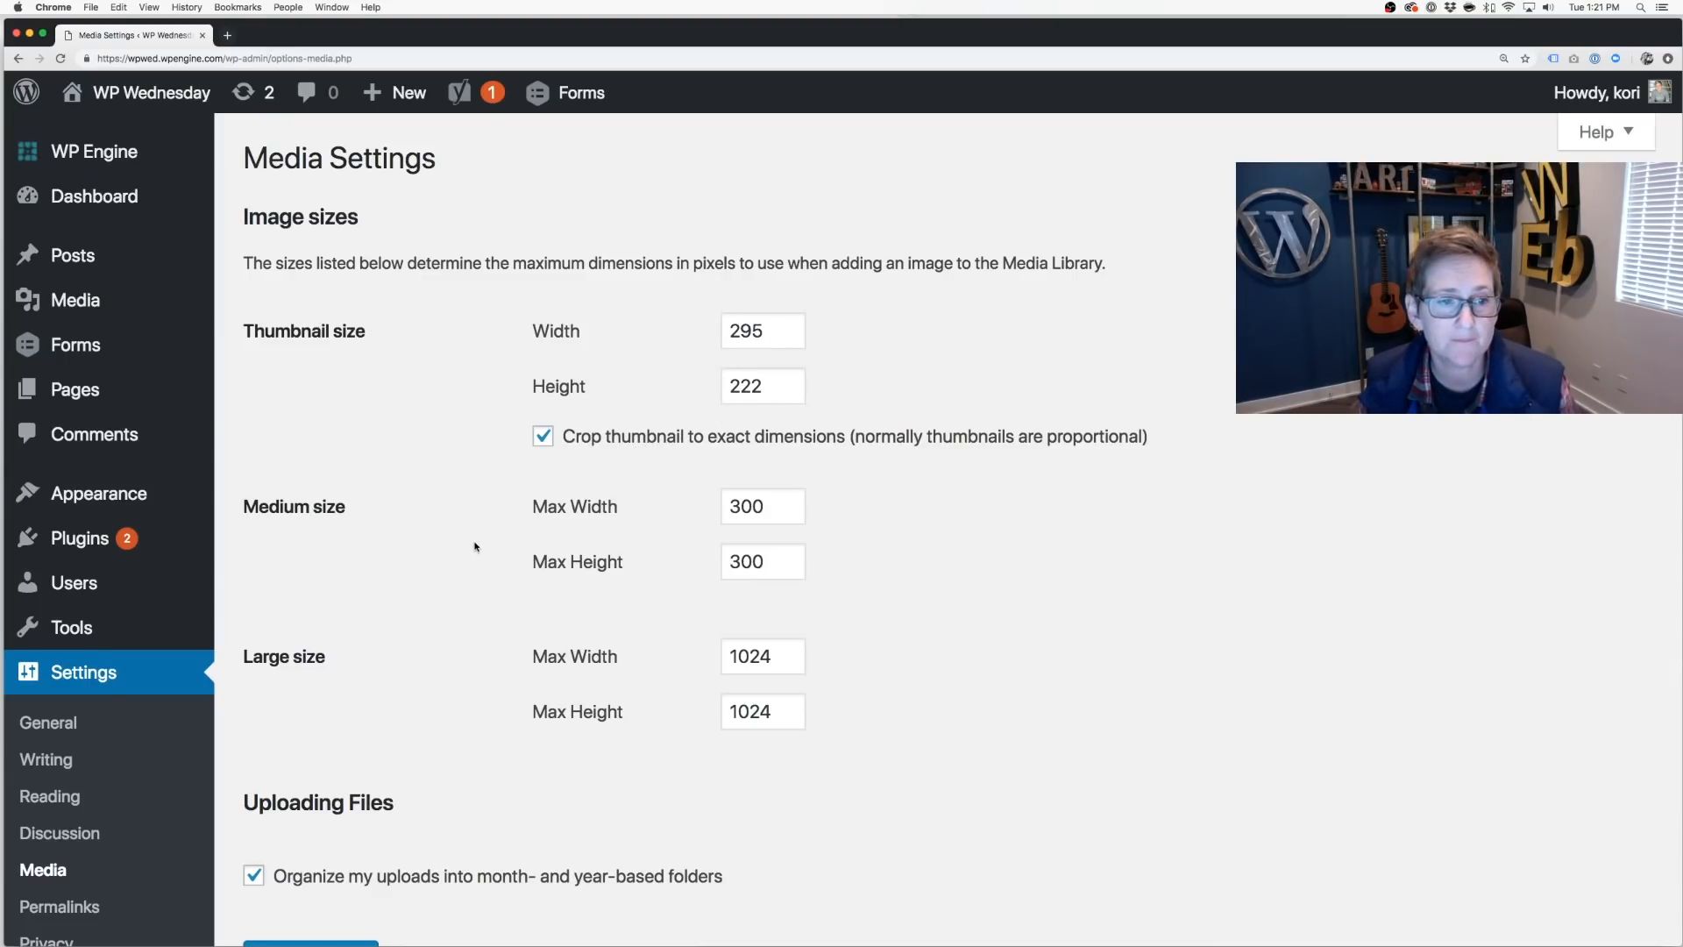
- Scroll through Media Settings to review thumbnail, medium and large image sizes
scroll(down, 3)
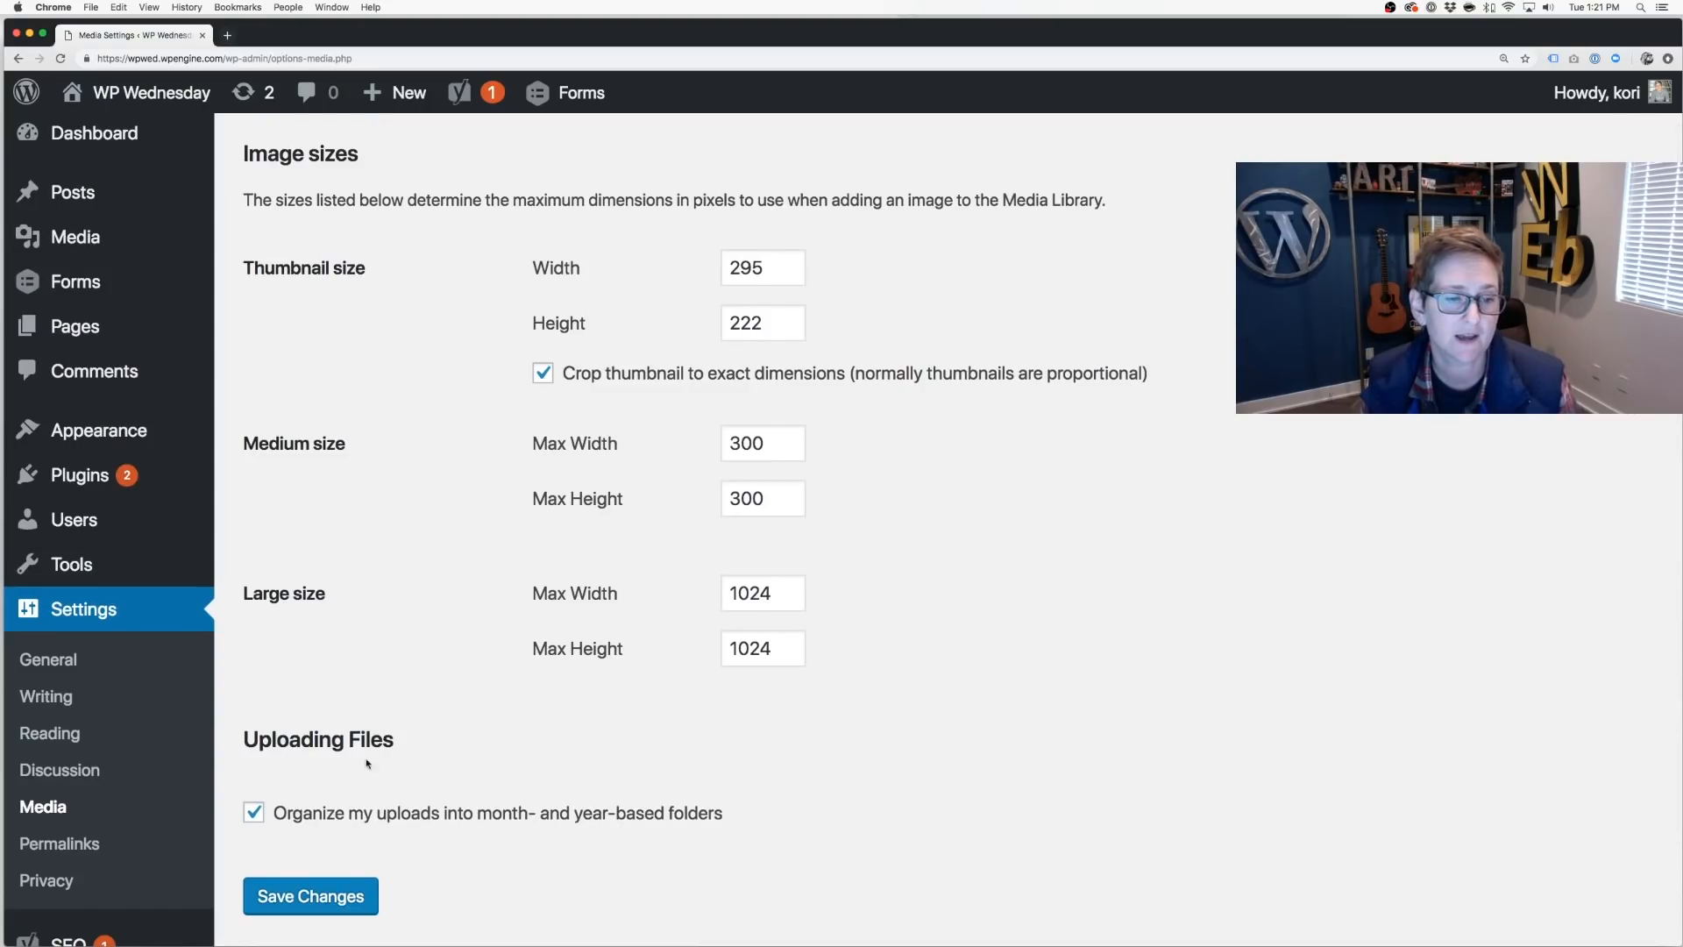
mouse_move(402, 828)
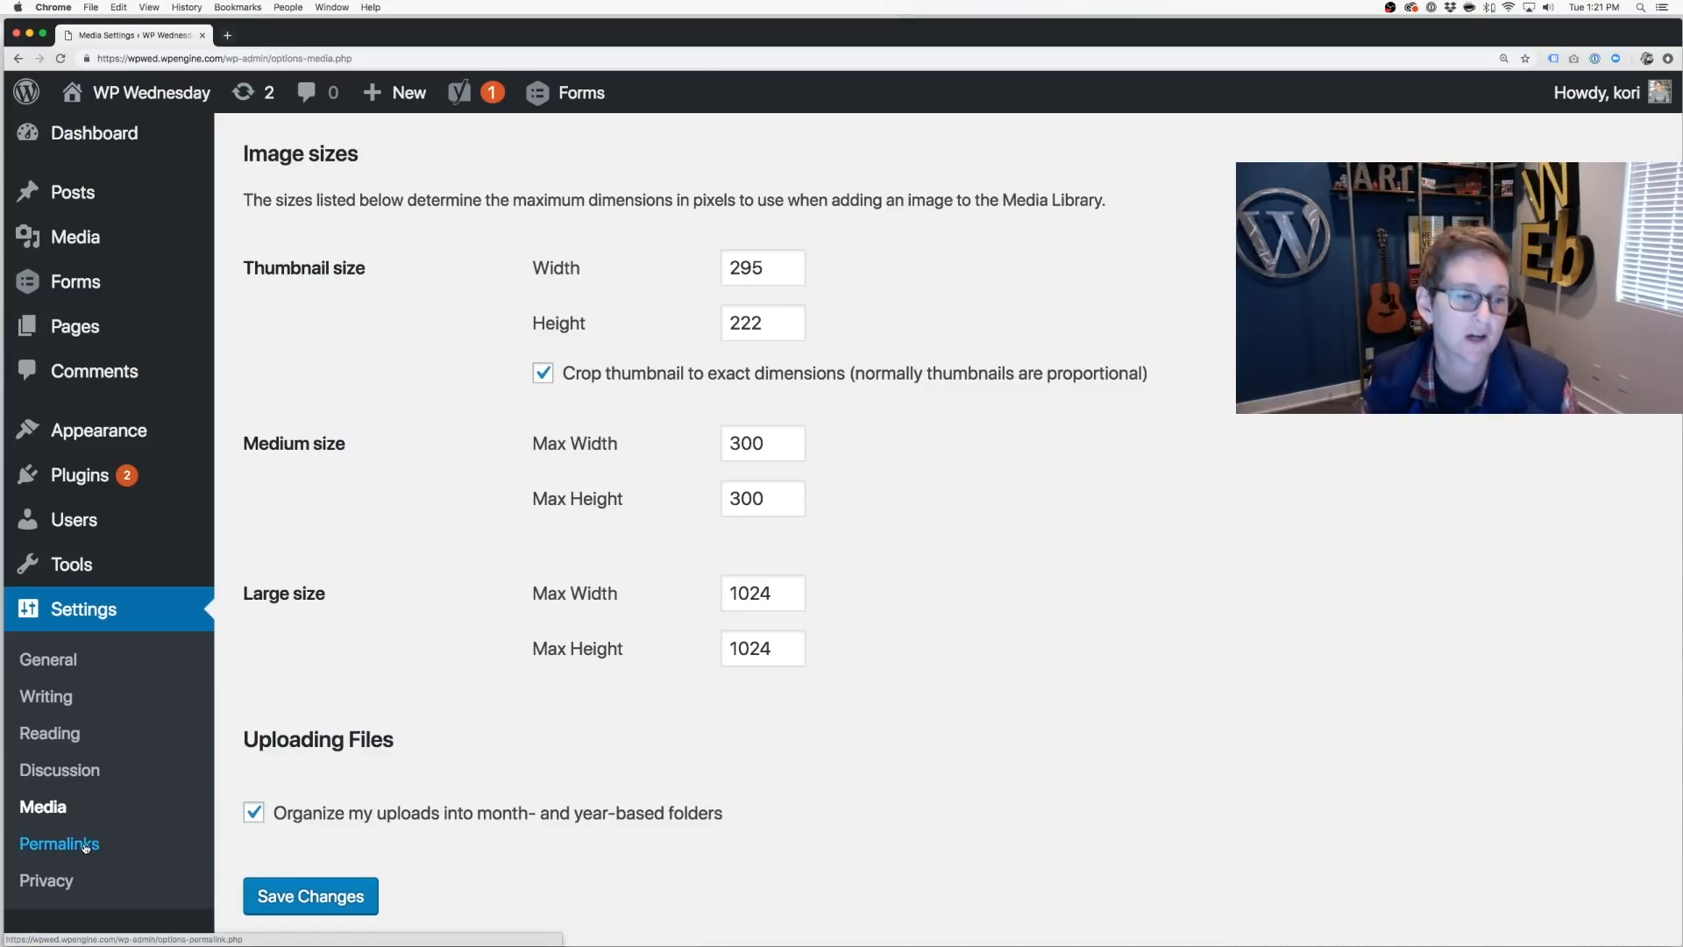
- Review Permalink Settings, keeping the custom category/postname structure, then go to Privacy settings
click(58, 843)
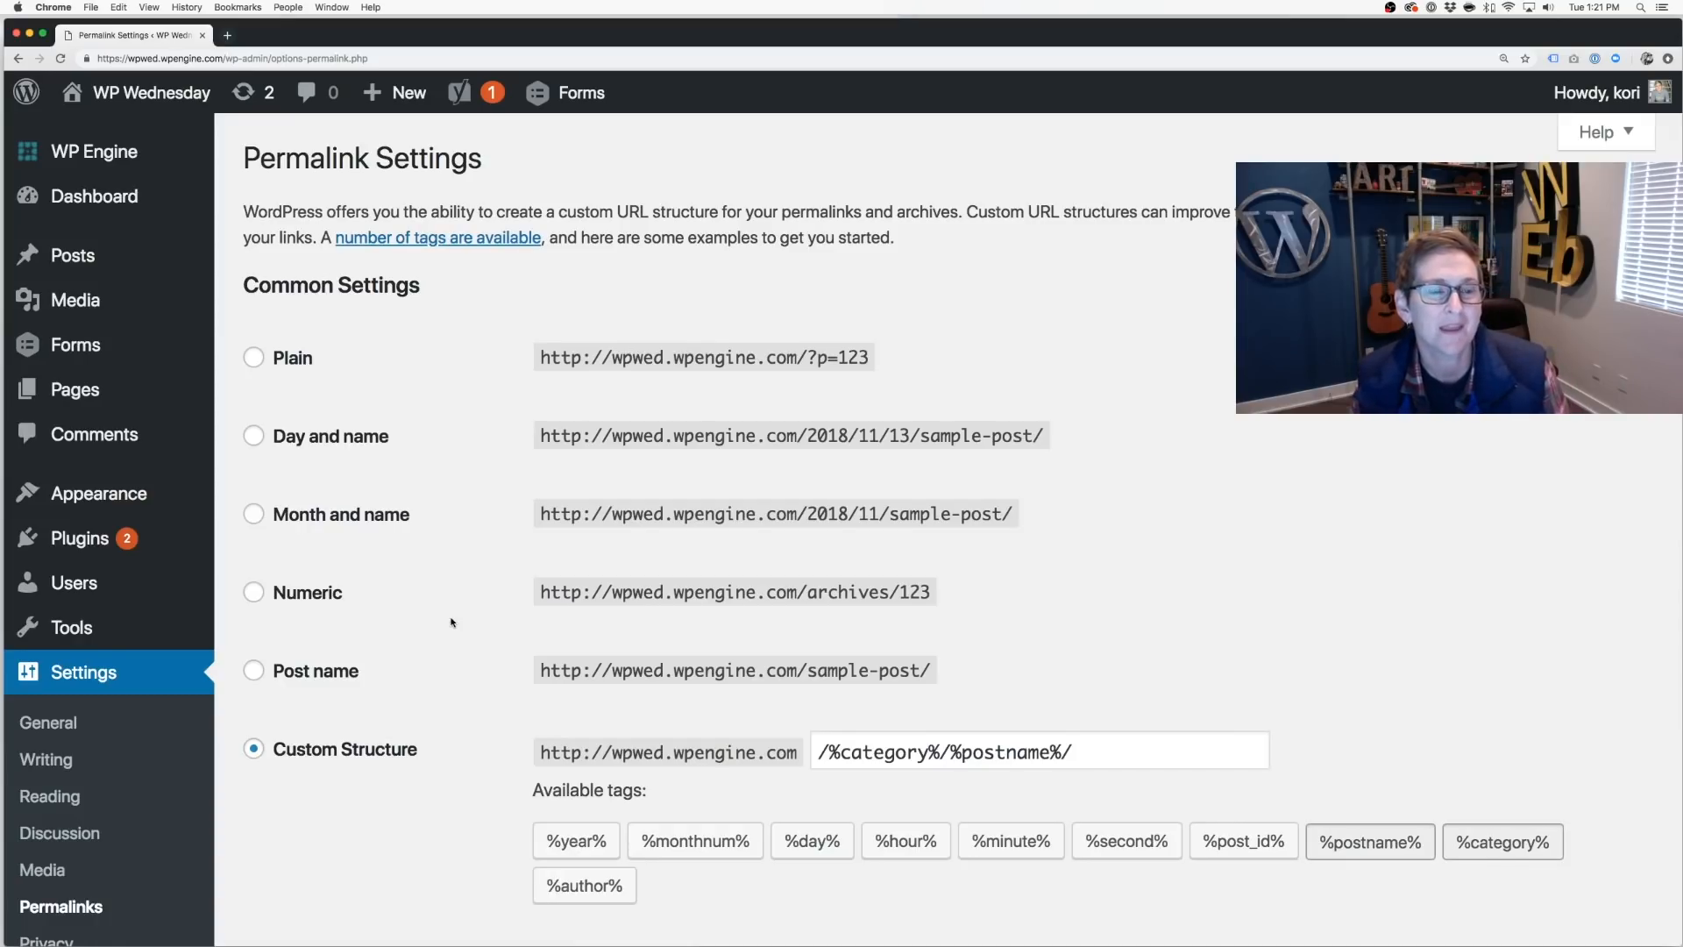
mouse_move(669, 493)
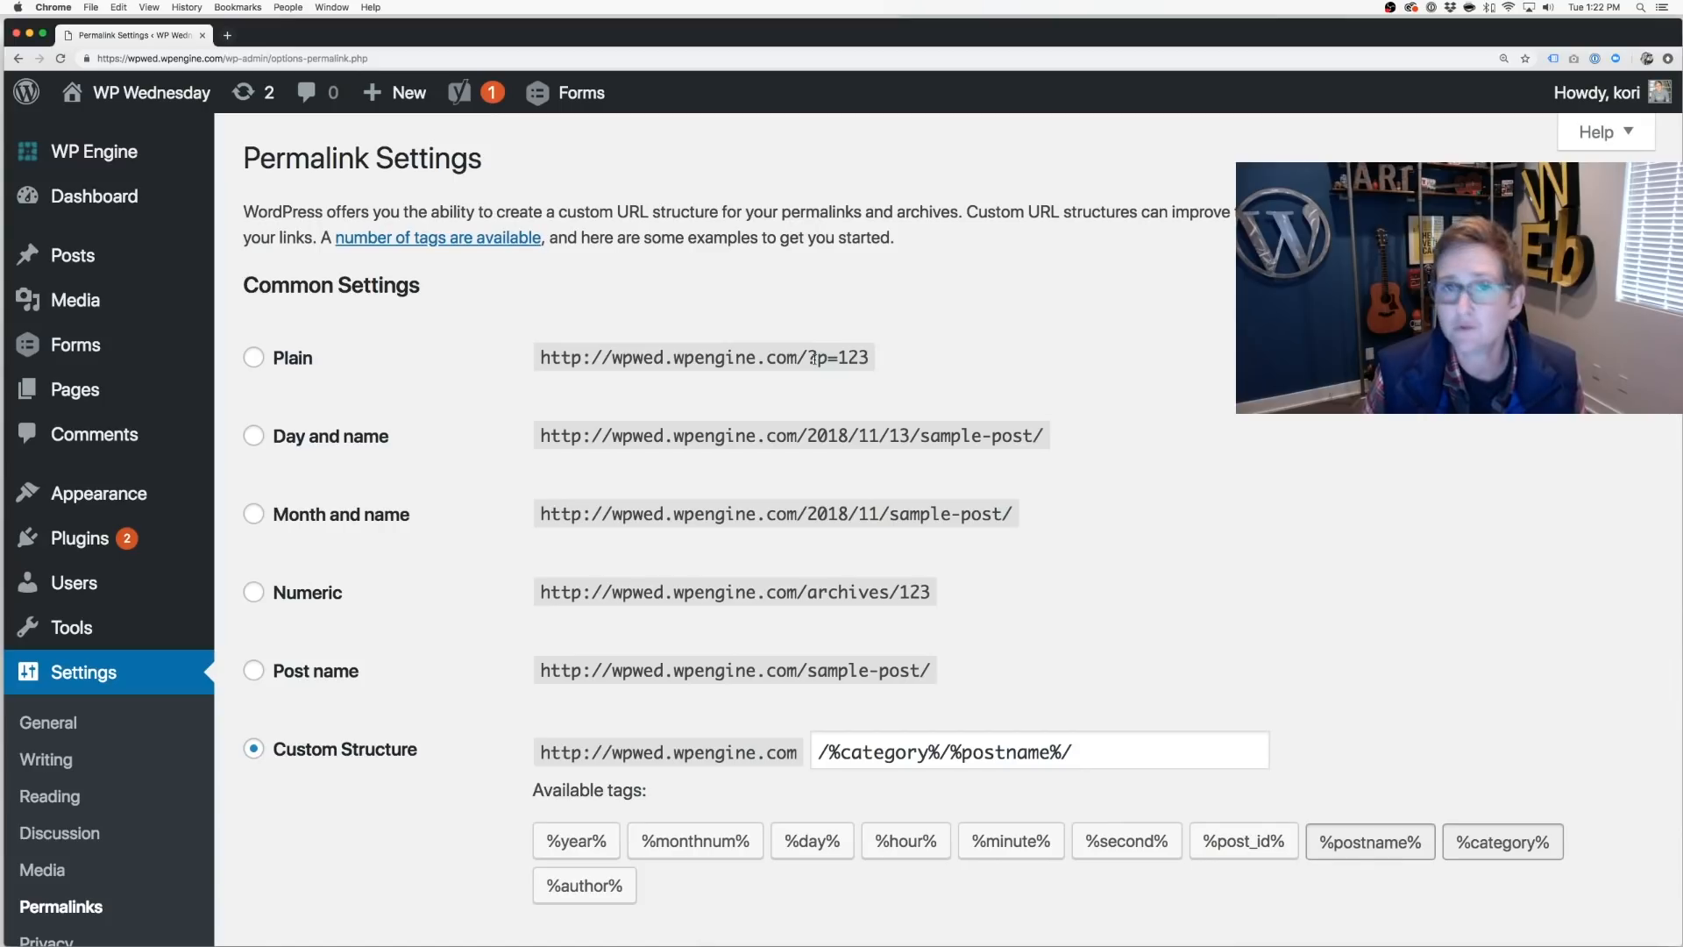
mouse_move(967, 334)
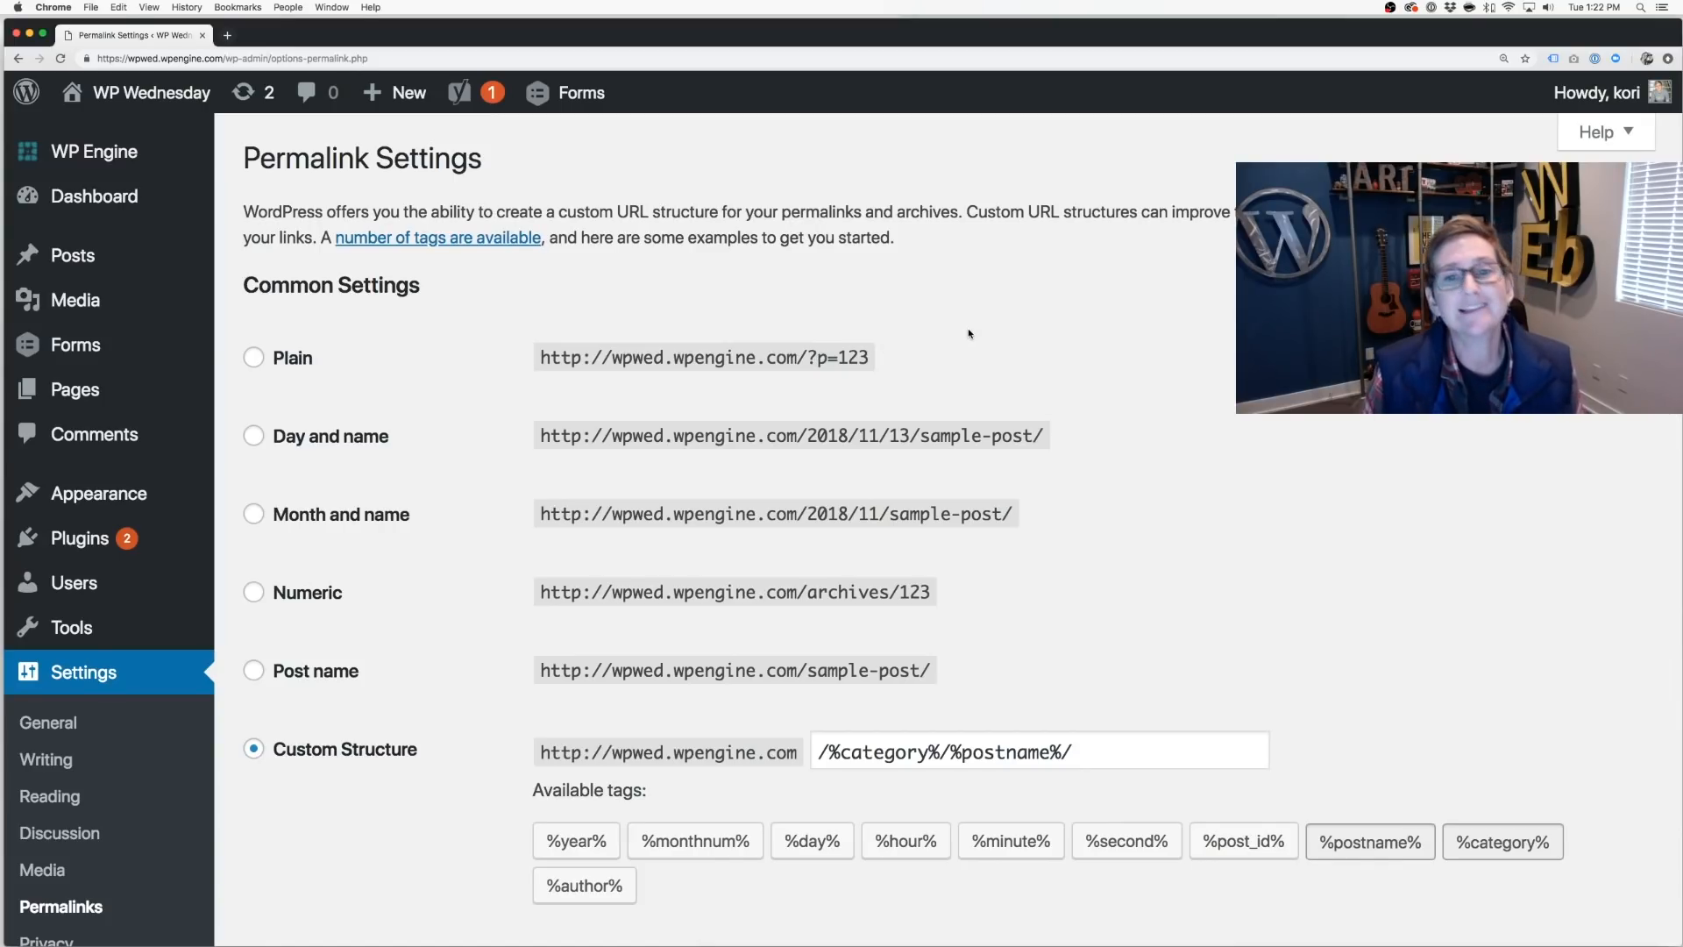
scroll(down, 3)
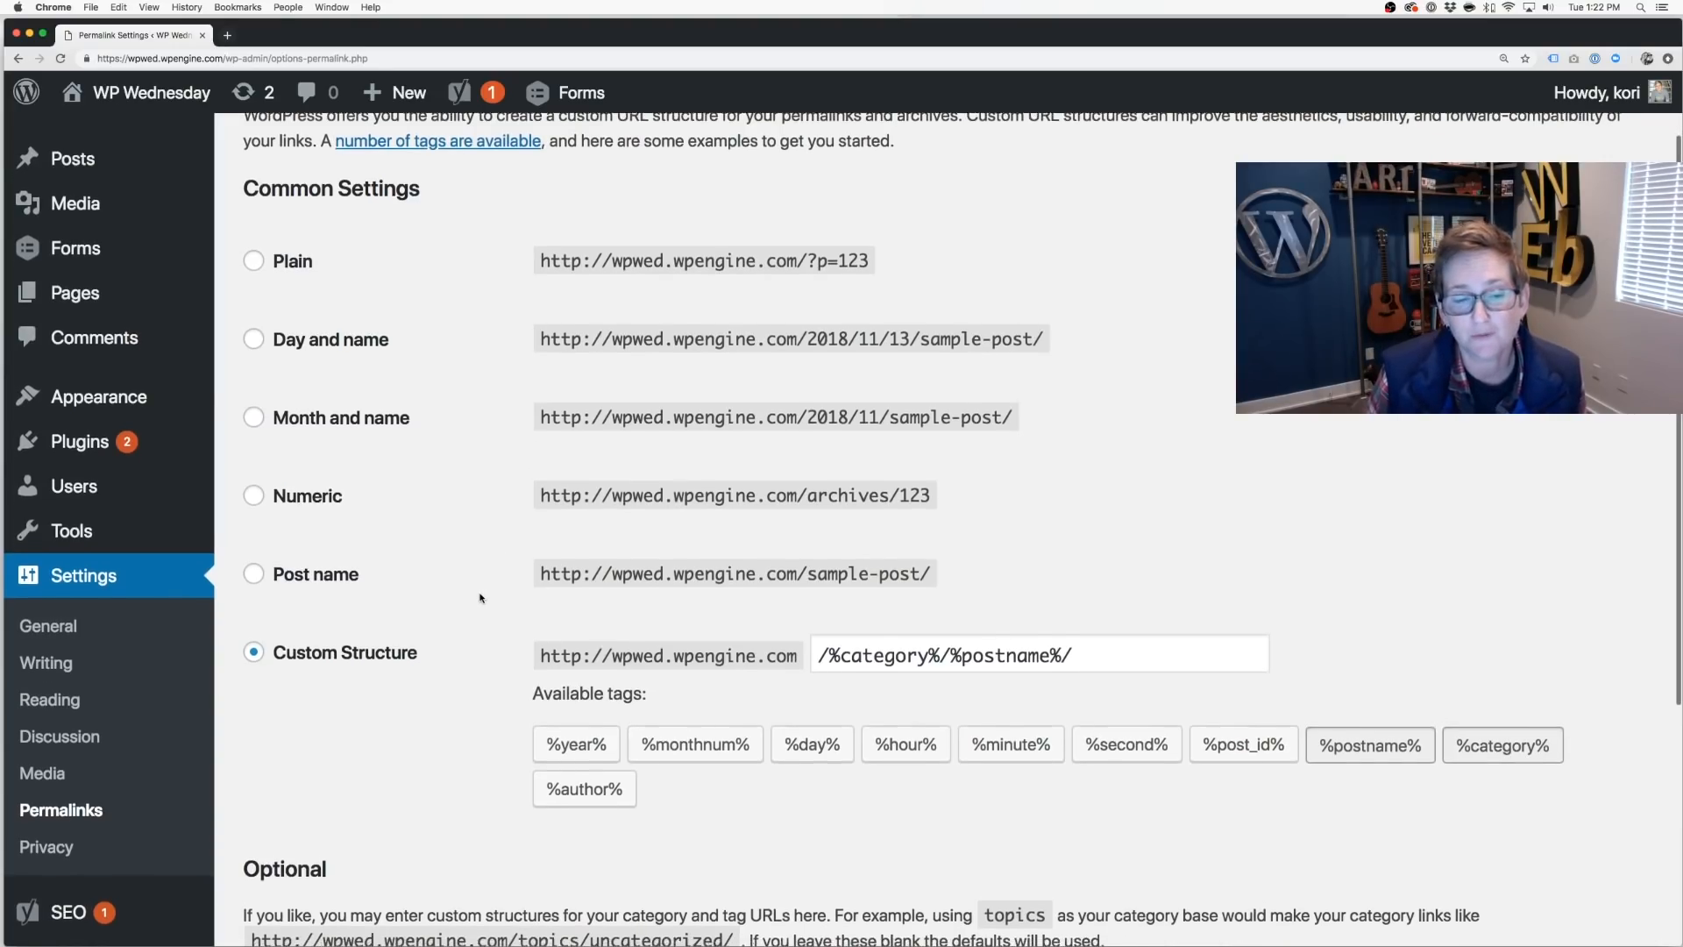
scroll(down, 3)
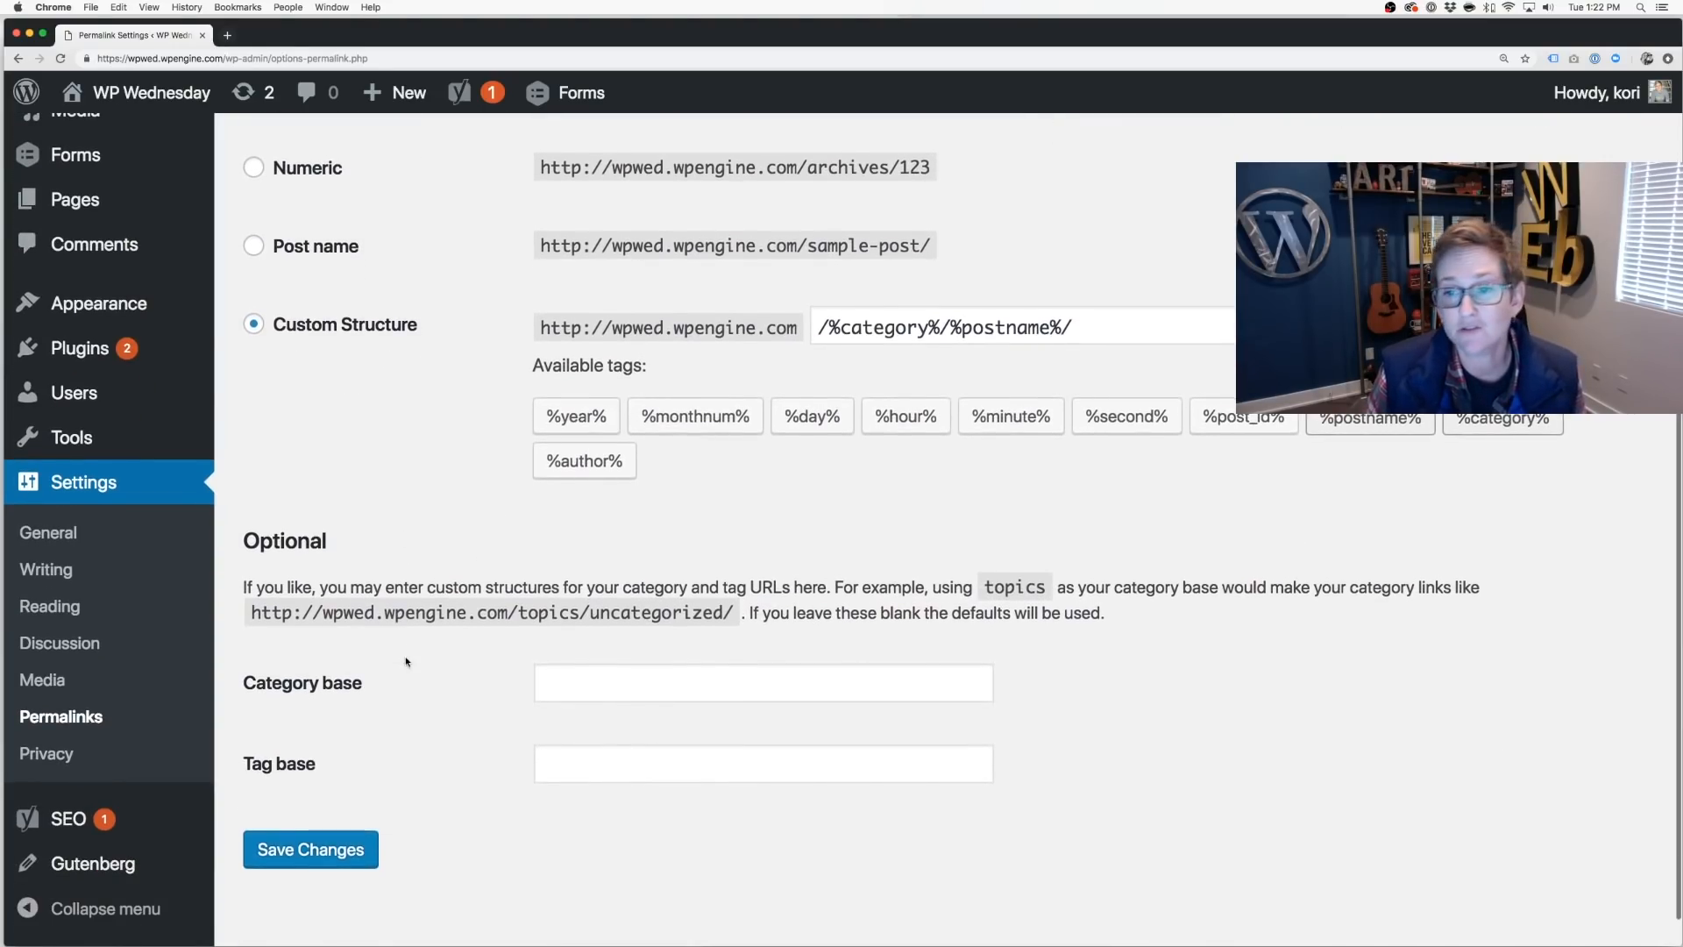
scroll(up, 3)
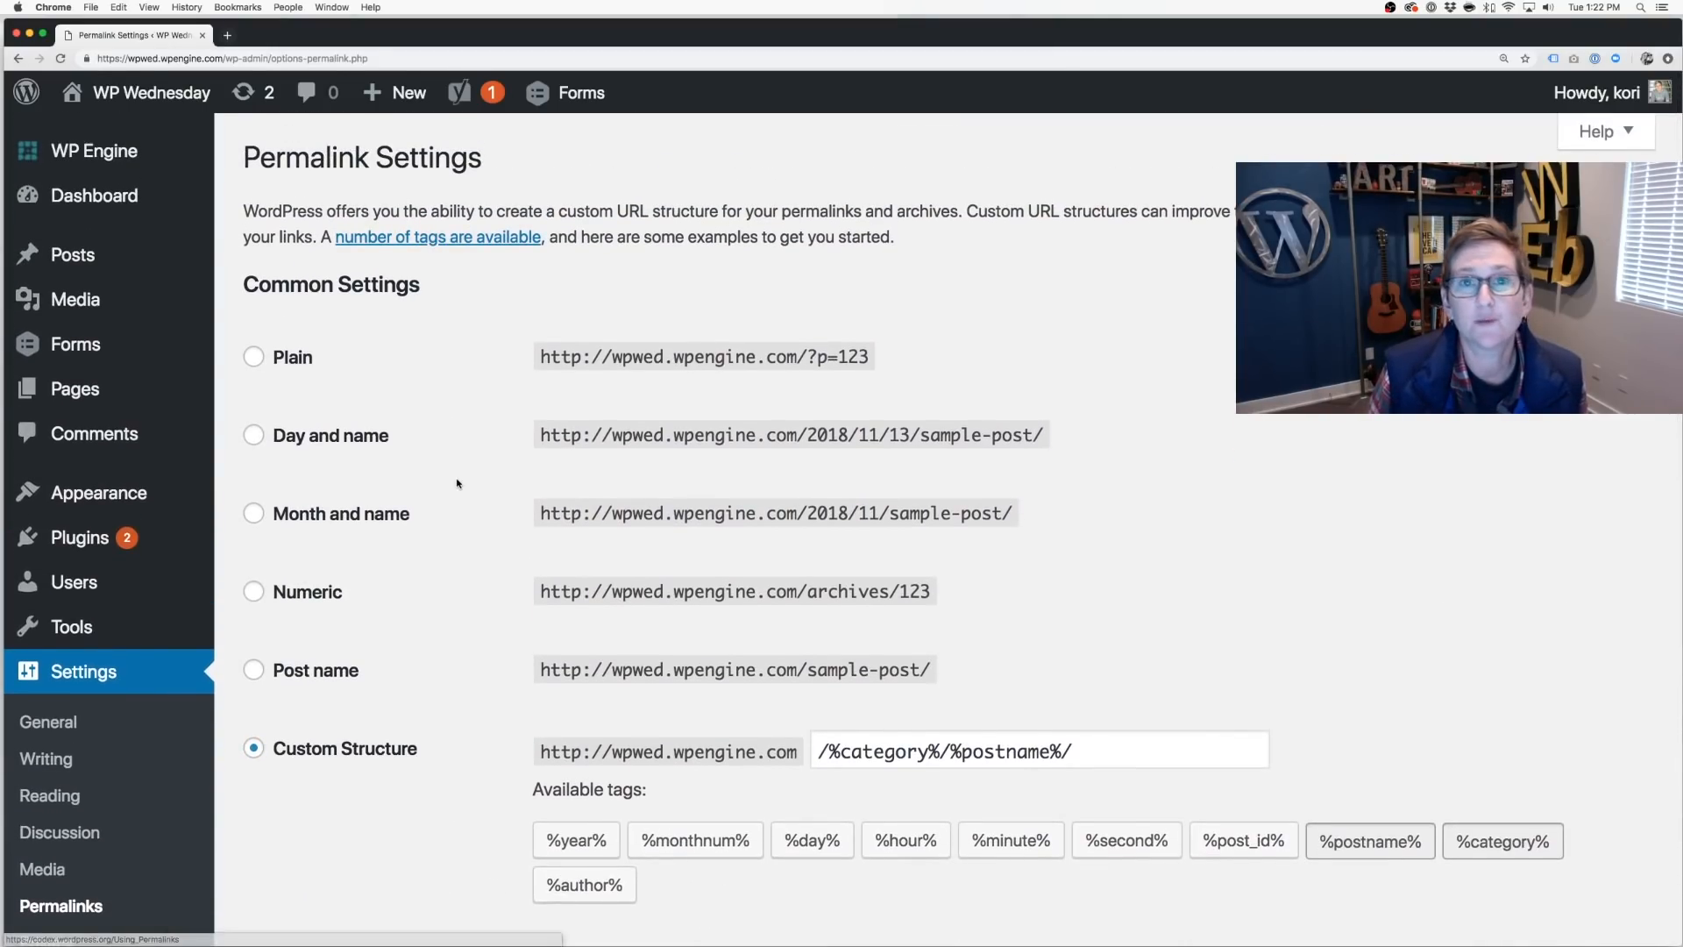
scroll(down, 3)
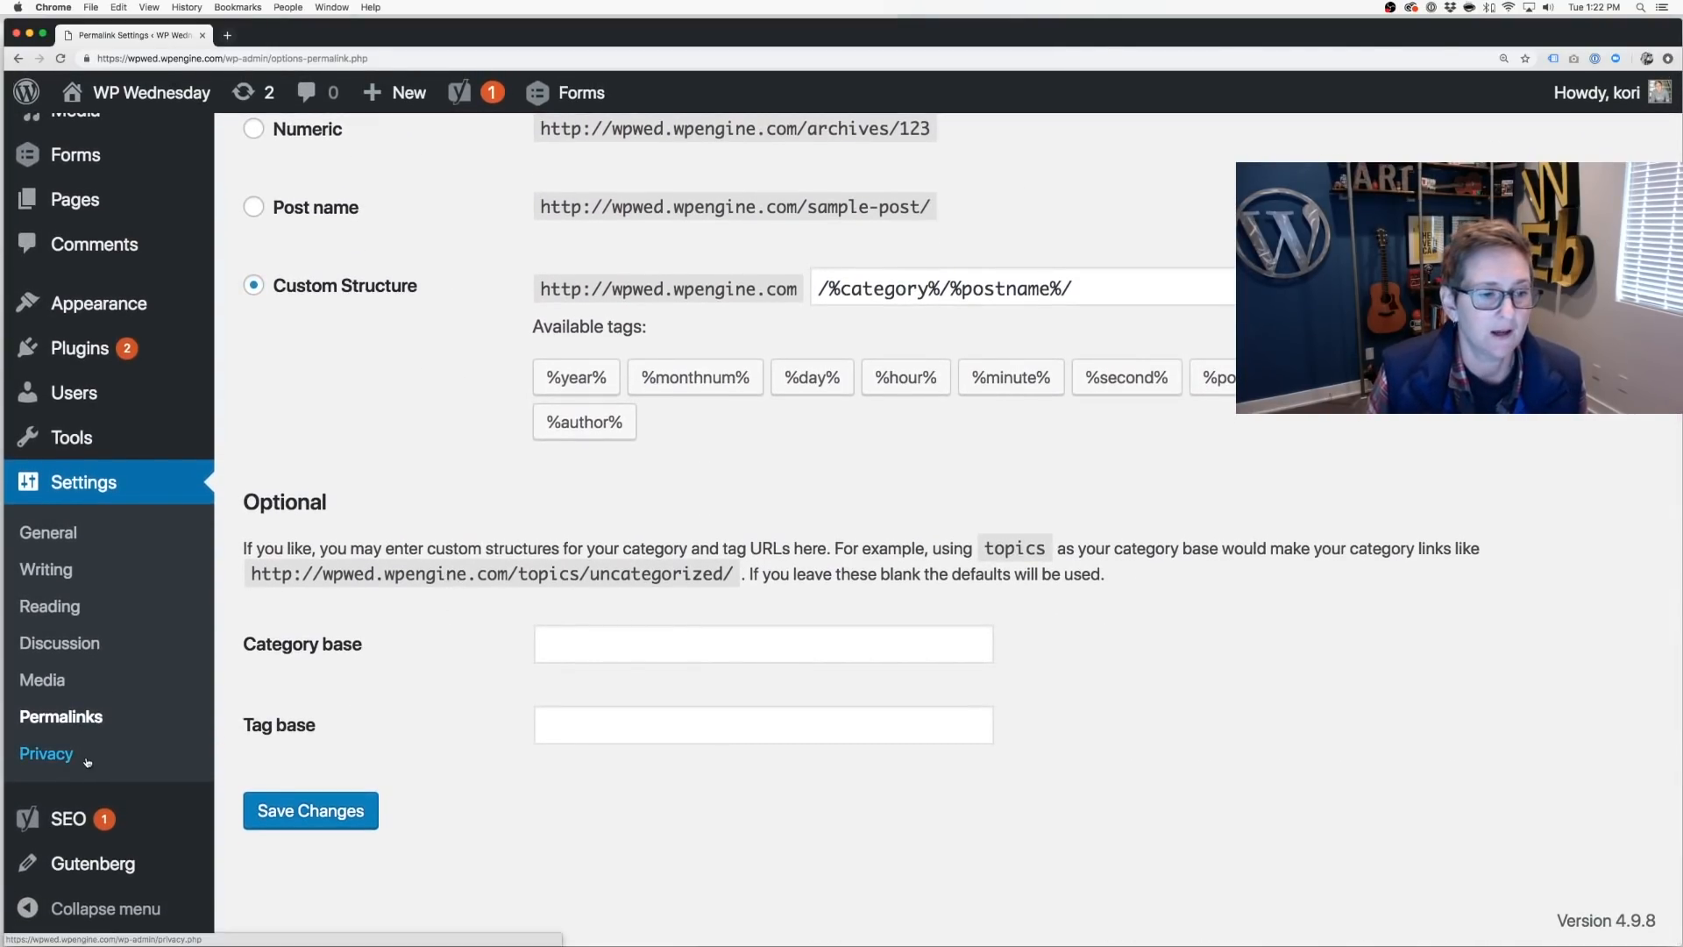
click(45, 754)
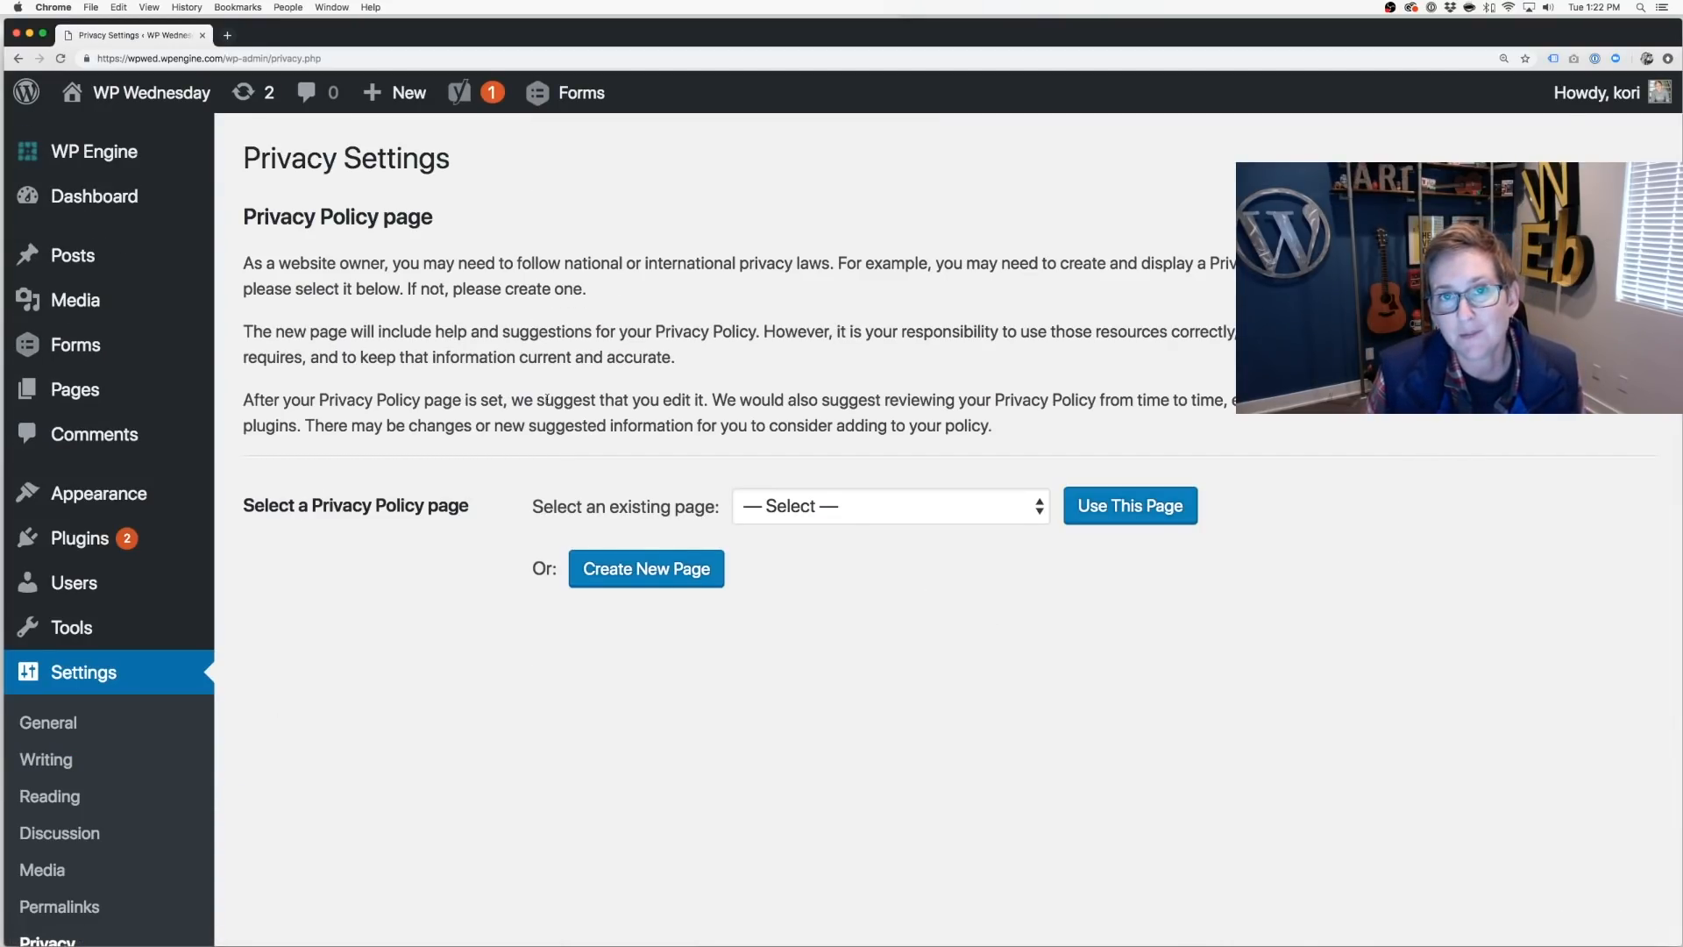
mouse_move(639, 314)
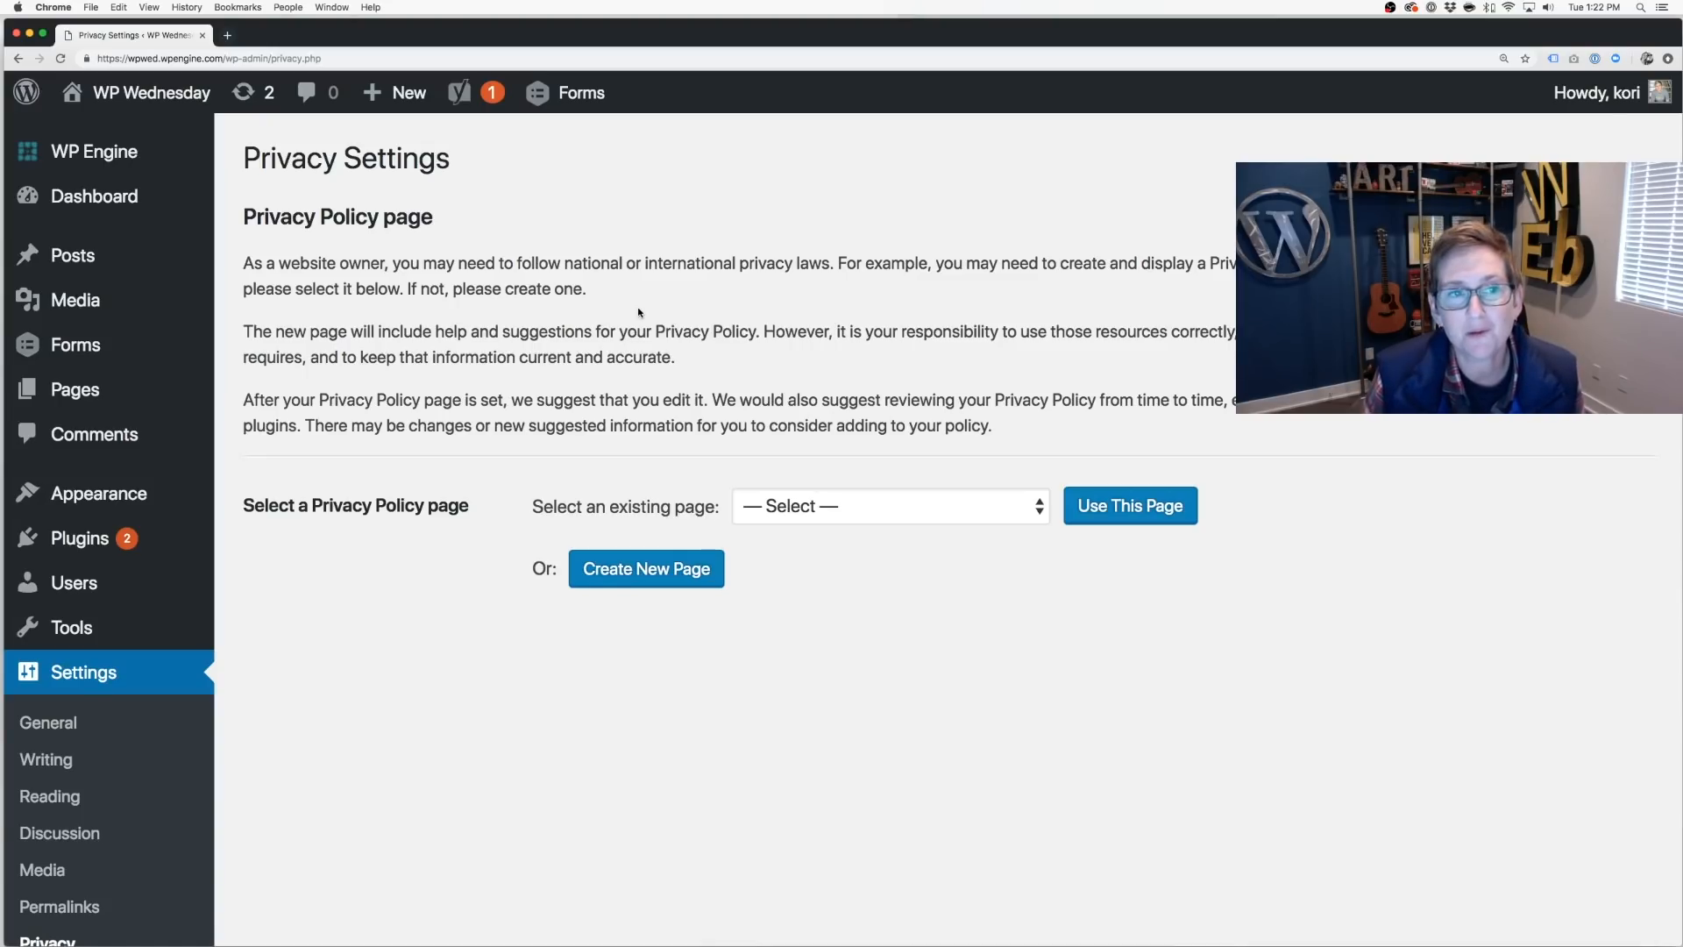
mouse_move(699, 676)
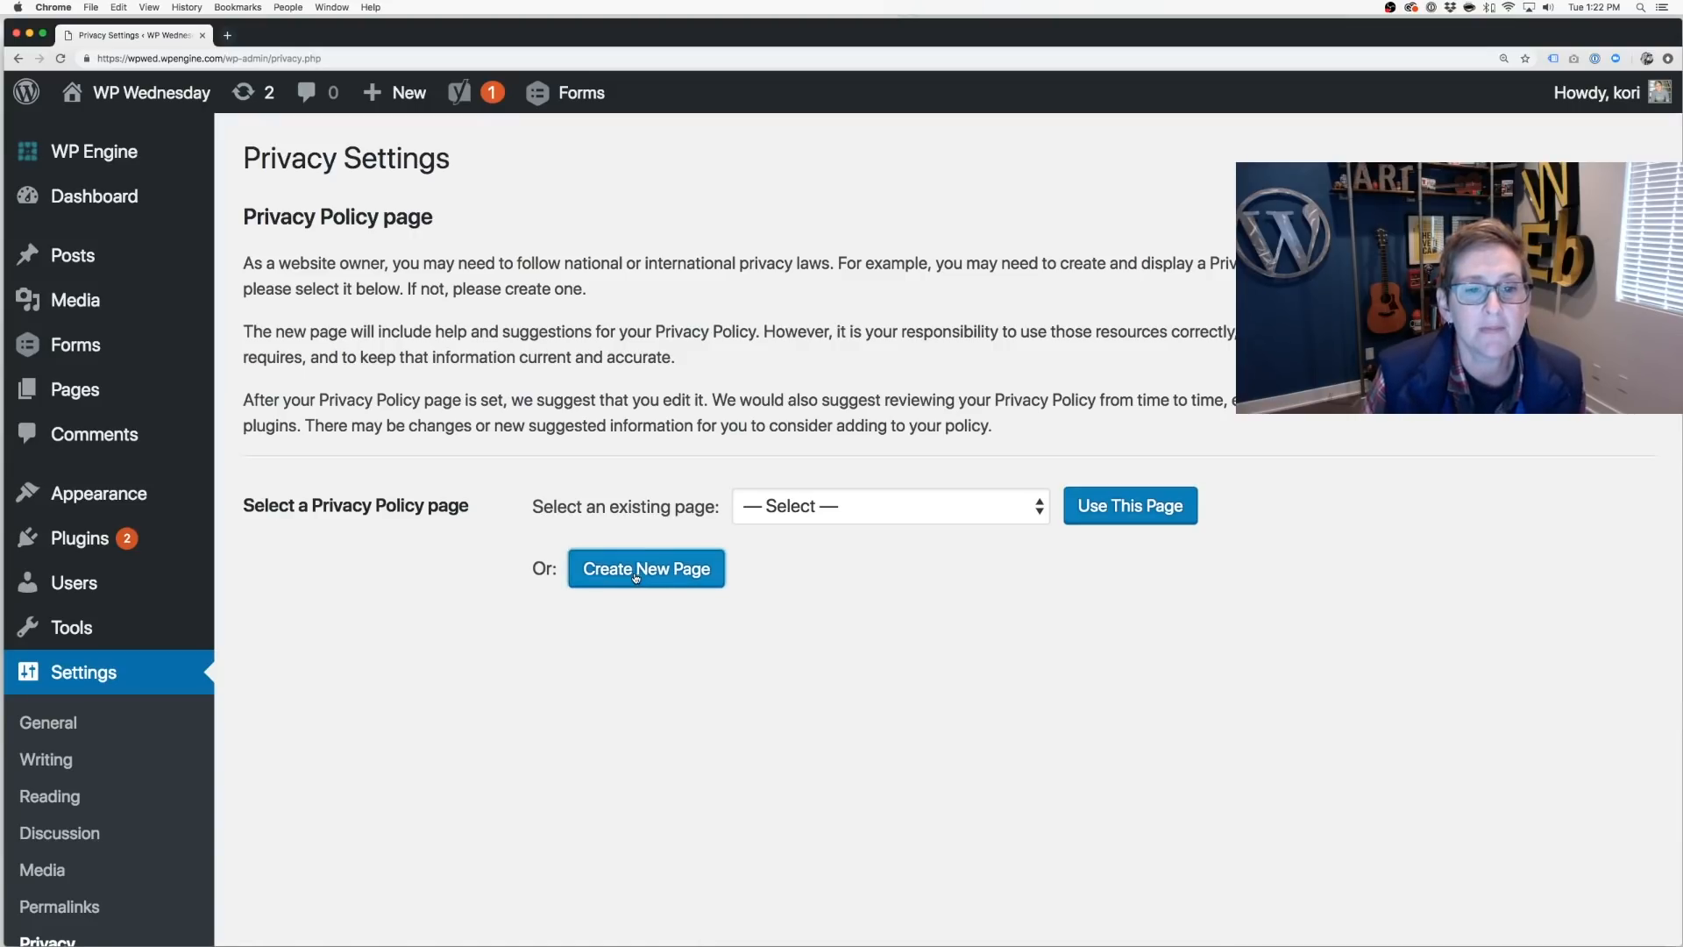
- Generate a new Privacy Policy page from Privacy Settings and start editing its personal data heading
click(645, 569)
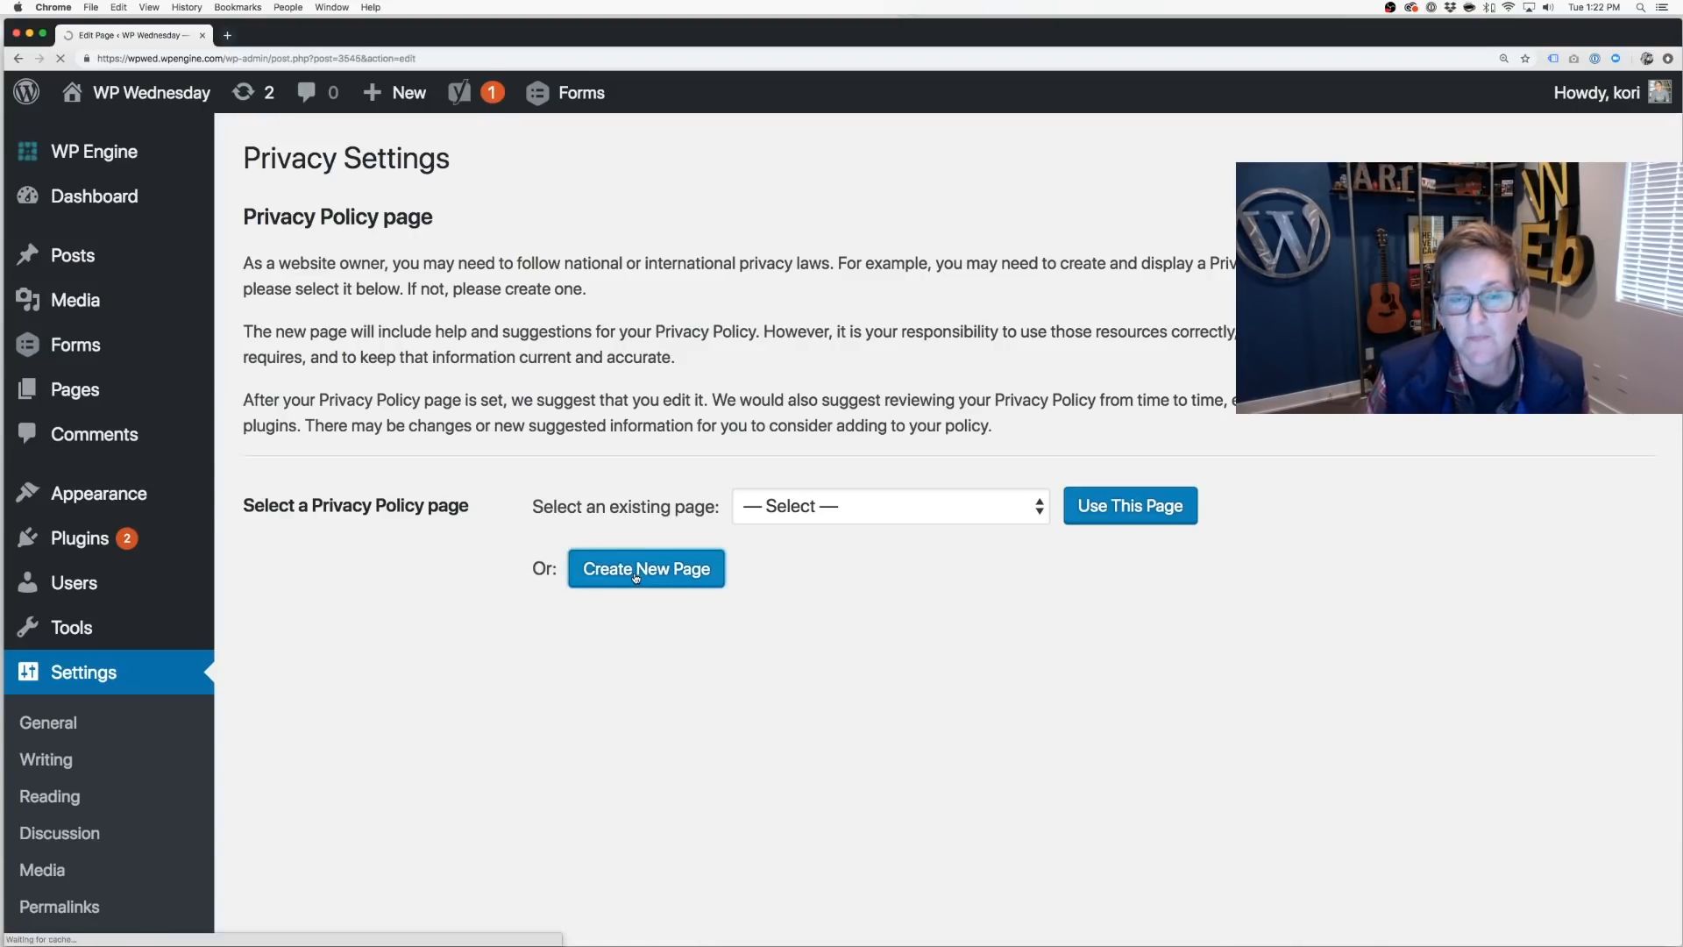
click(645, 568)
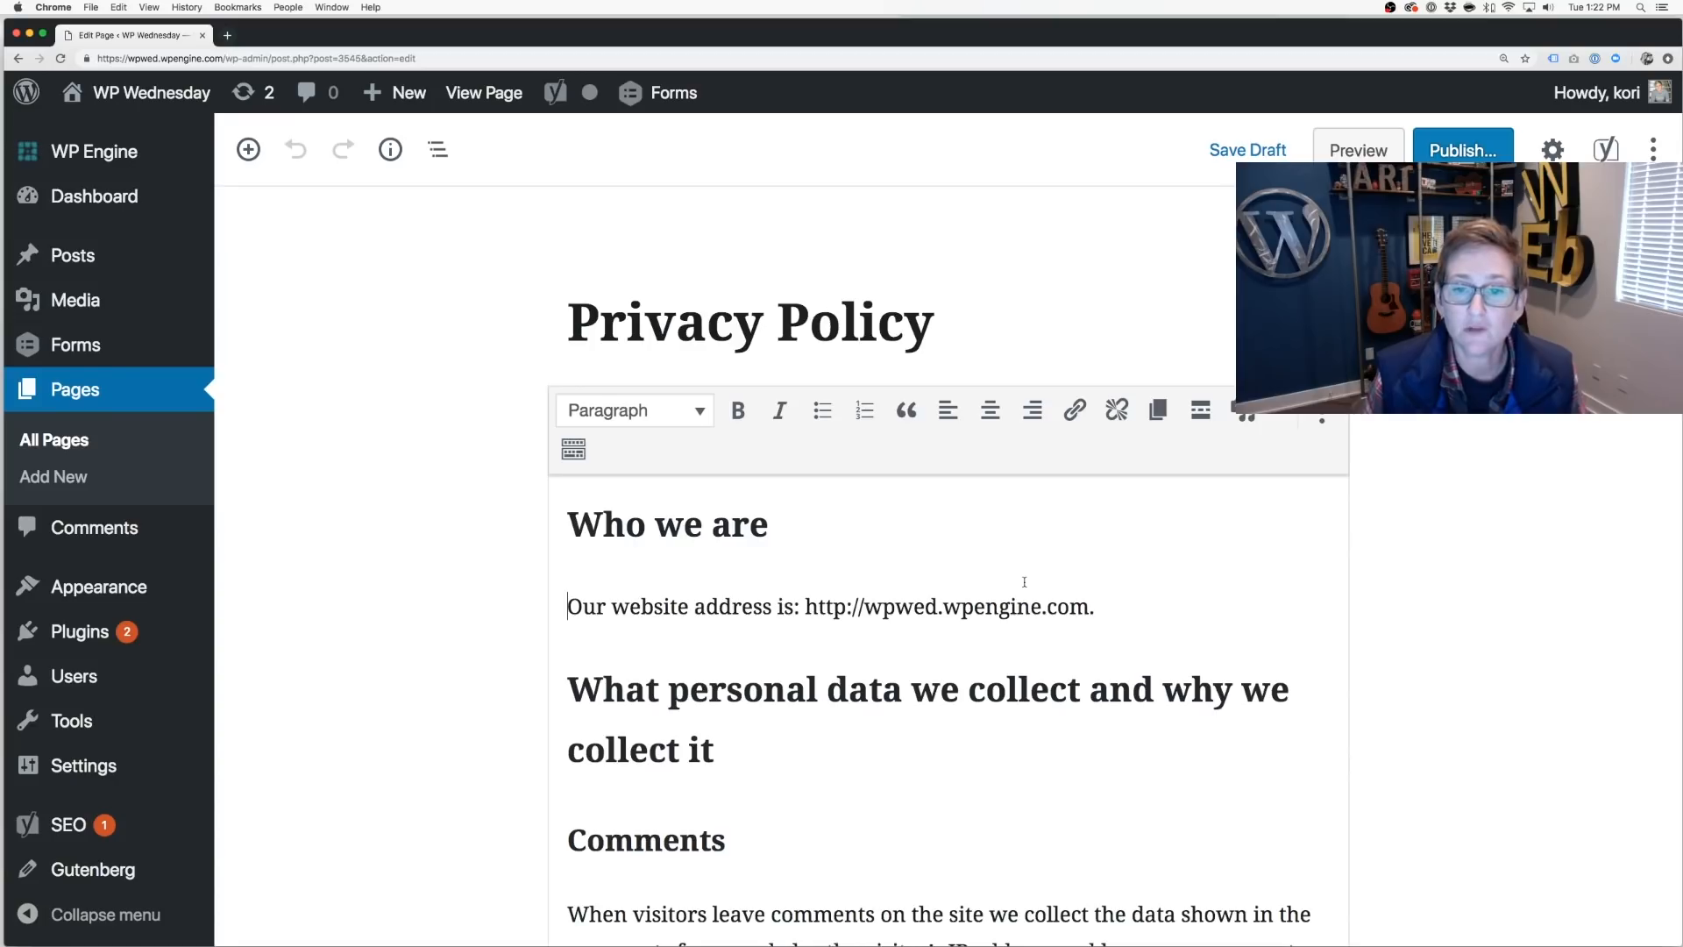
click(847, 688)
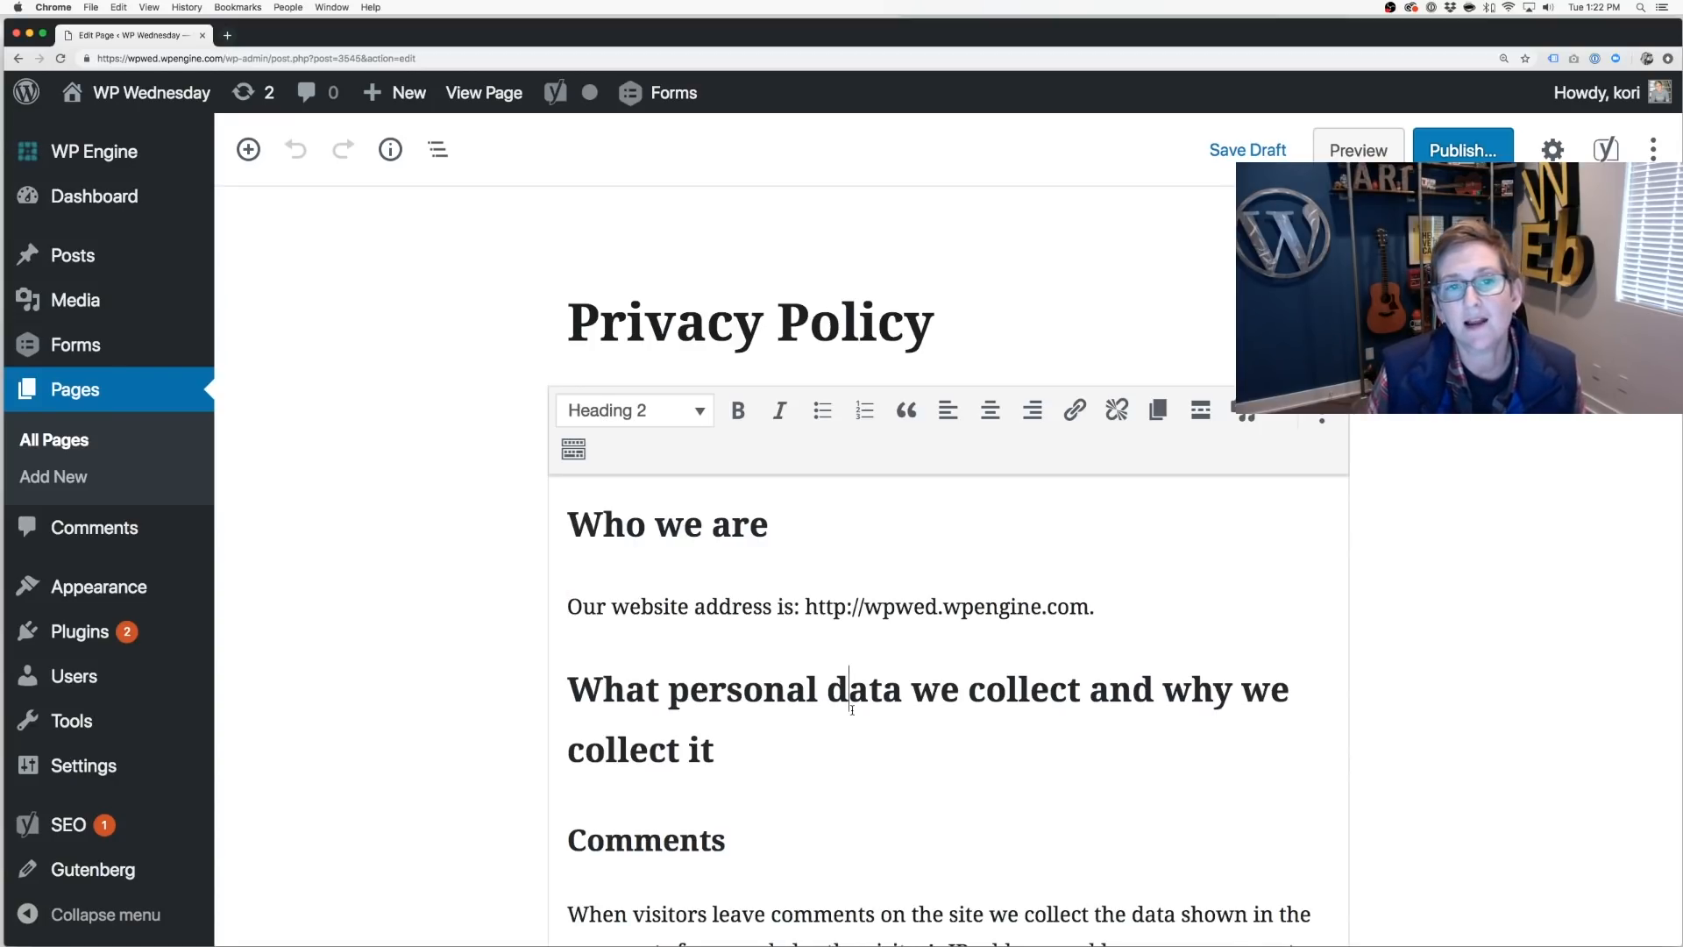